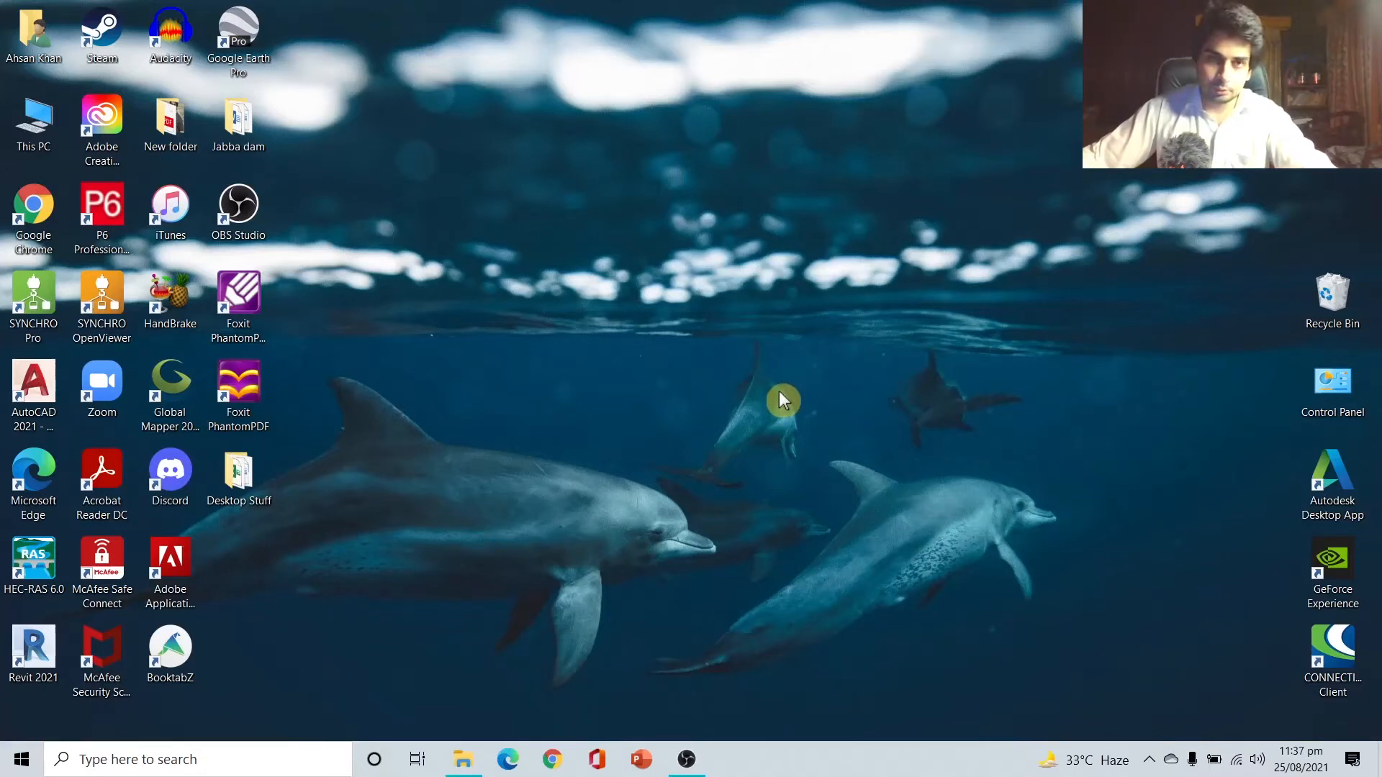
mouse_move(784, 411)
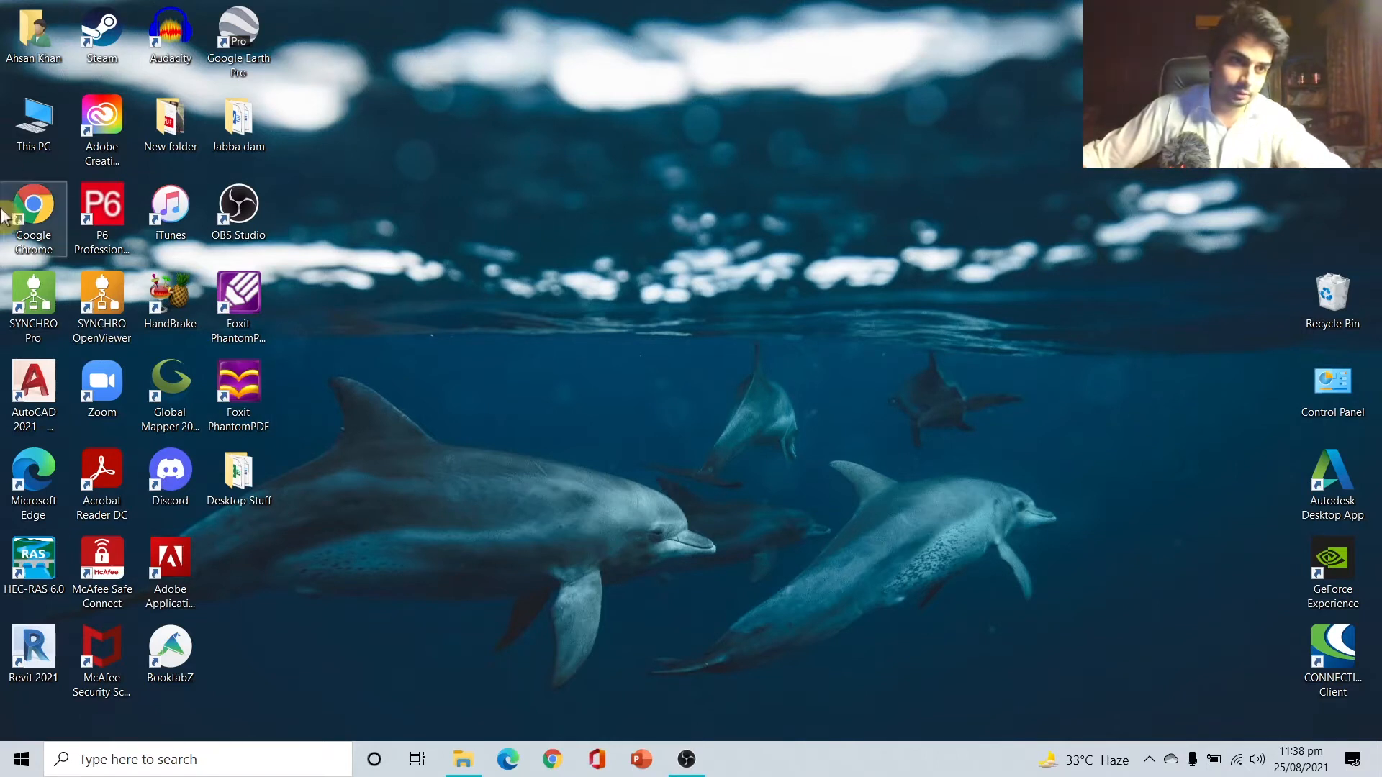
mouse_move(102, 208)
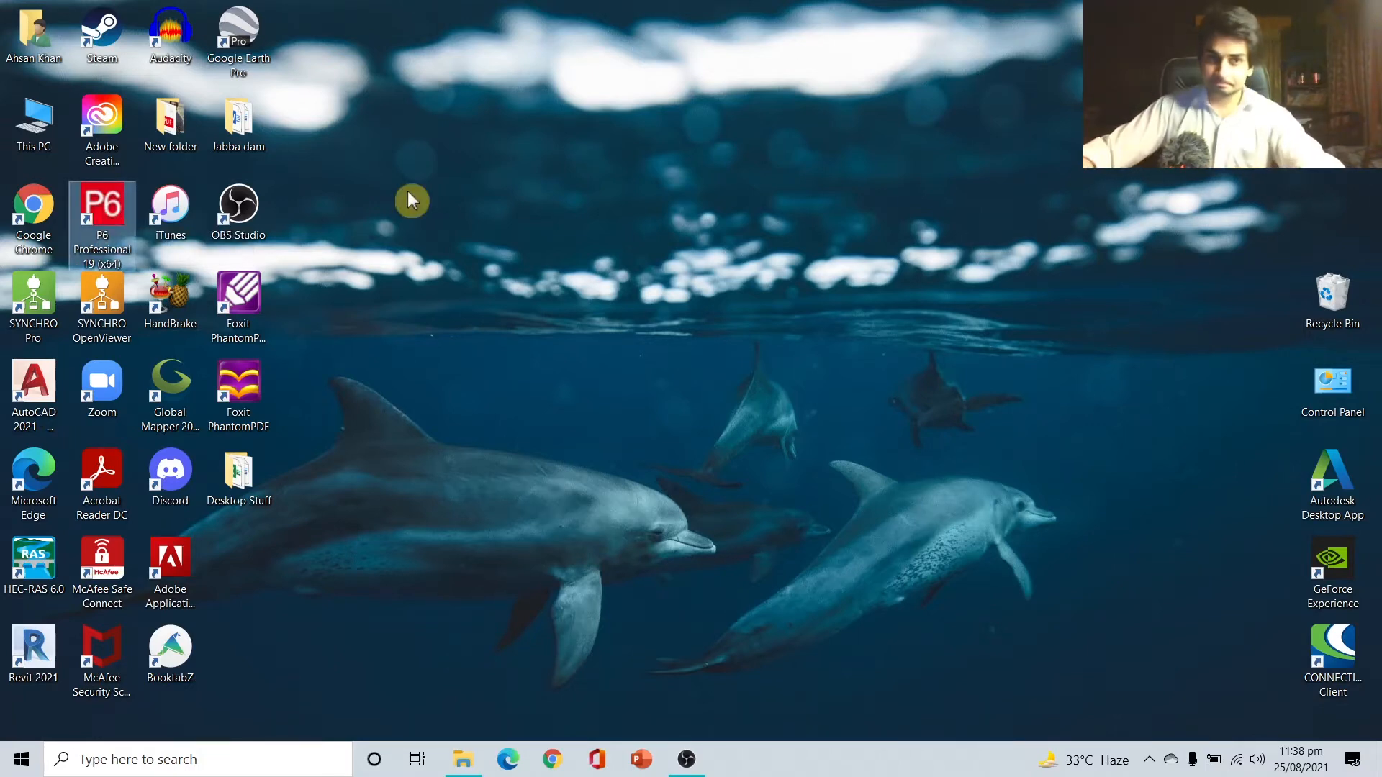
Launch P6 Professional 19 to its login window, then open Chrome
double_click(101, 211)
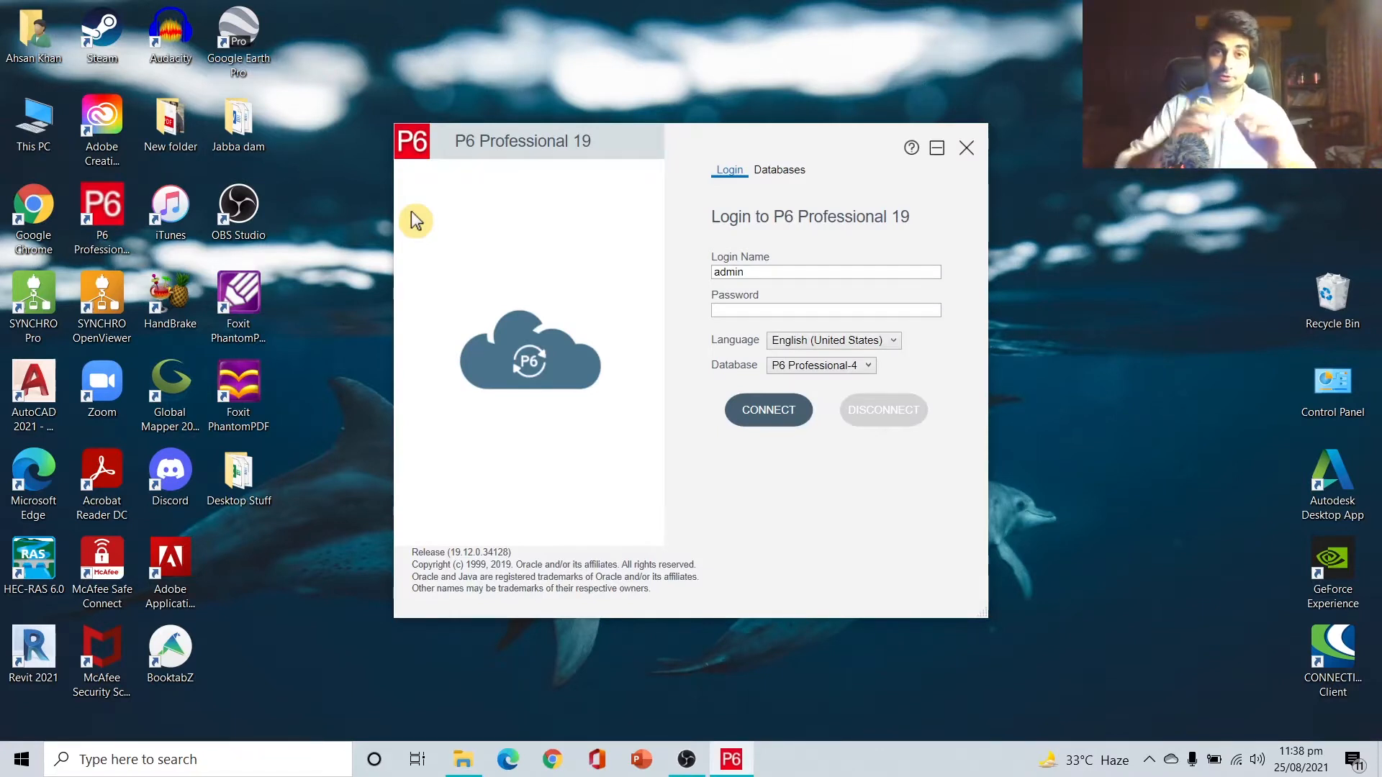
mouse_move(484, 164)
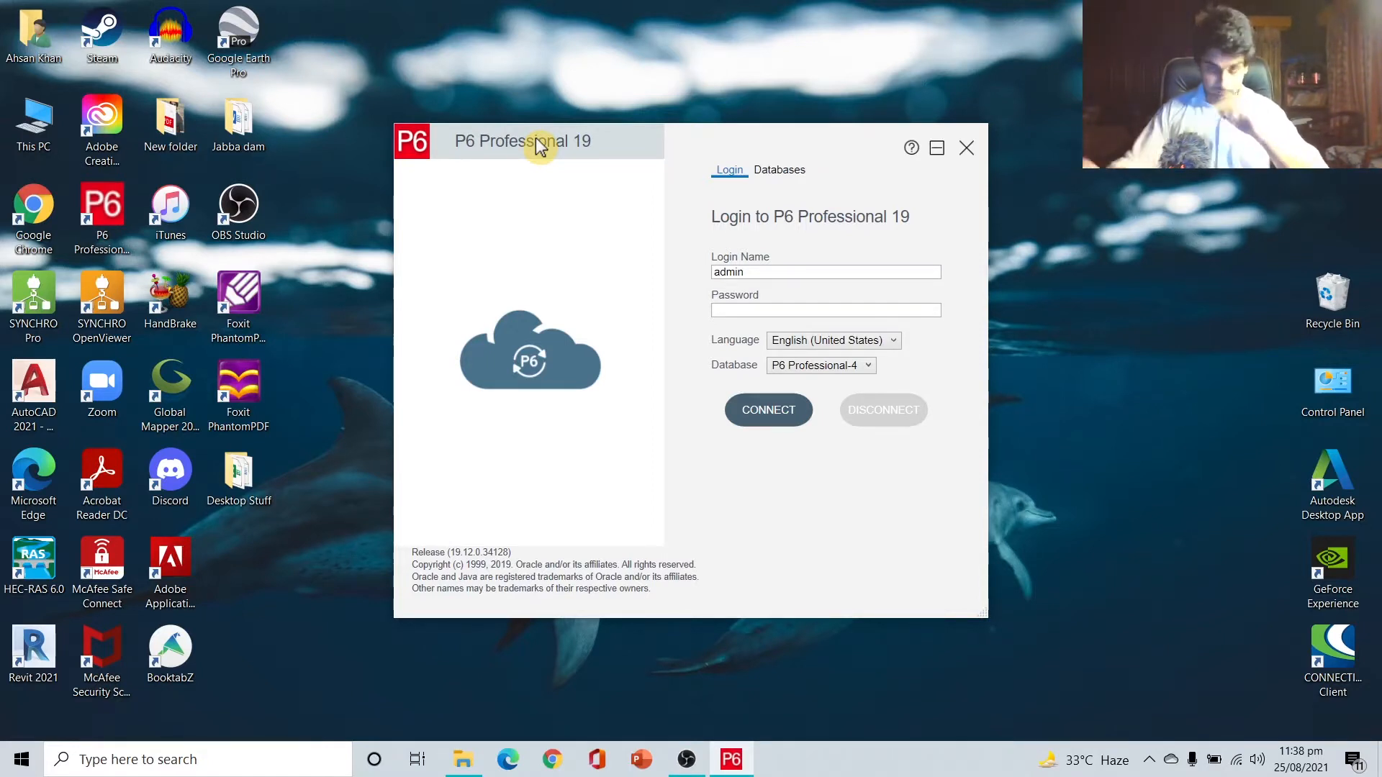
mouse_move(577, 146)
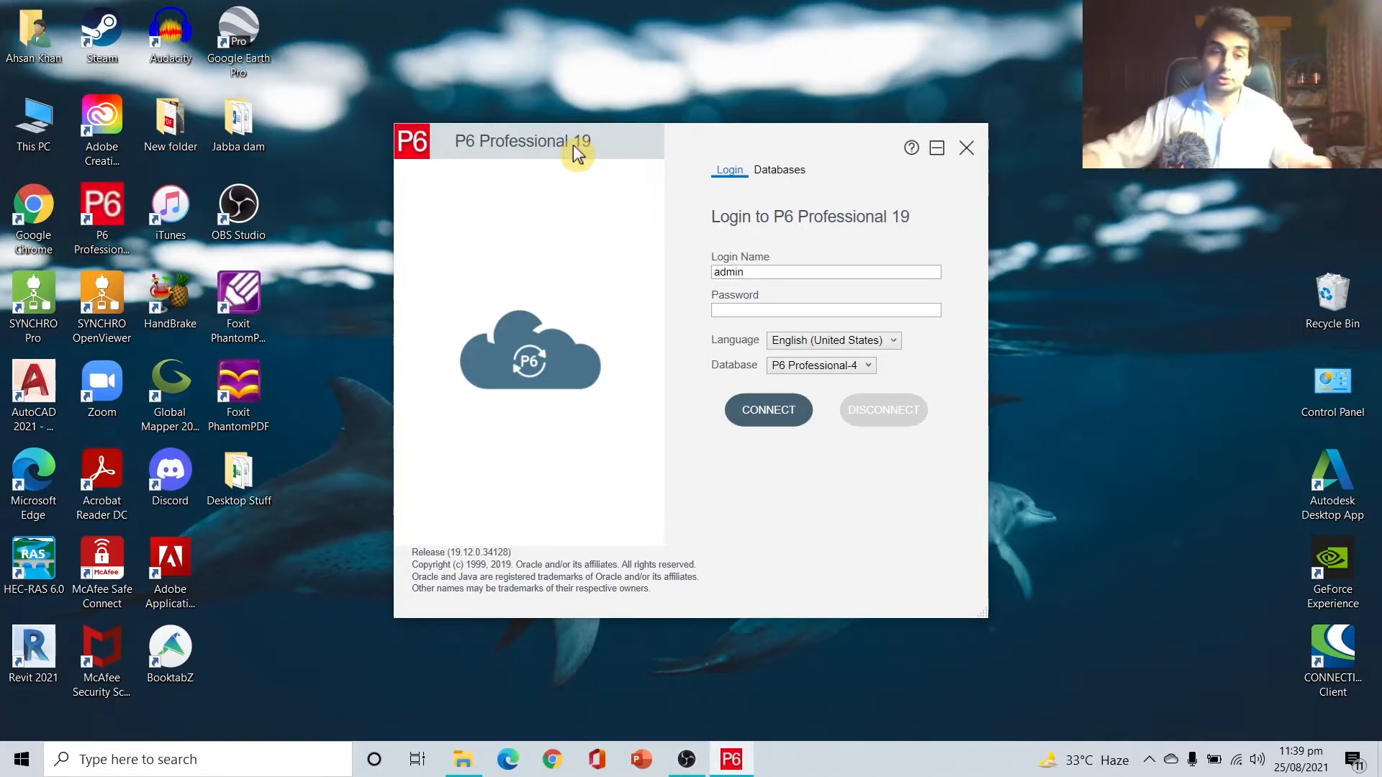
mouse_move(426, 564)
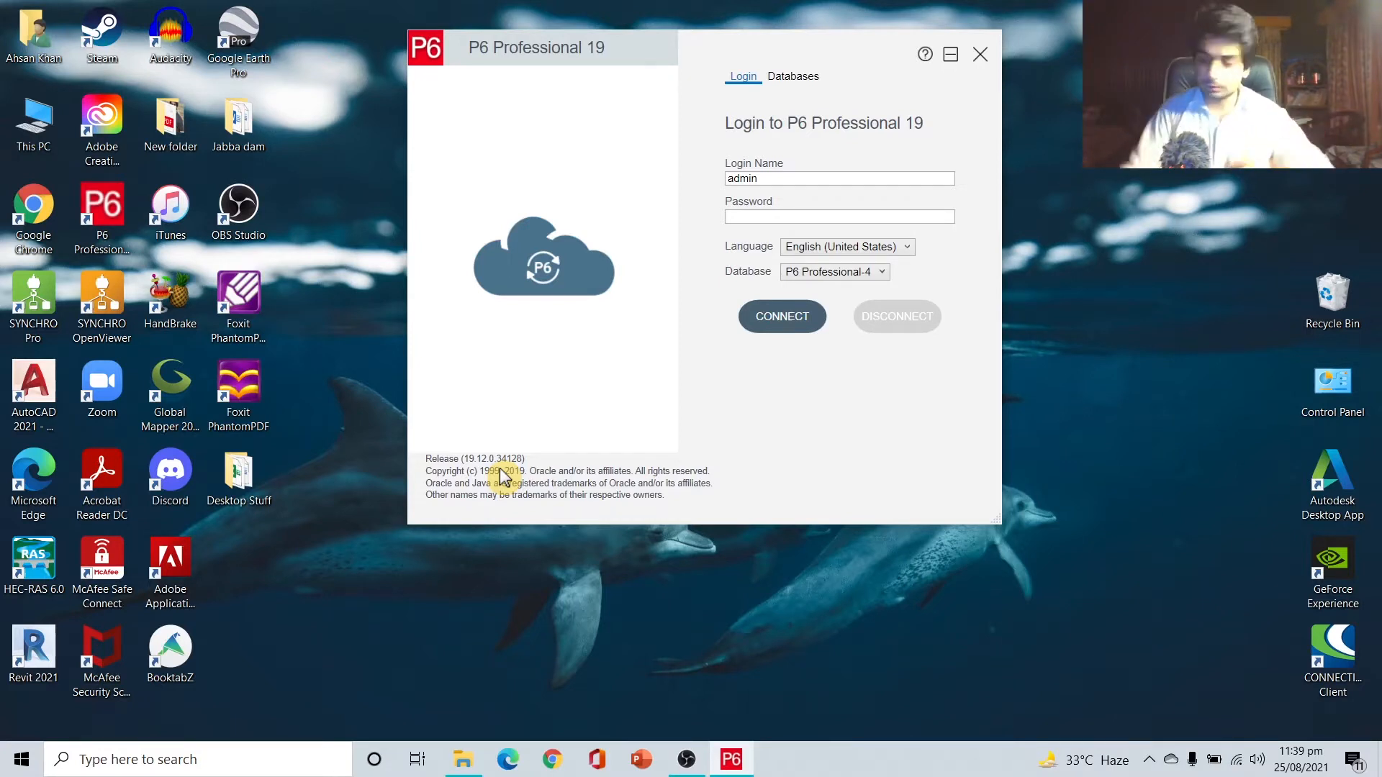
left_click(550, 759)
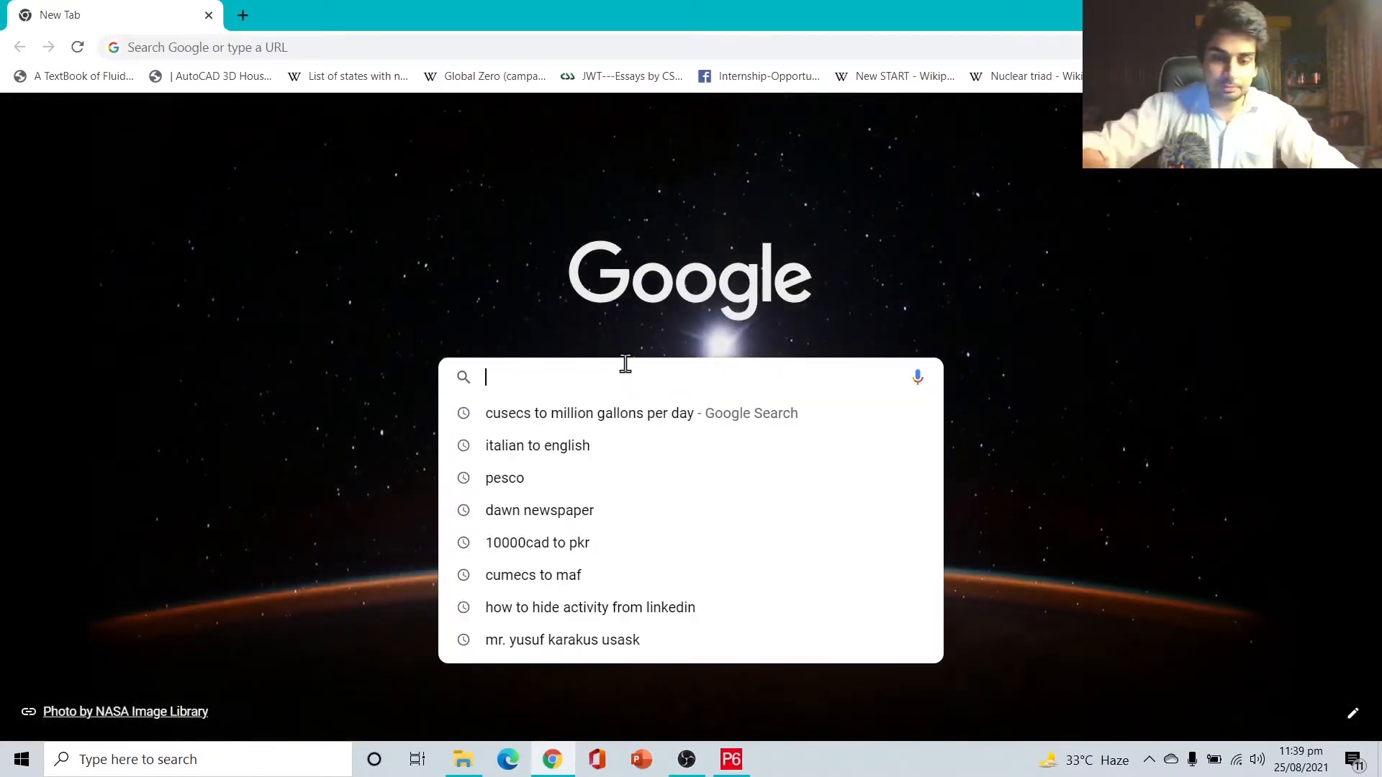
Google 'primavera p6 version number' and scroll through the results
type("primavera p6 veriso")
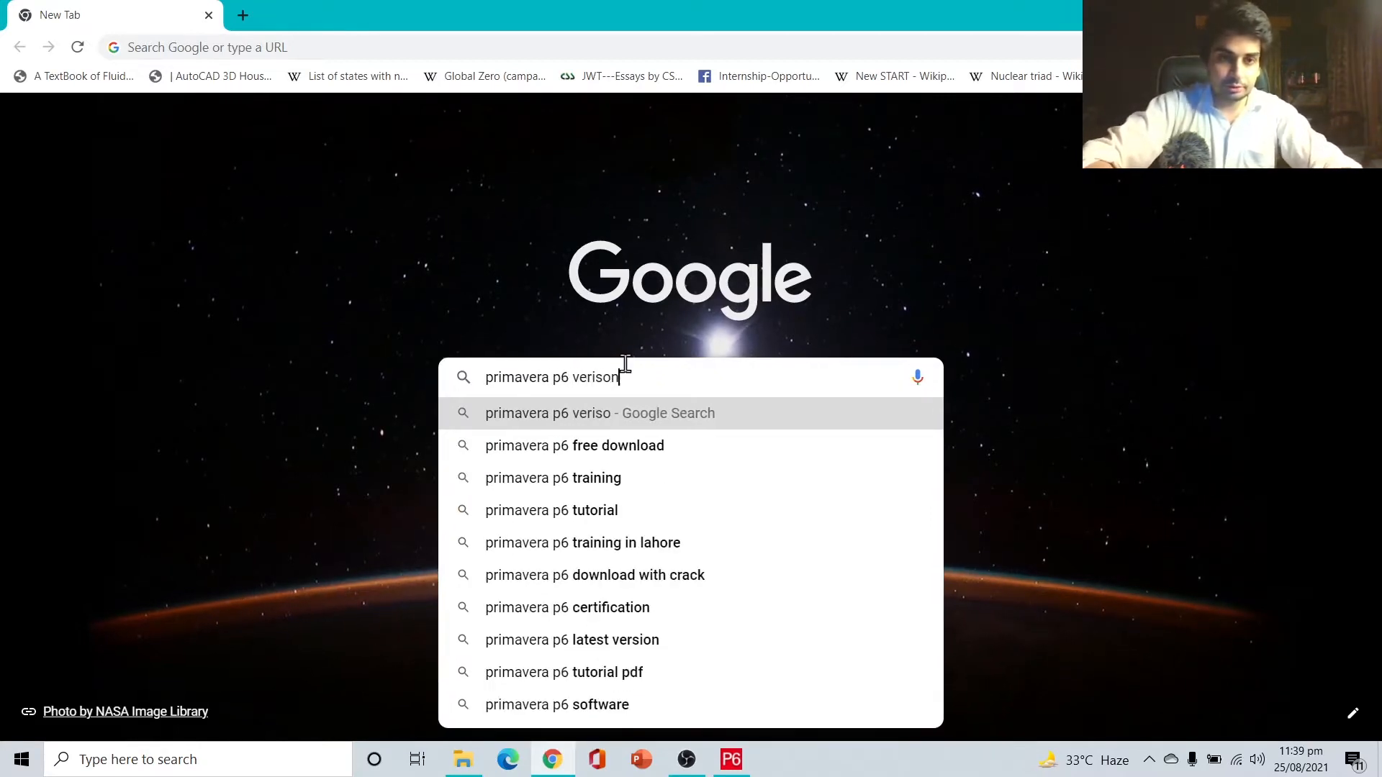
type("number")
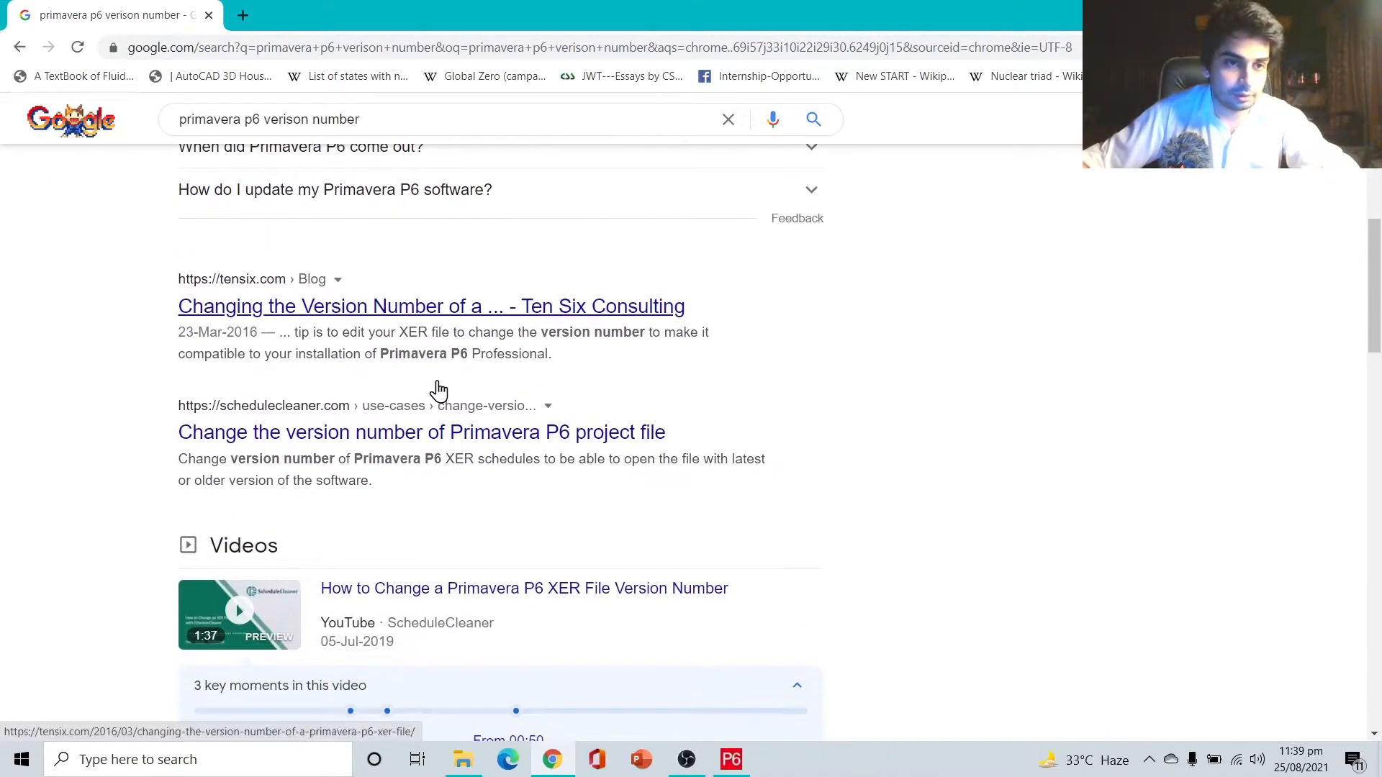
scroll("down", 3)
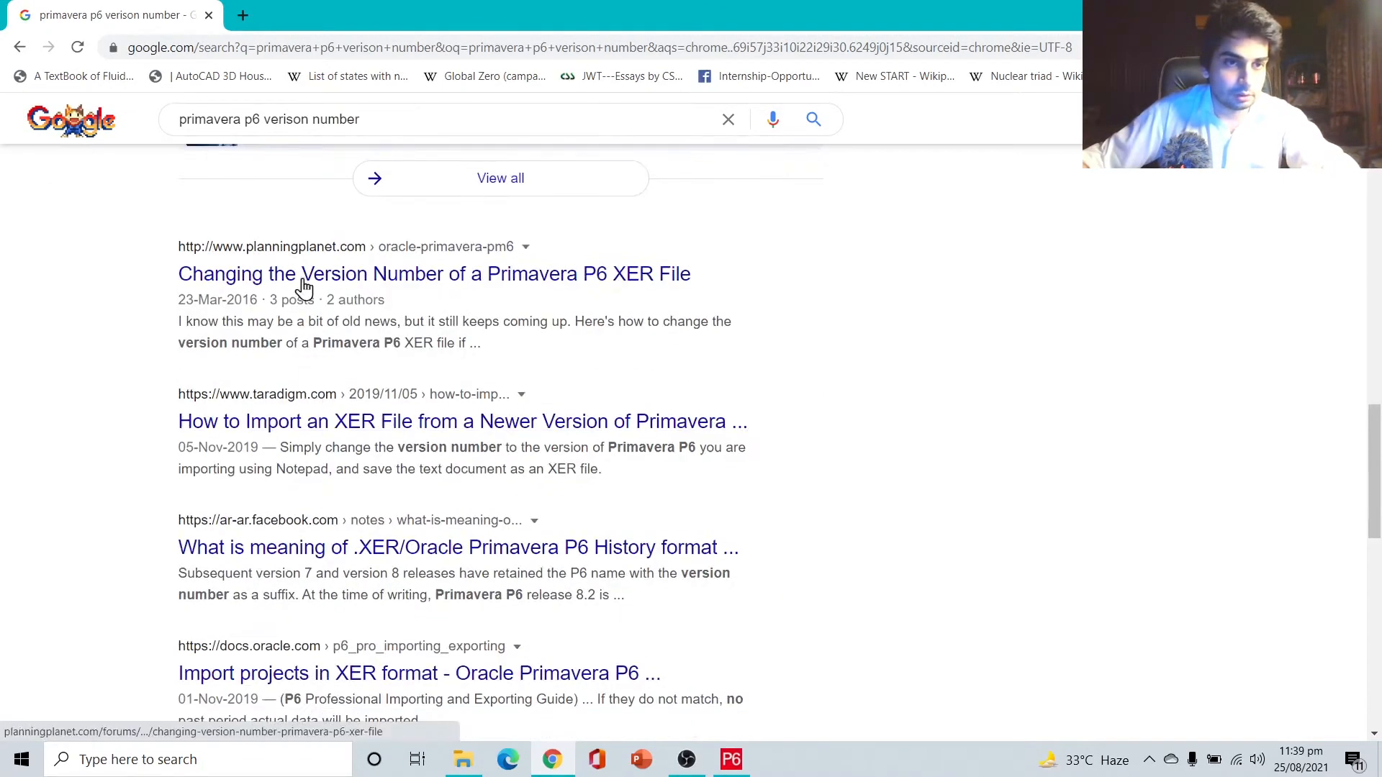
scroll("down", 3)
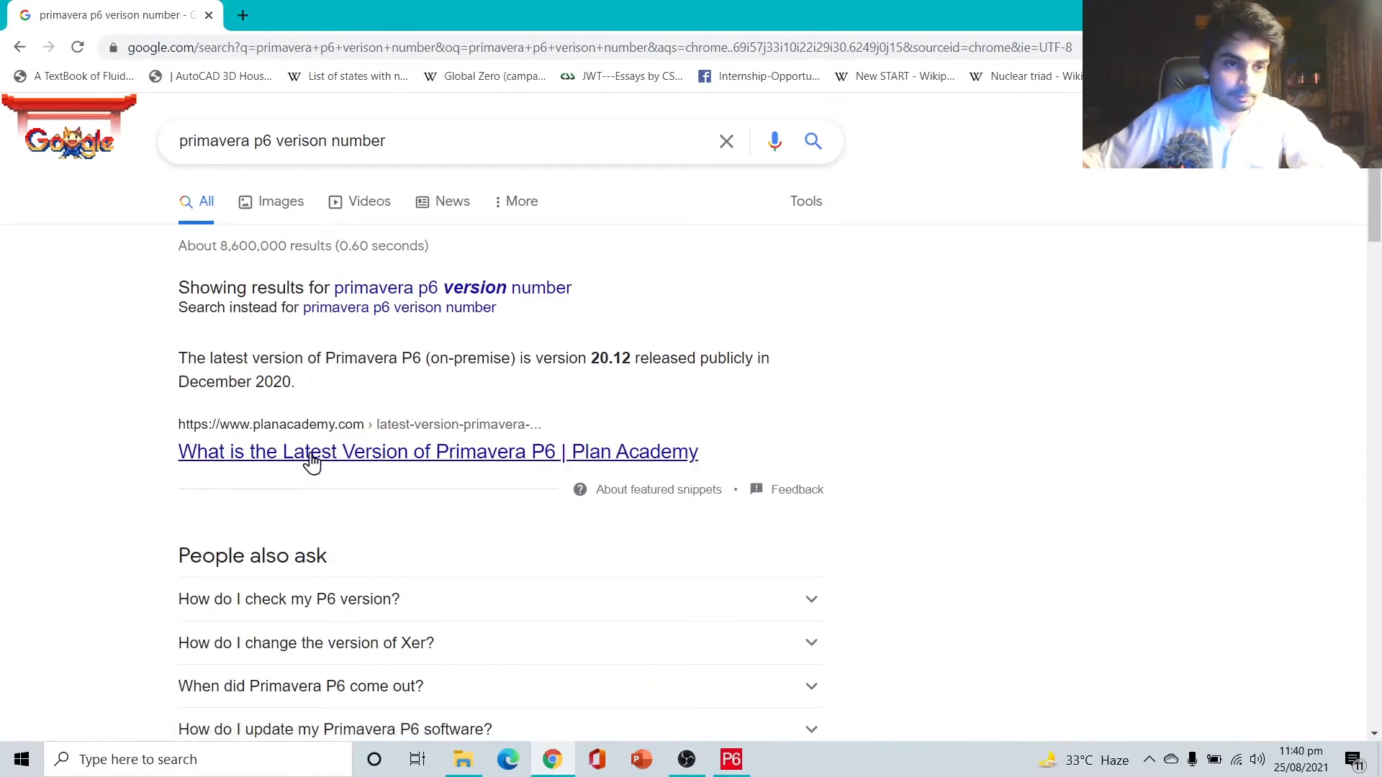
Read Plan Academy's P6 version history after accepting cookies, then return to P6 login
left_click(437, 451)
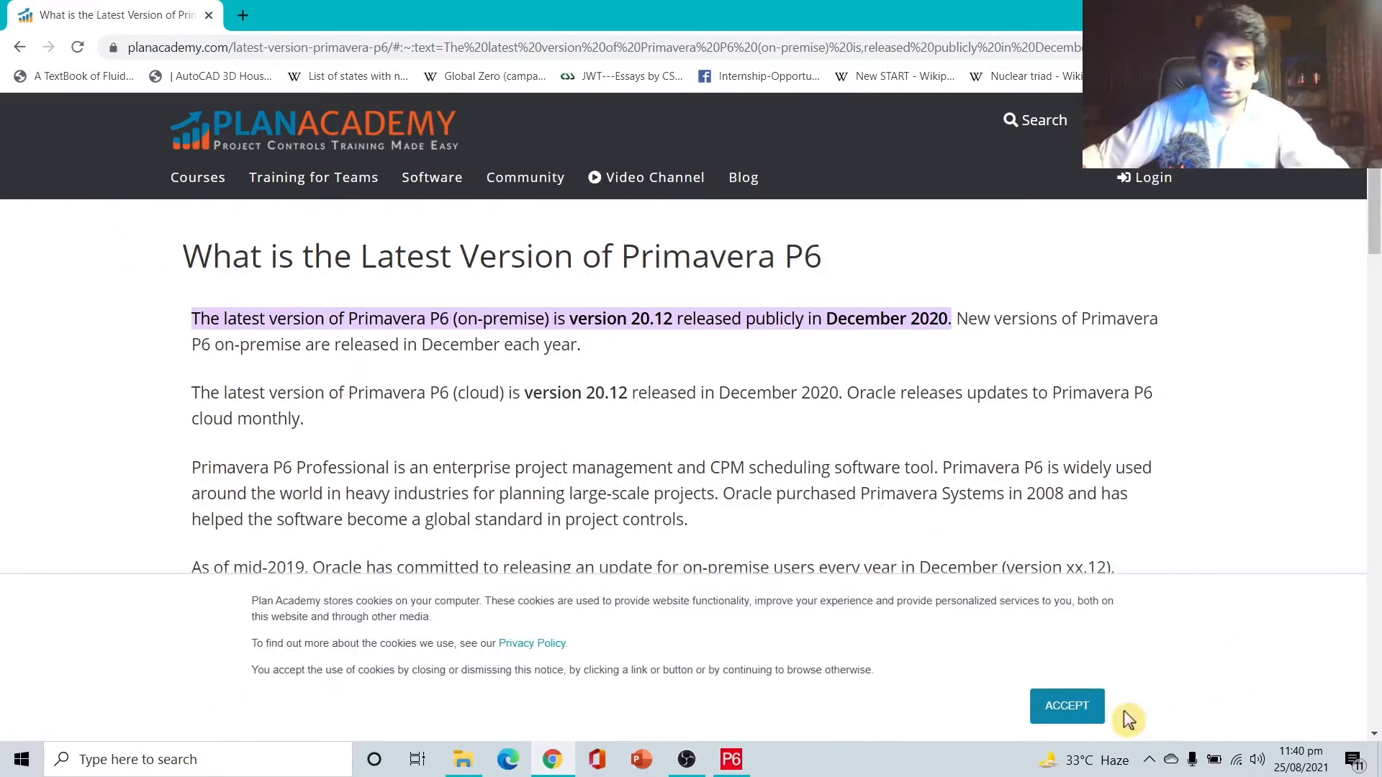
left_click(1066, 705)
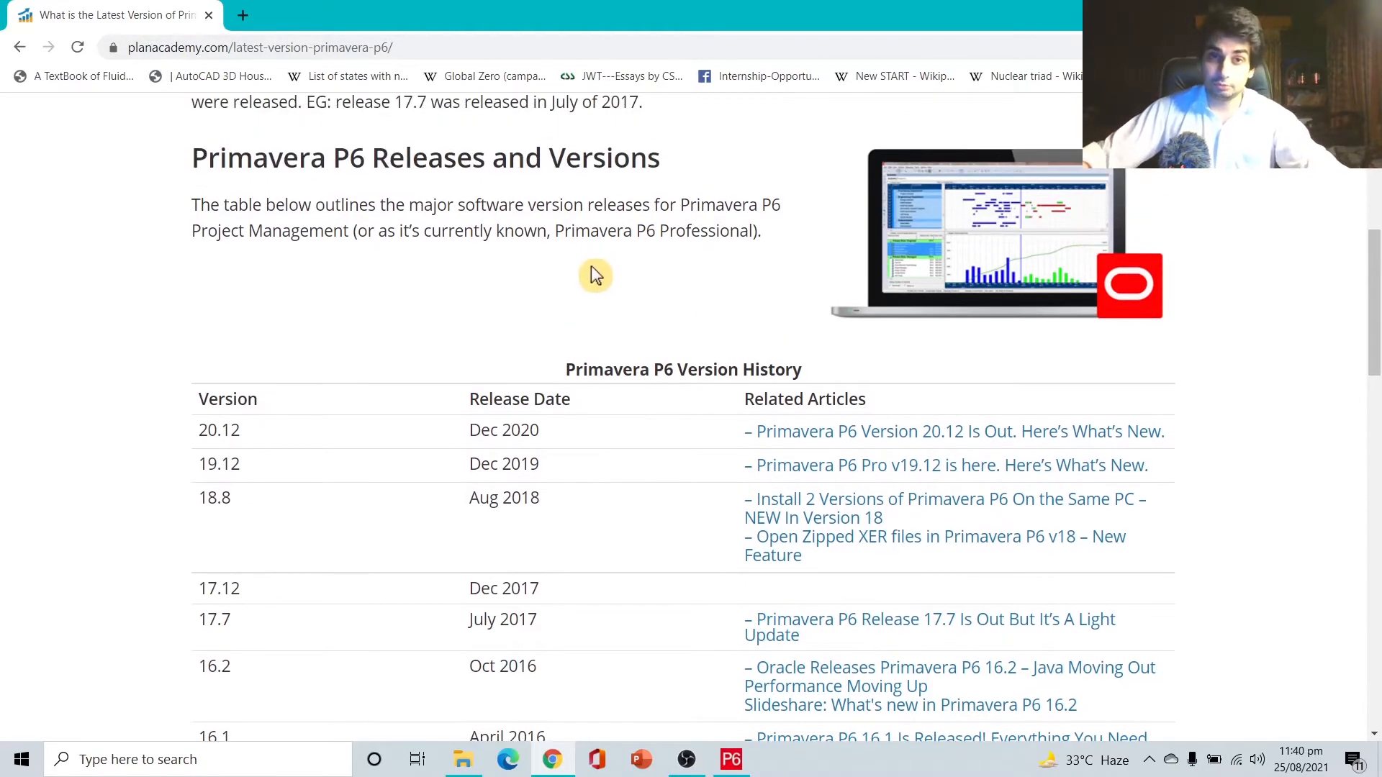
mouse_move(612, 345)
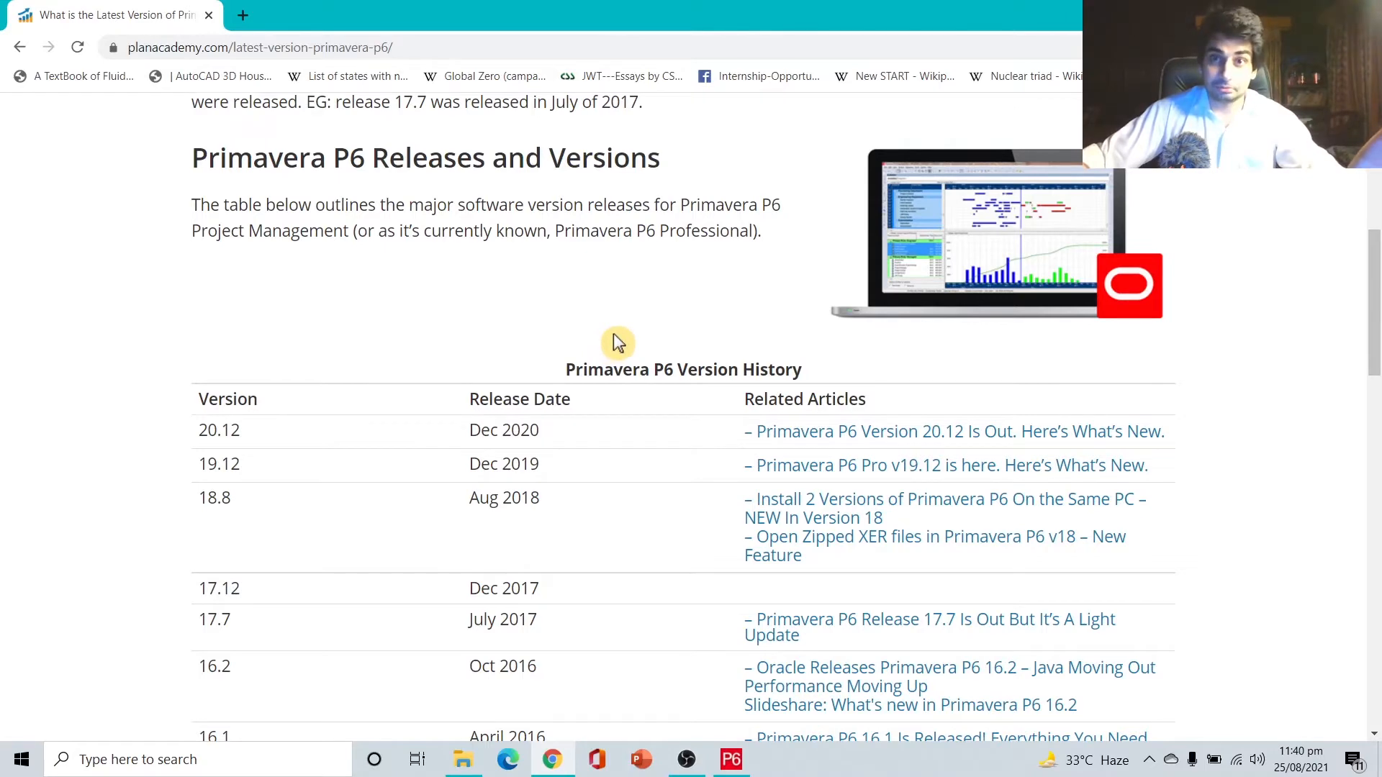
scroll("up", 3)
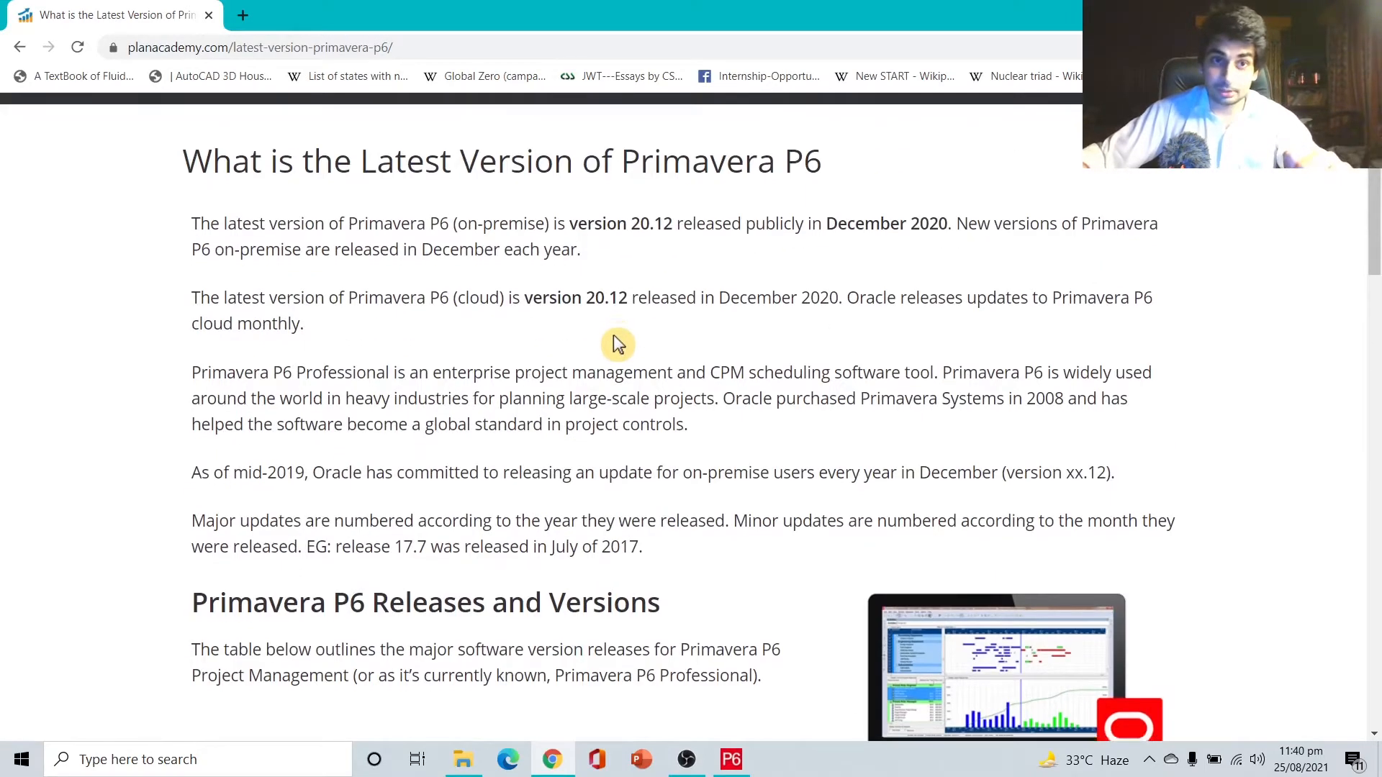
scroll("down", 3)
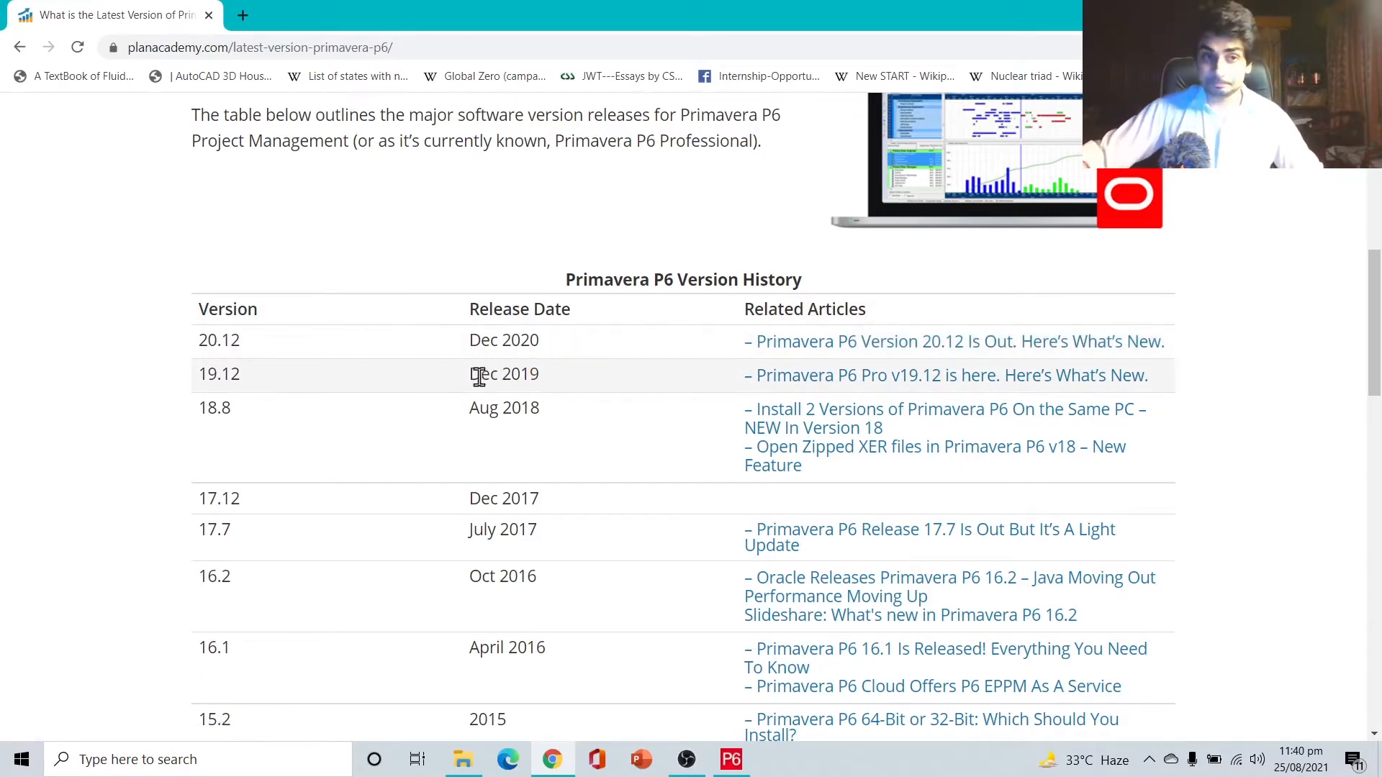
left_click(729, 758)
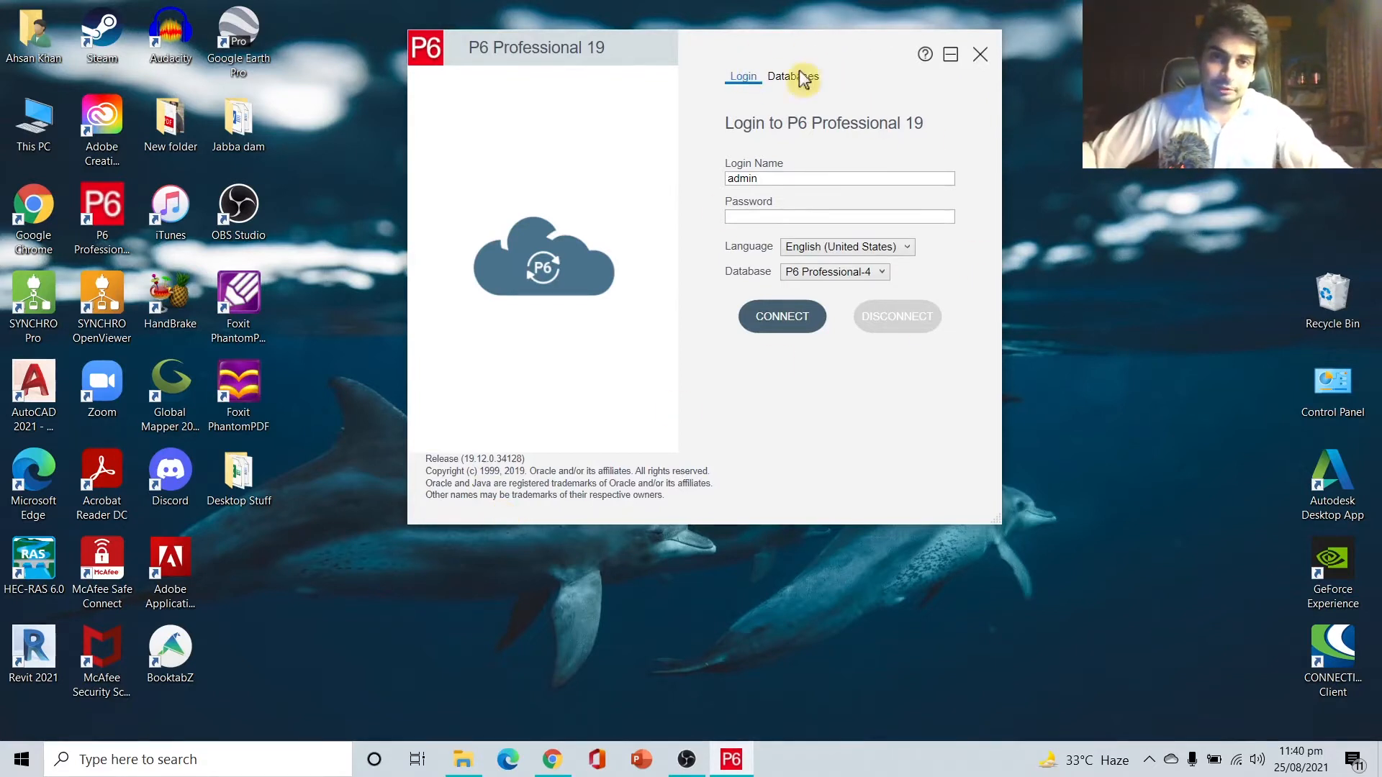
mouse_move(951, 456)
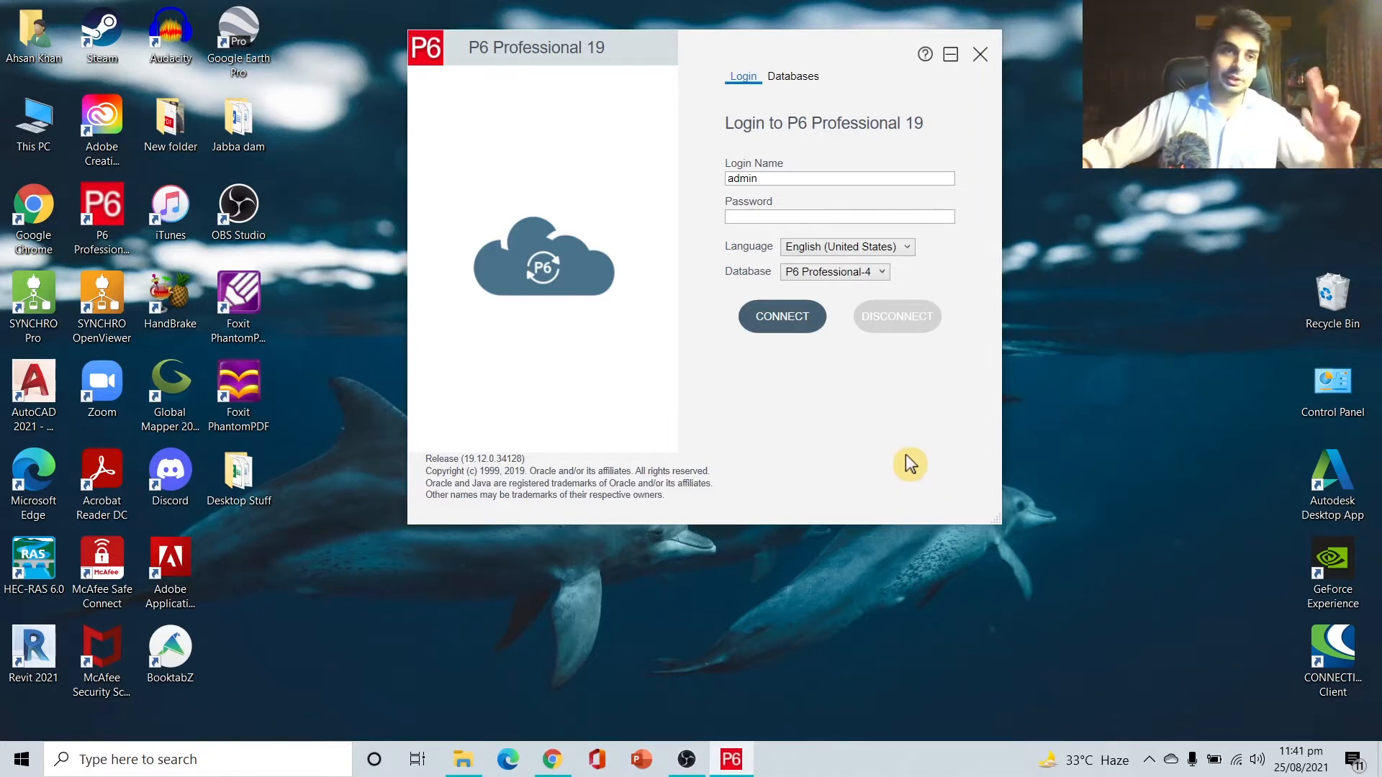
mouse_move(895, 463)
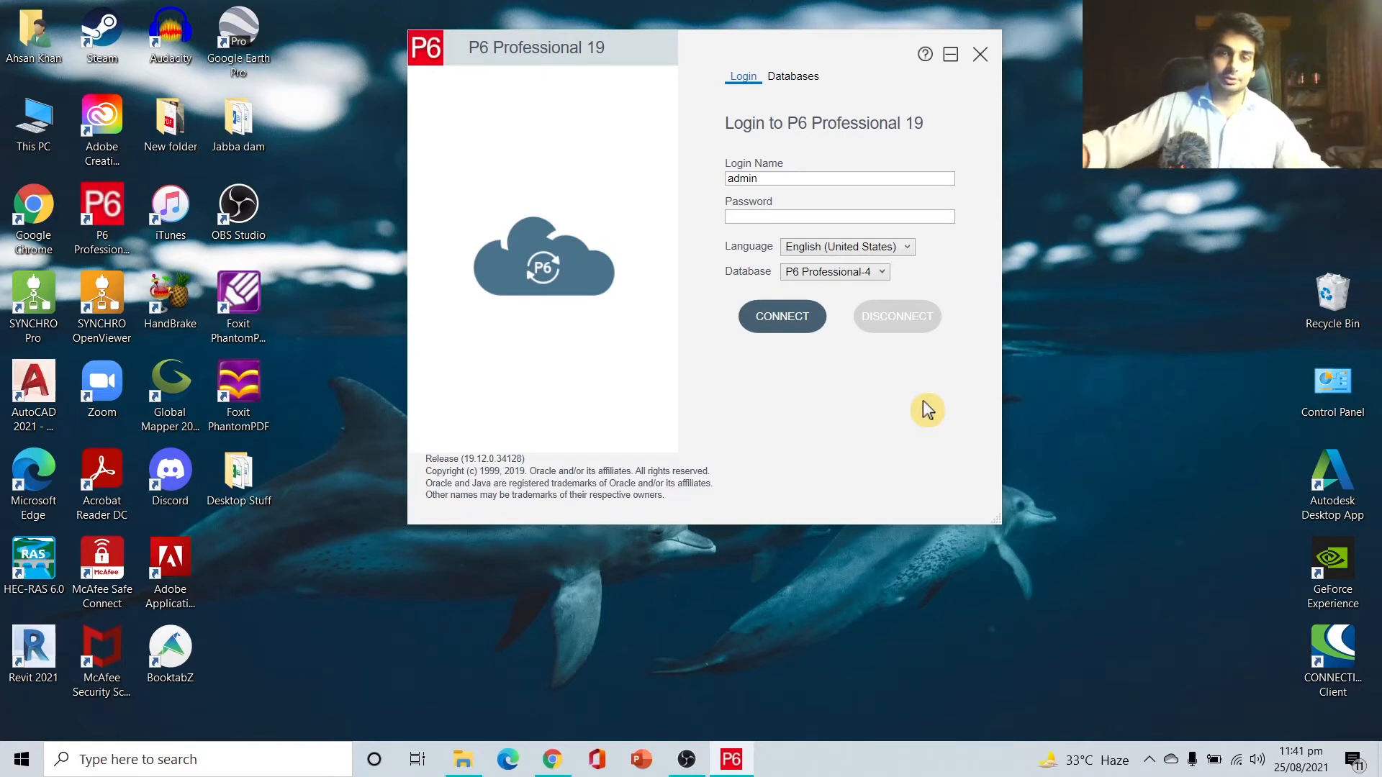
mouse_move(841, 147)
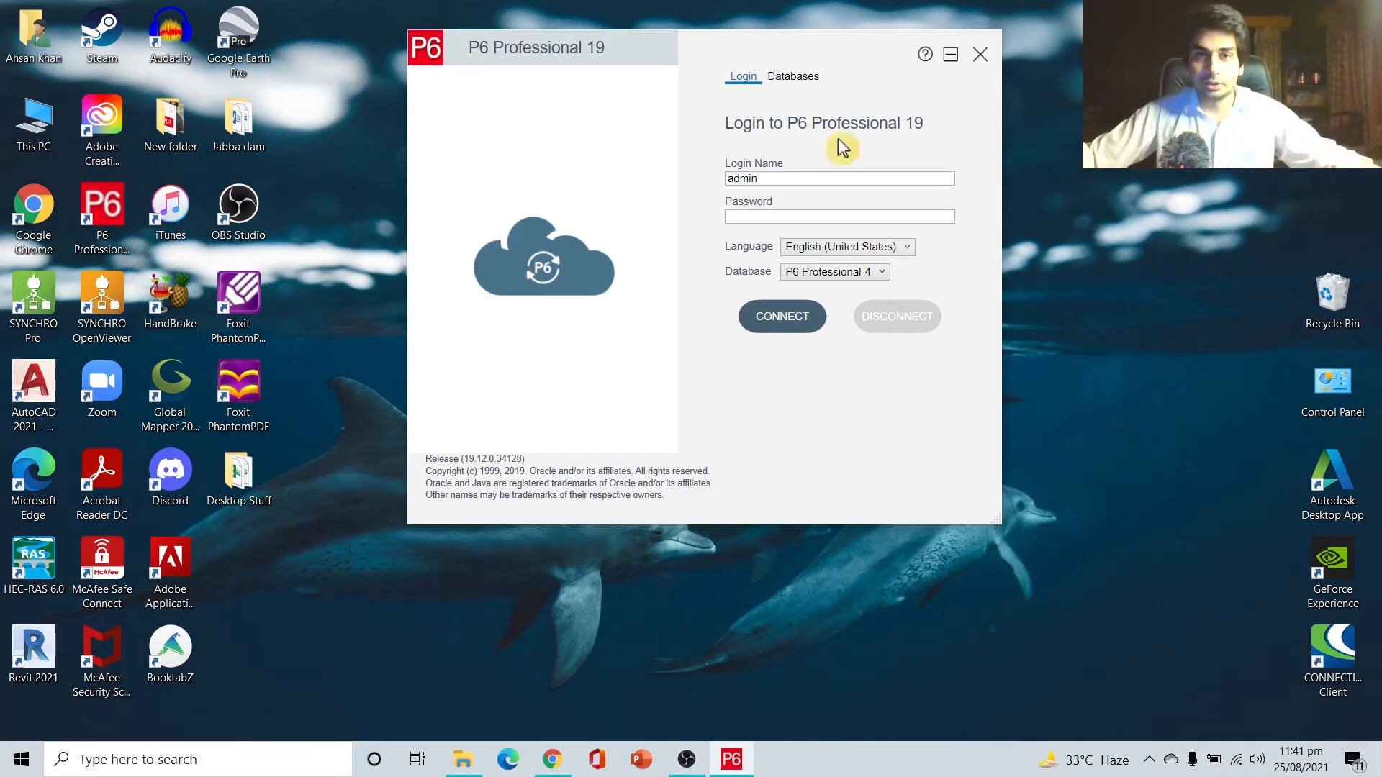
mouse_move(815, 216)
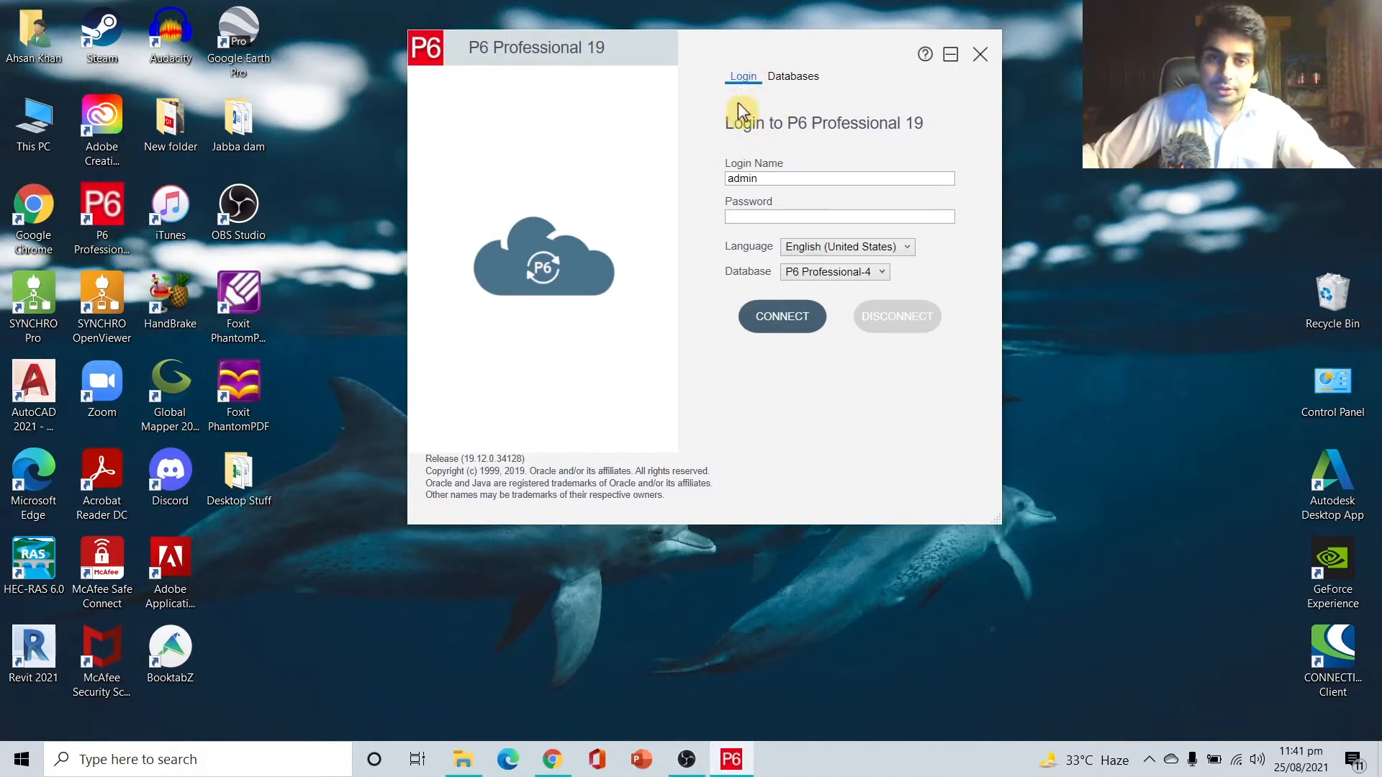
mouse_move(792, 84)
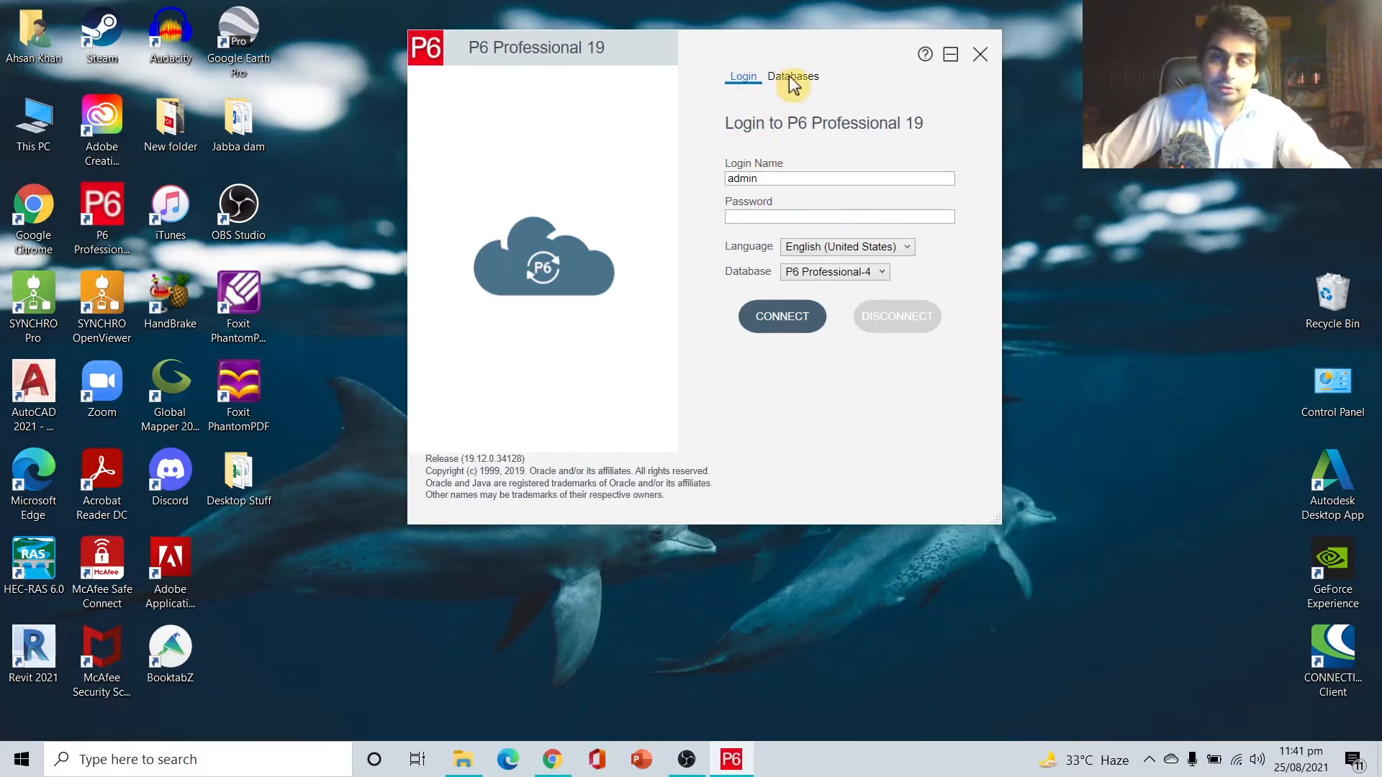
Review the P6 database list and begin adding a new database
left_click(792, 76)
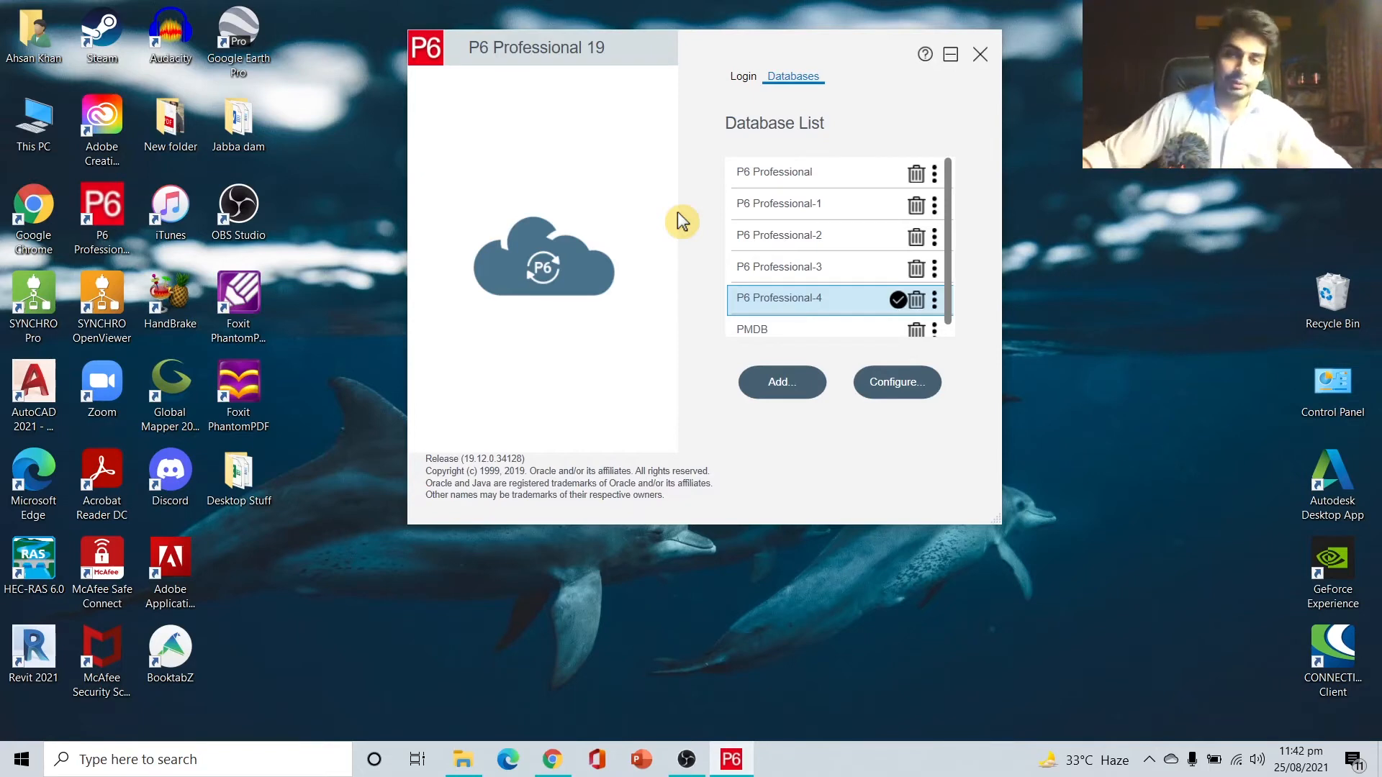
left_click(780, 382)
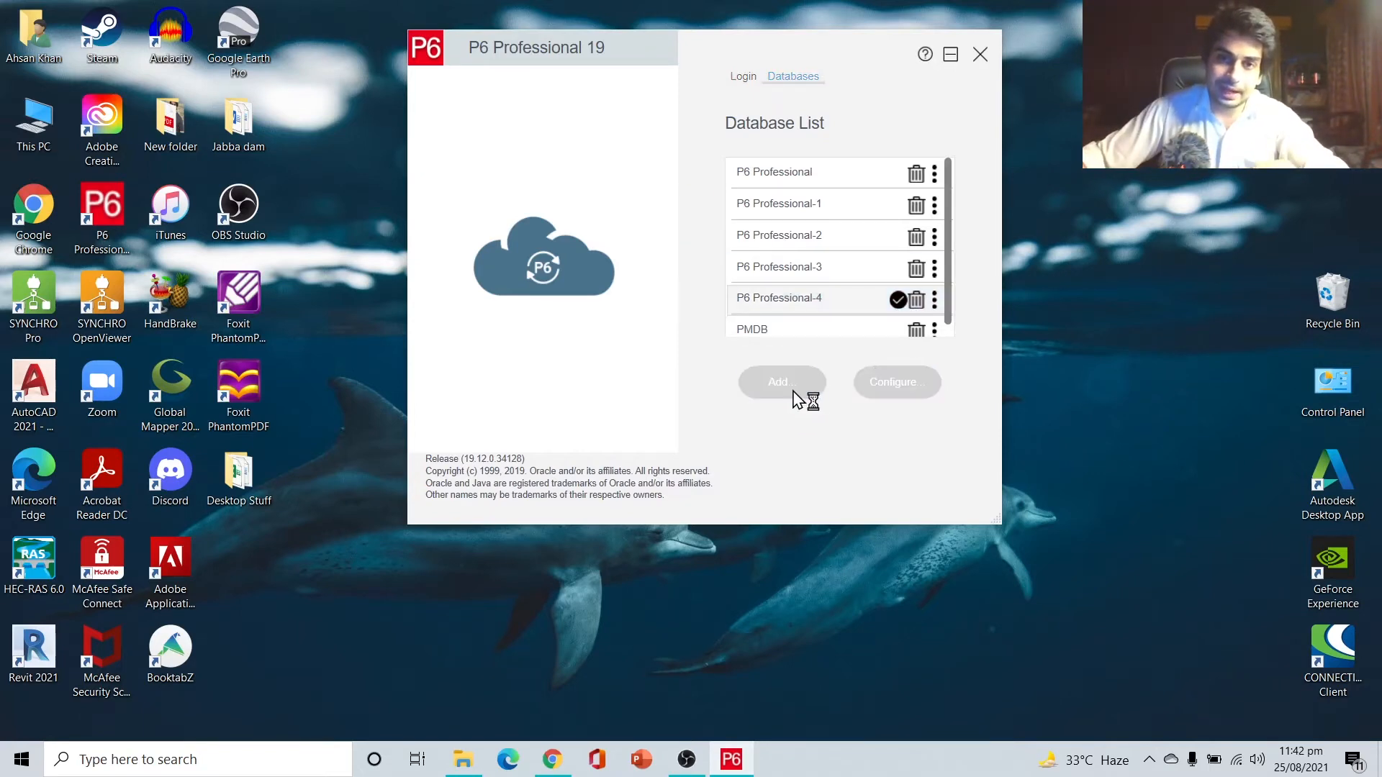
Note alias P6 Professional-5 in the wizard, then revisit the Google version results
left_click(777, 381)
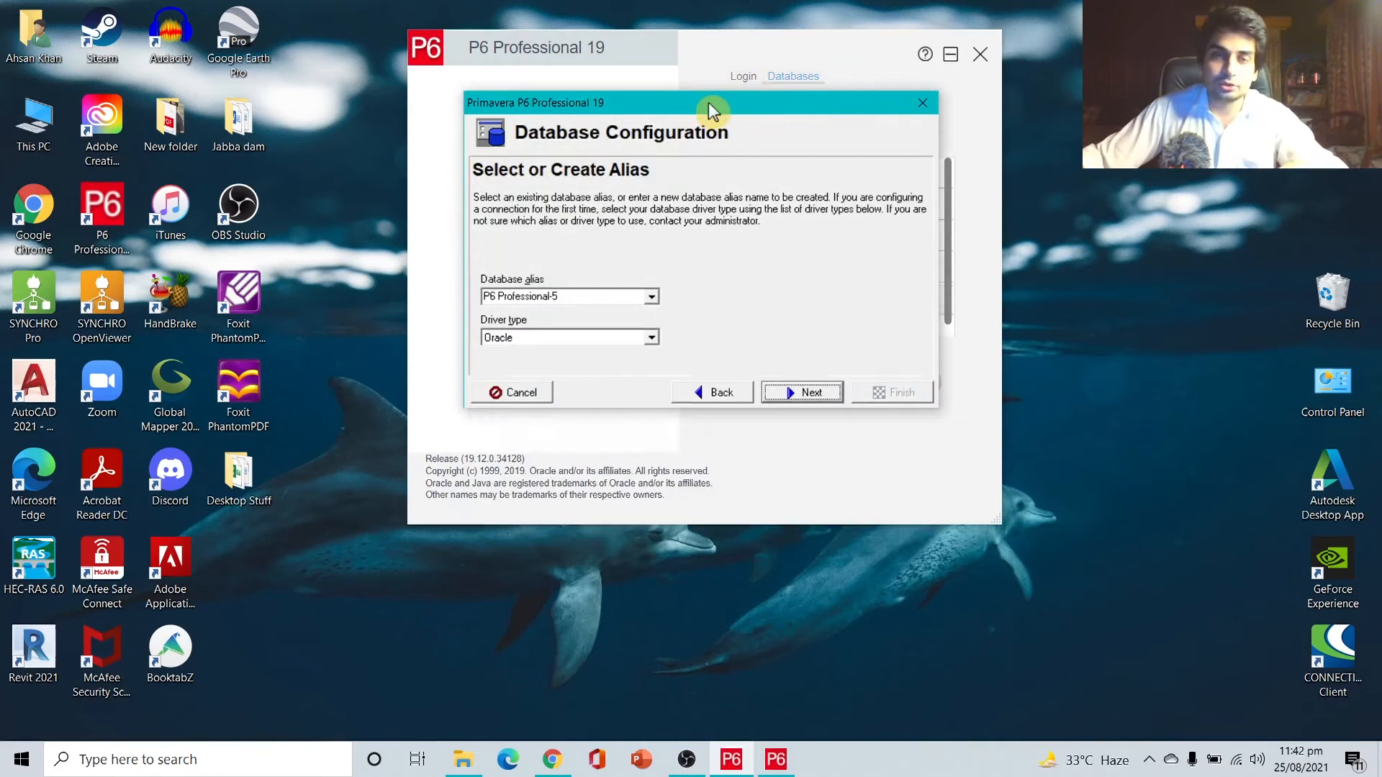
left_click(922, 102)
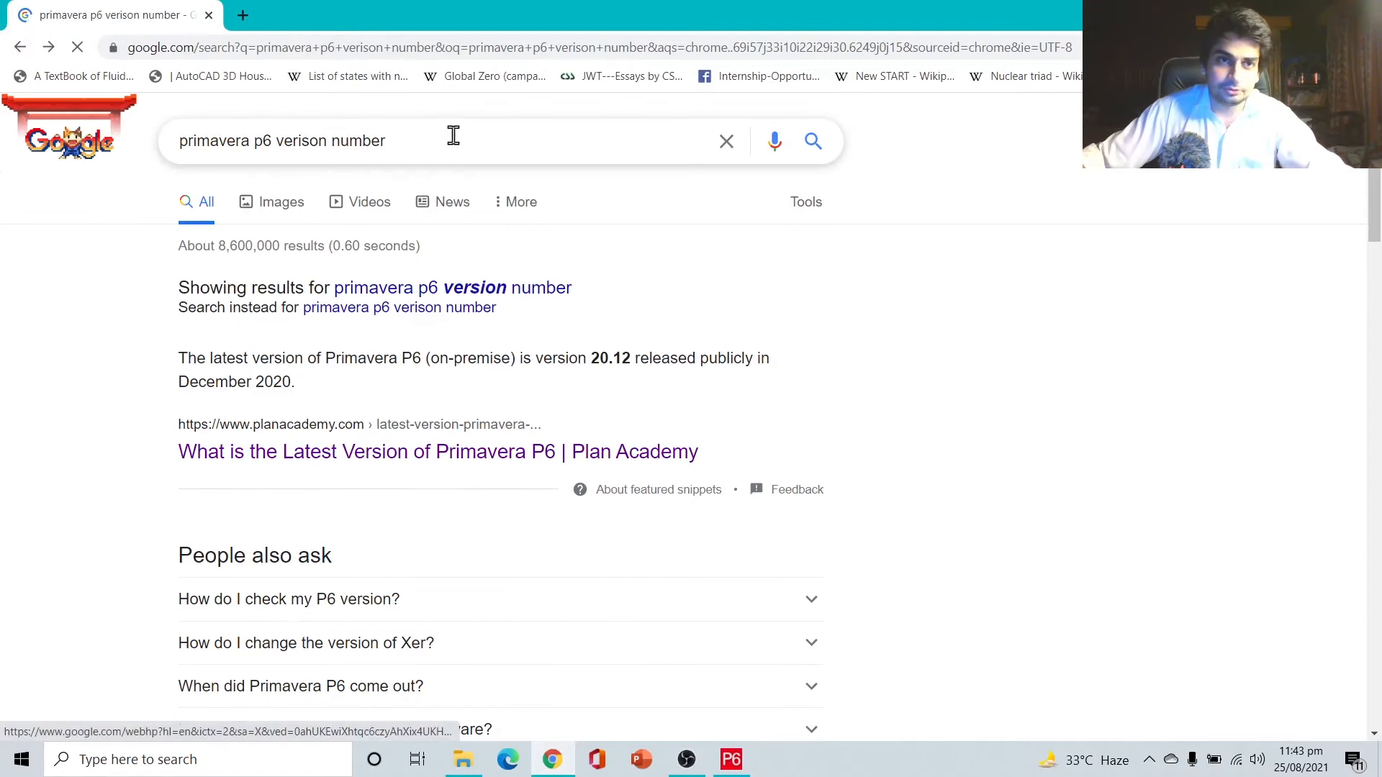
Search for Oracle, browse oracle.com's Products menu, and reach the Cloud Sign In page
type("oracle")
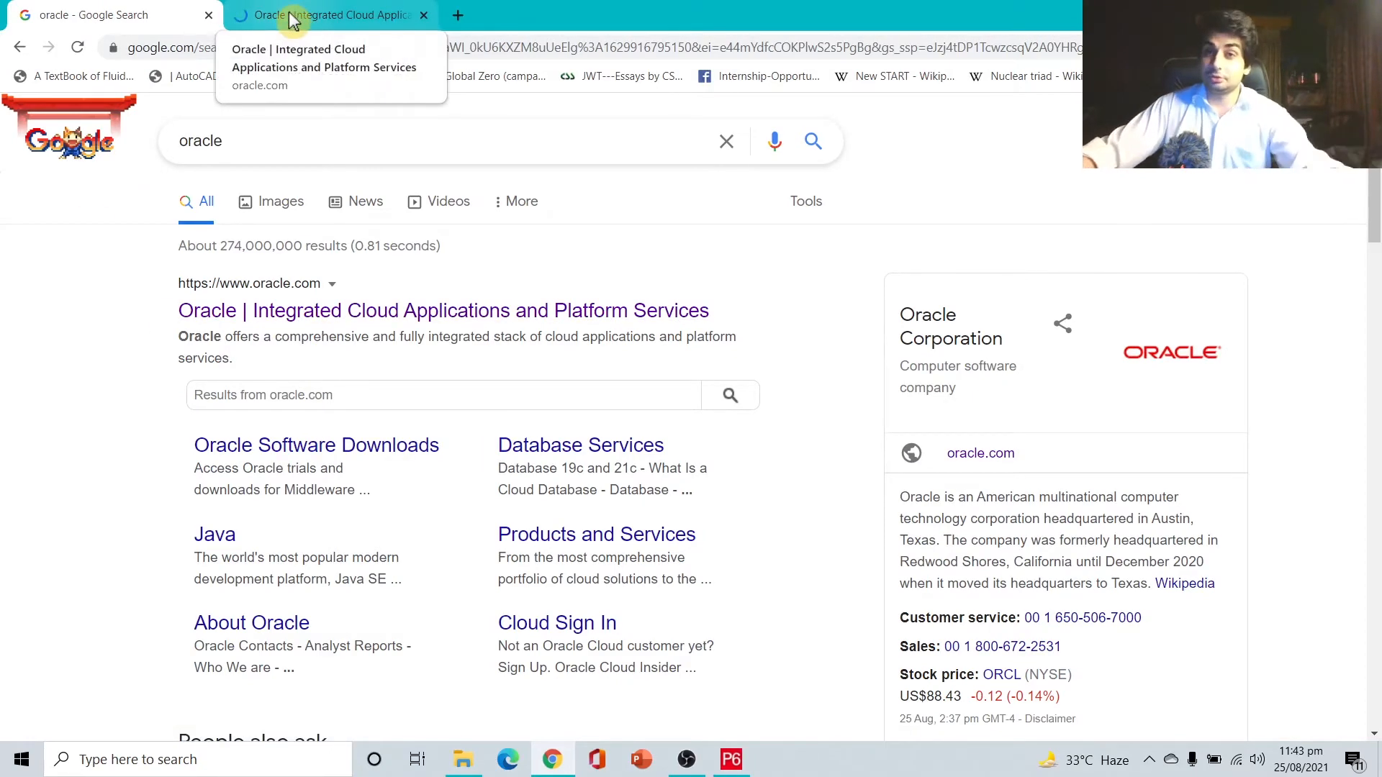
left_click(330, 15)
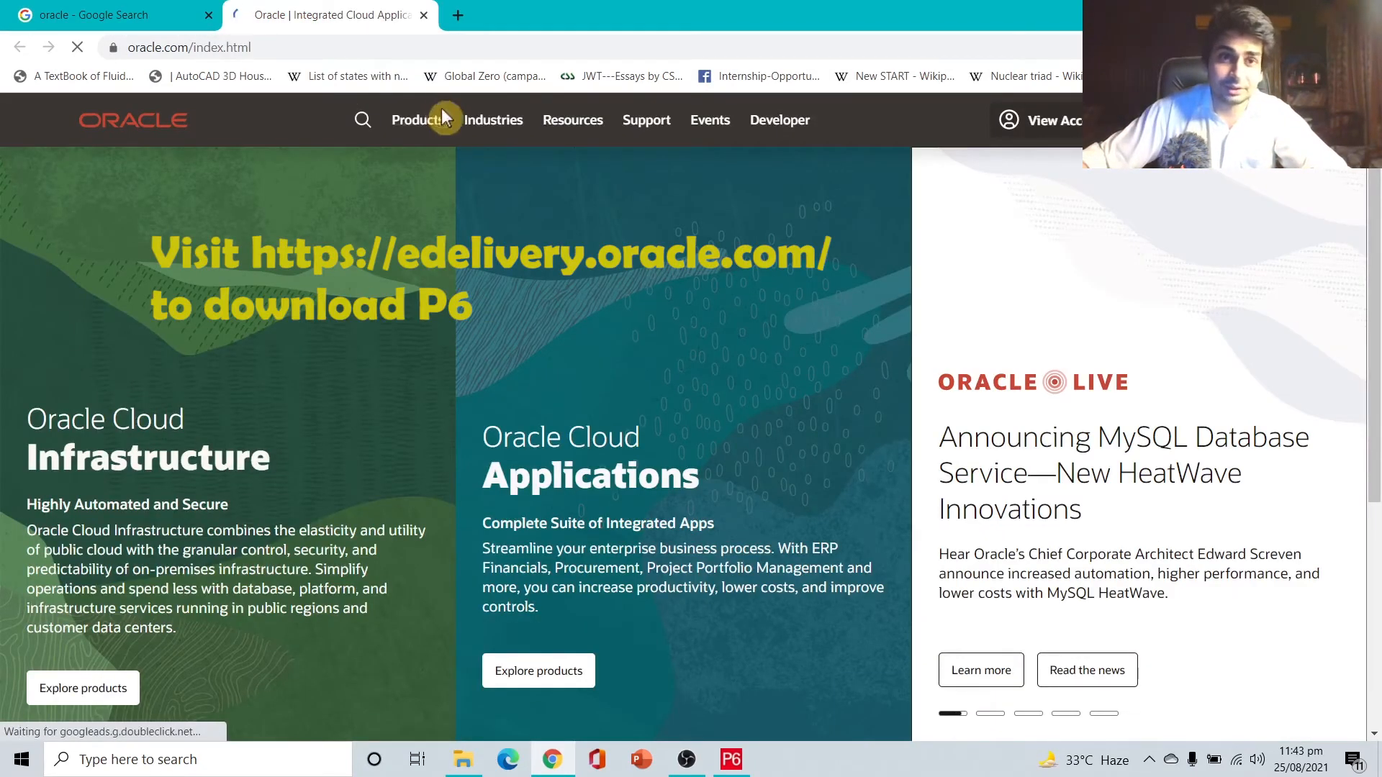
left_click(417, 121)
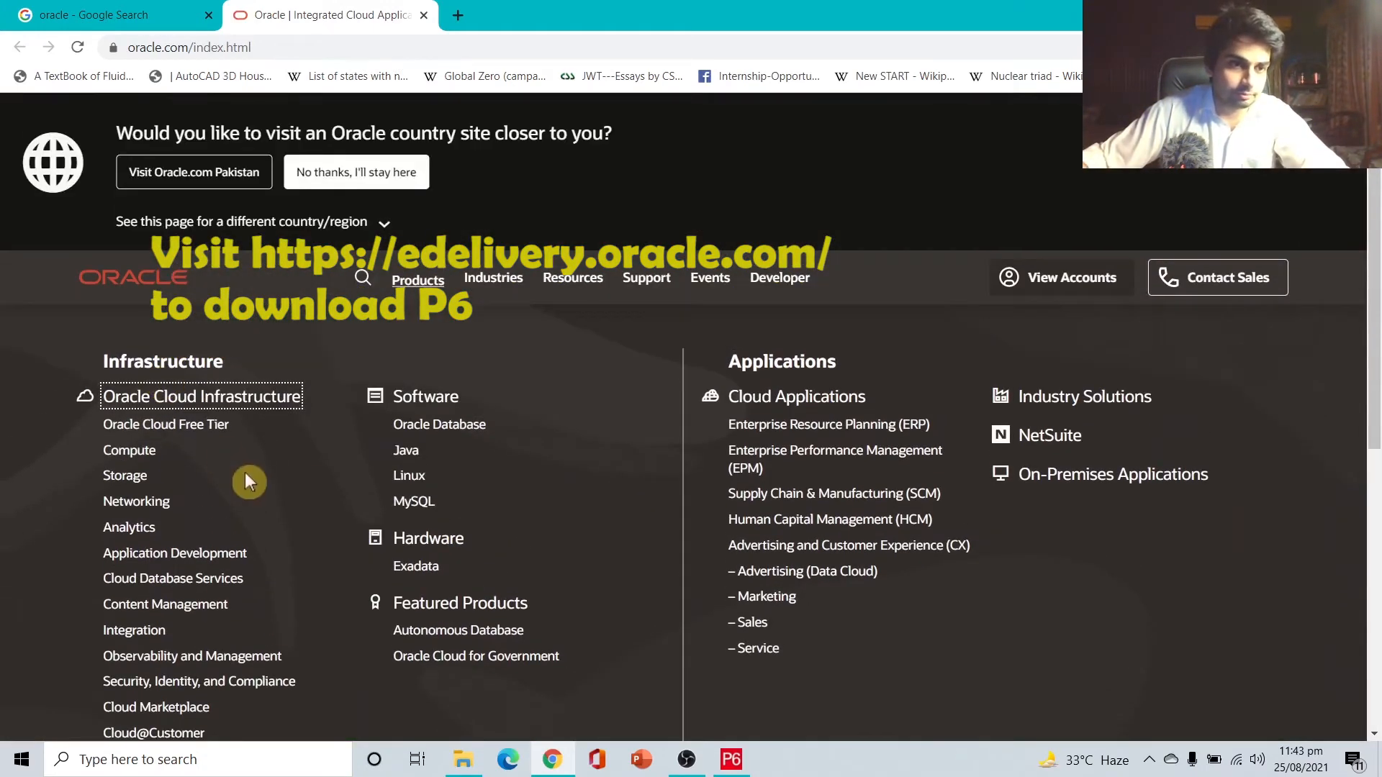
scroll("down", 3)
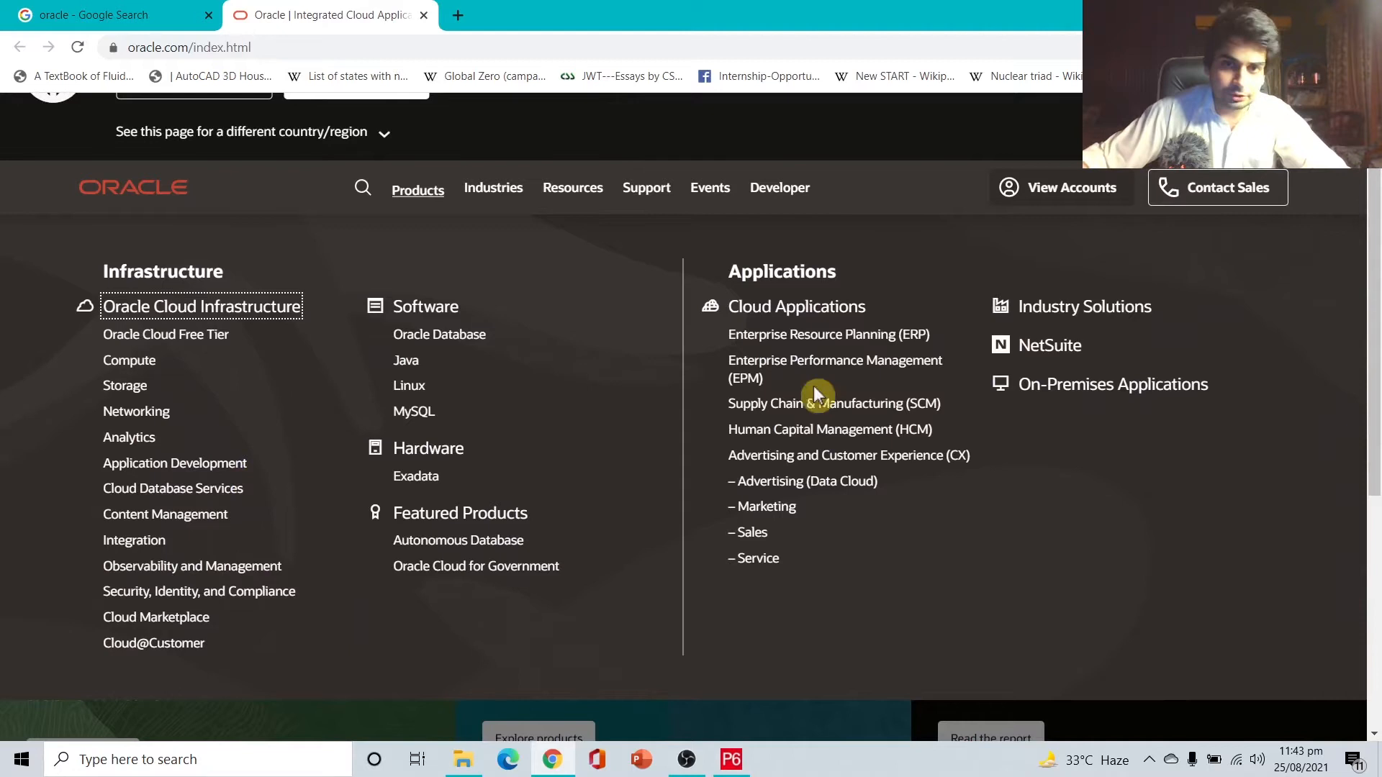
mouse_move(833, 369)
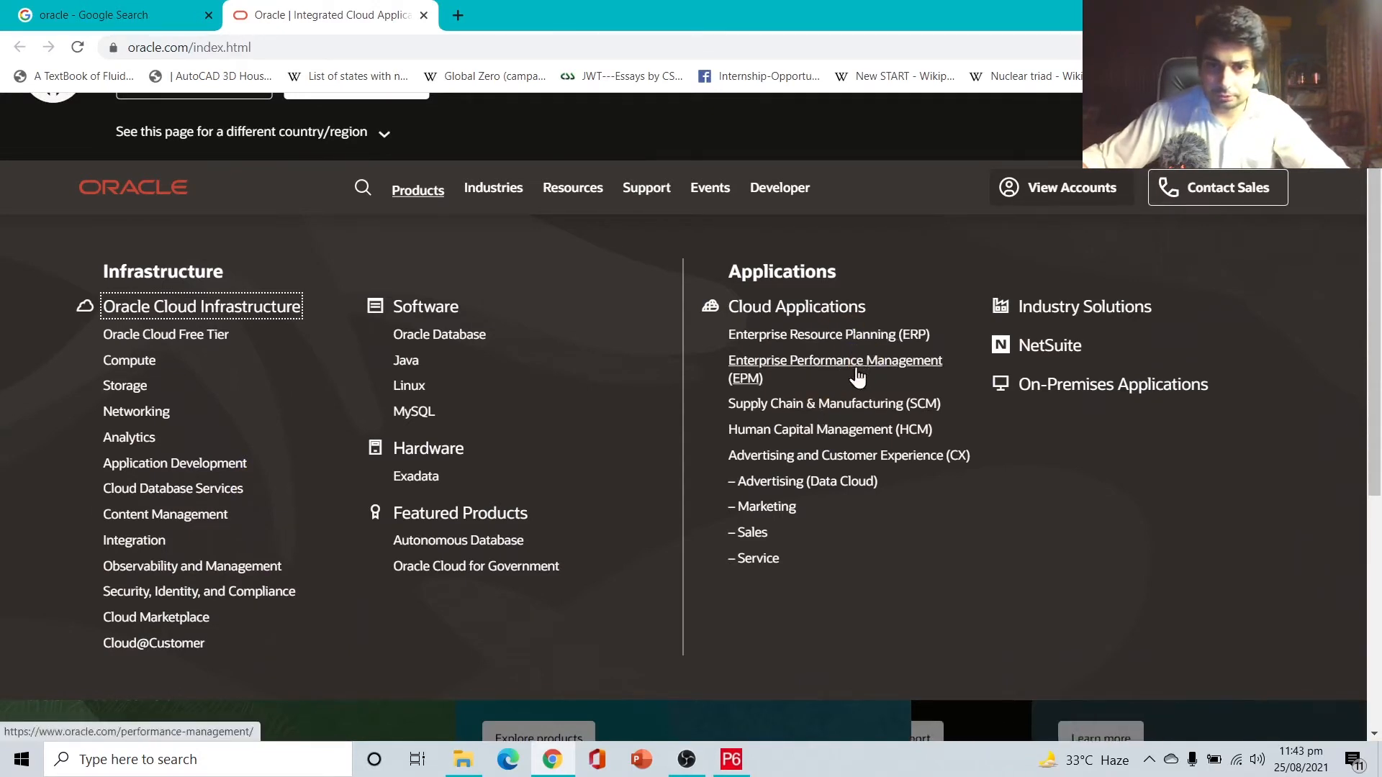
mouse_move(837, 339)
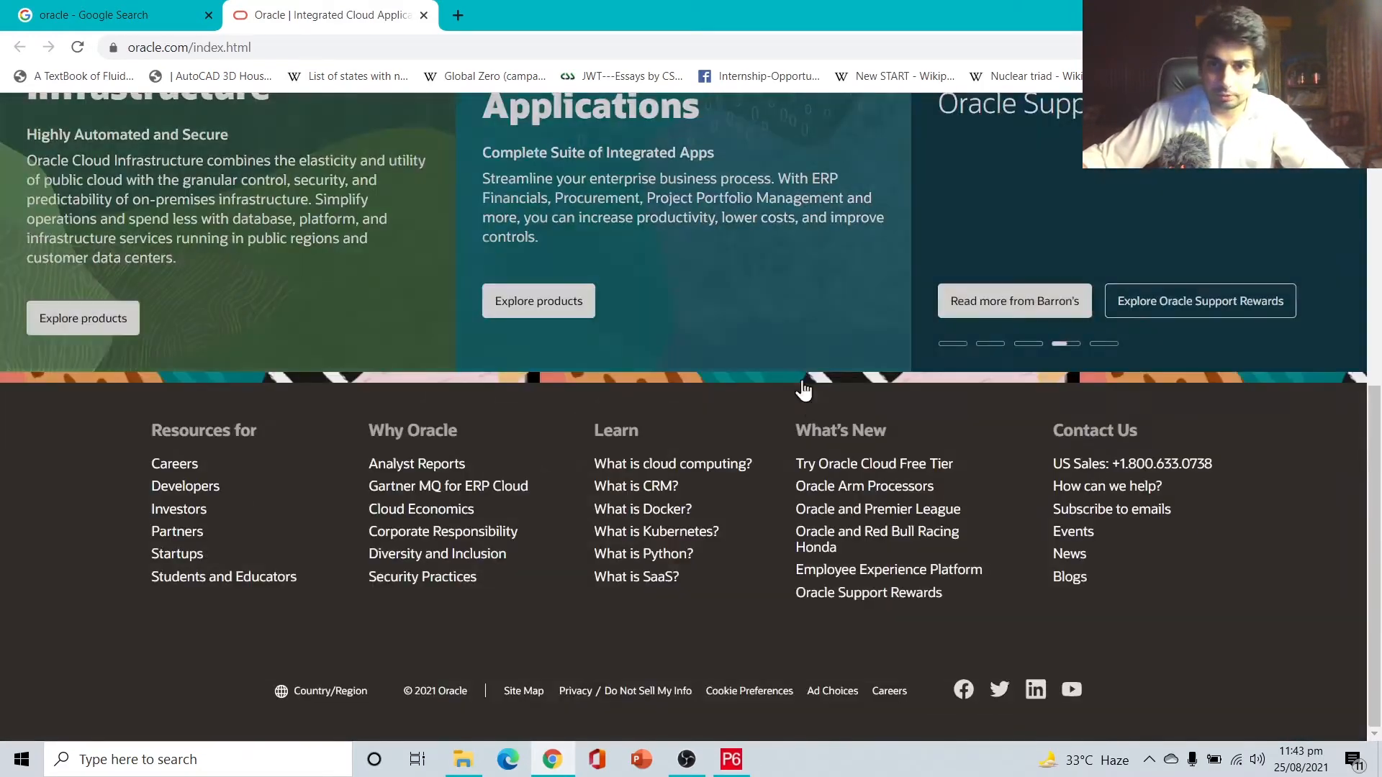
scroll("up", 3)
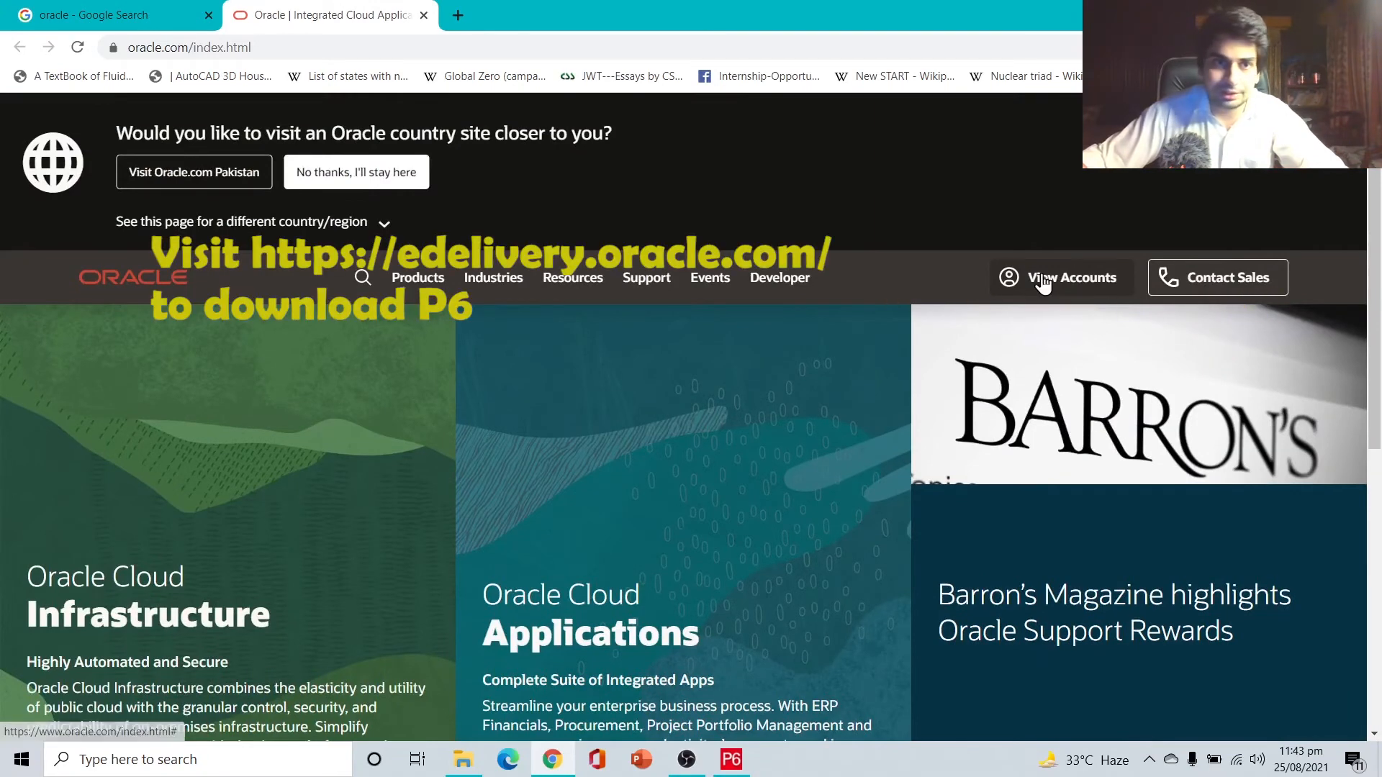
left_click(1071, 278)
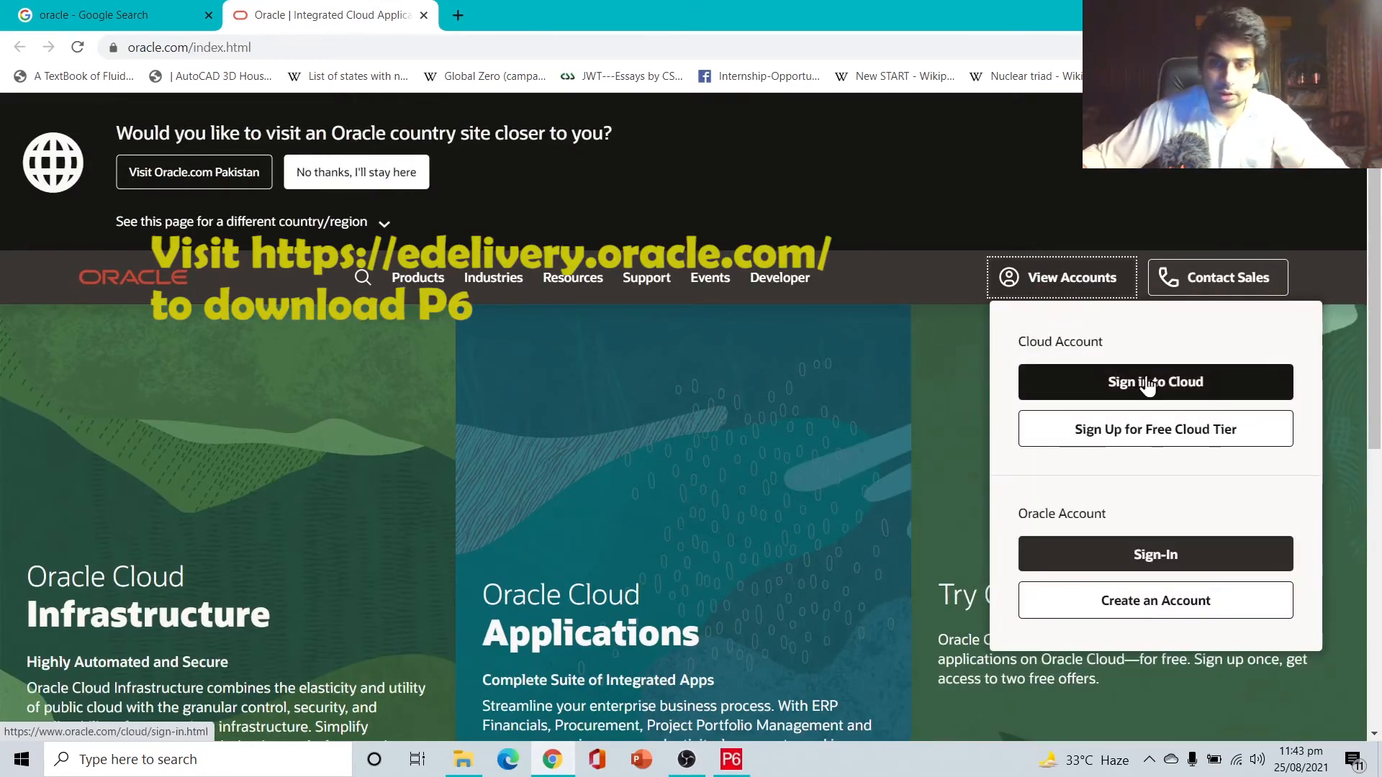
left_click(1154, 381)
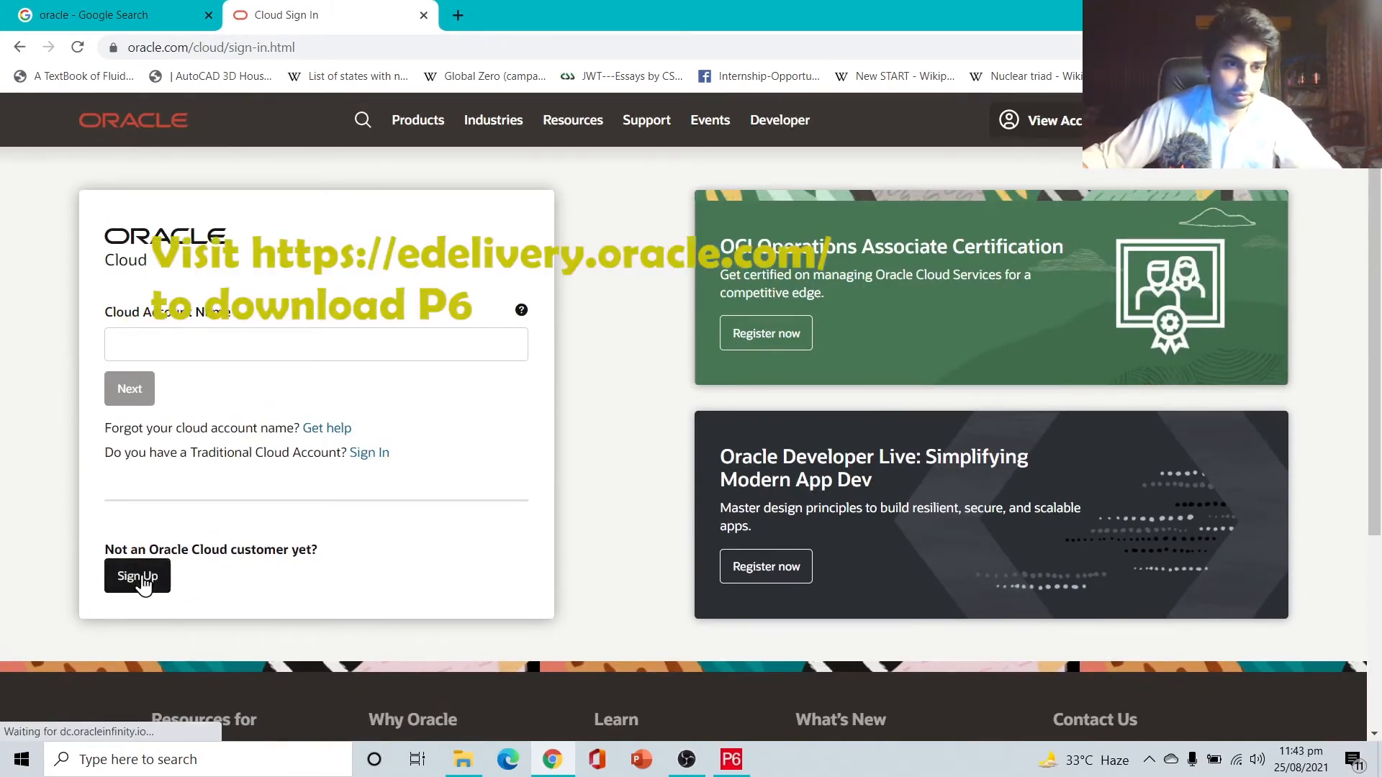
Open the Oracle Cloud Free Tier signup form
left_click(137, 576)
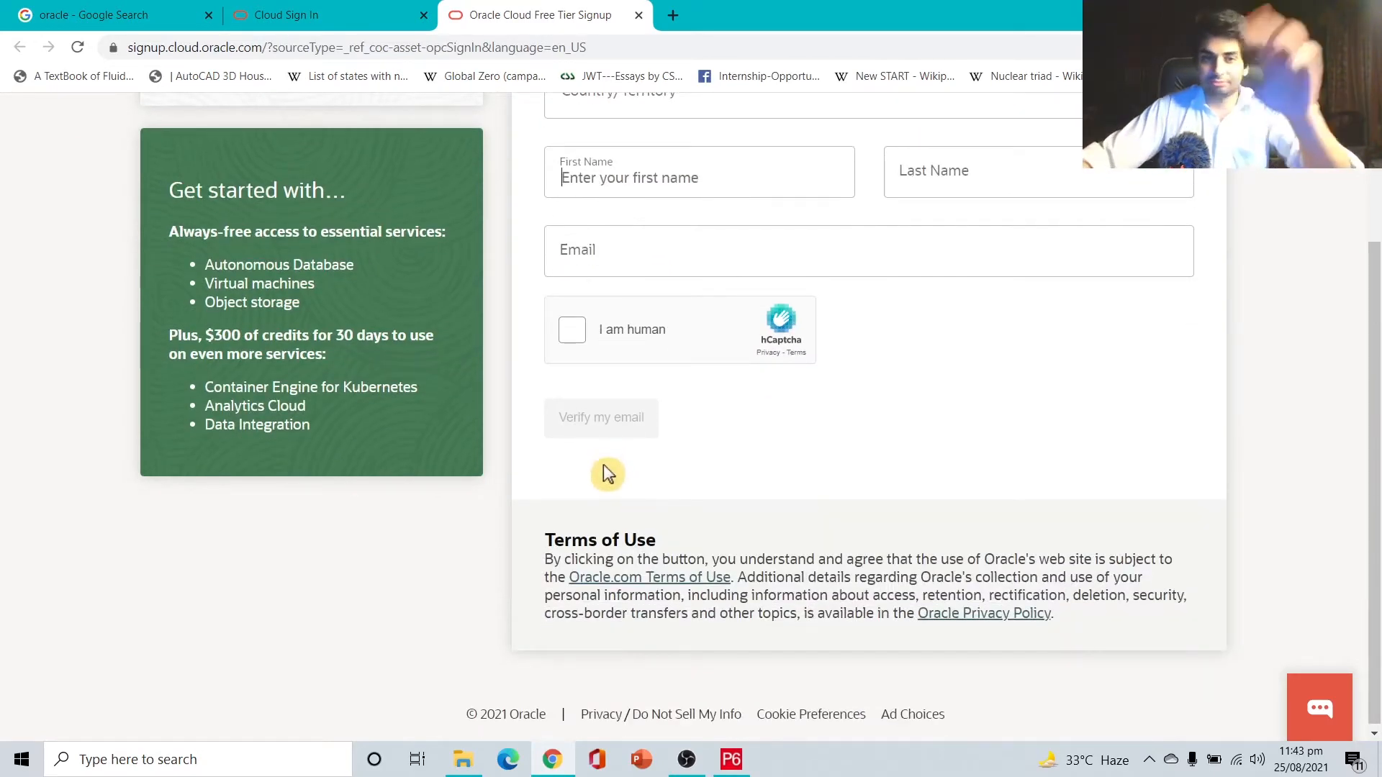
mouse_move(595, 494)
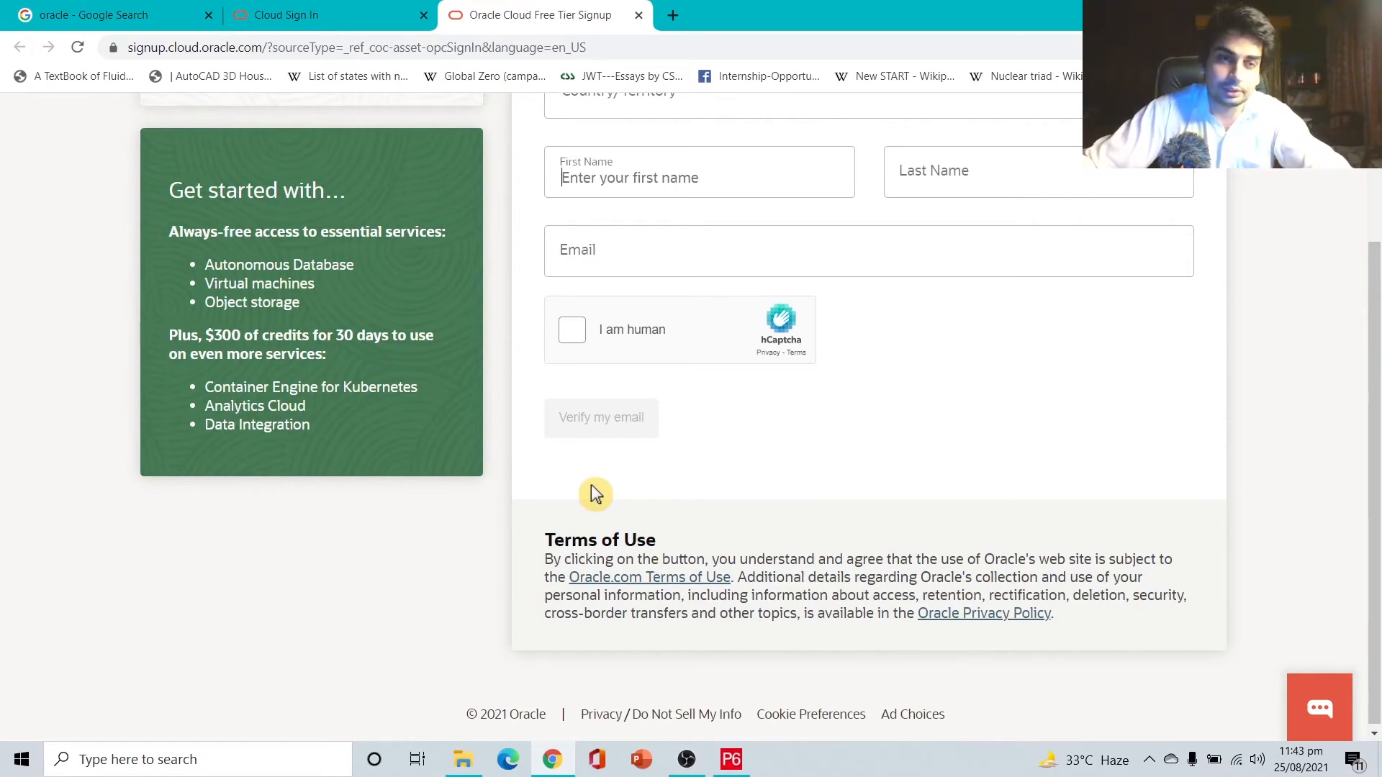
mouse_move(609, 479)
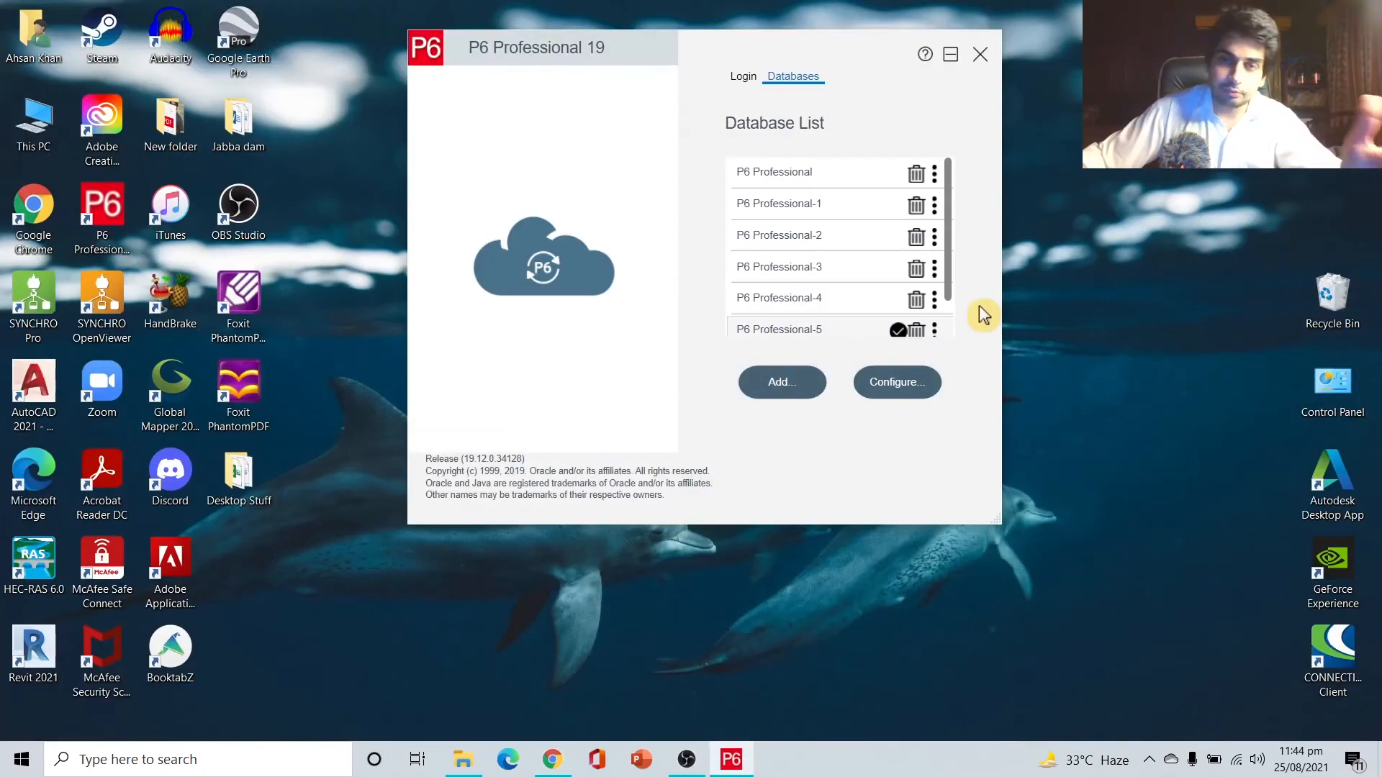
mouse_move(998, 362)
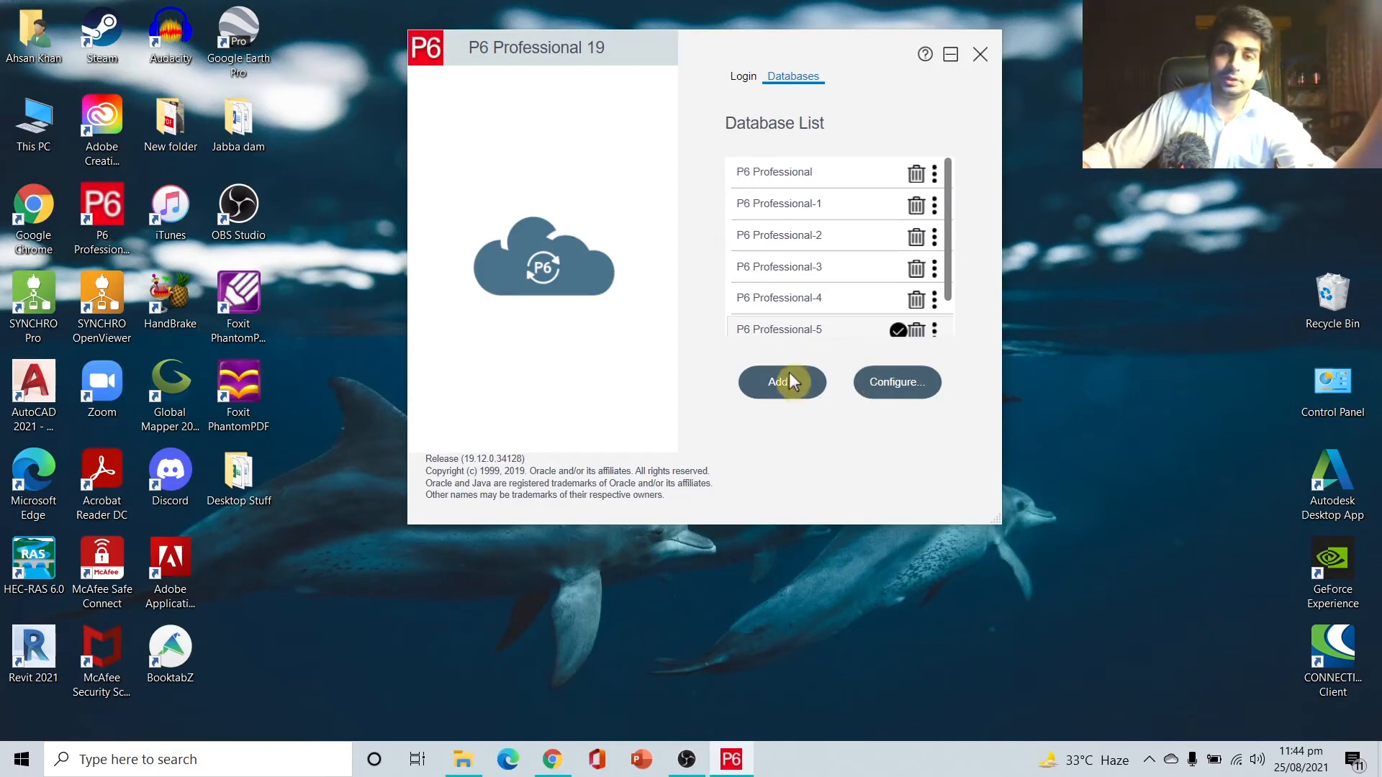
Add alias P6 Professional-6 with the P6 Pro Standalone (SQLite) driver
left_click(779, 381)
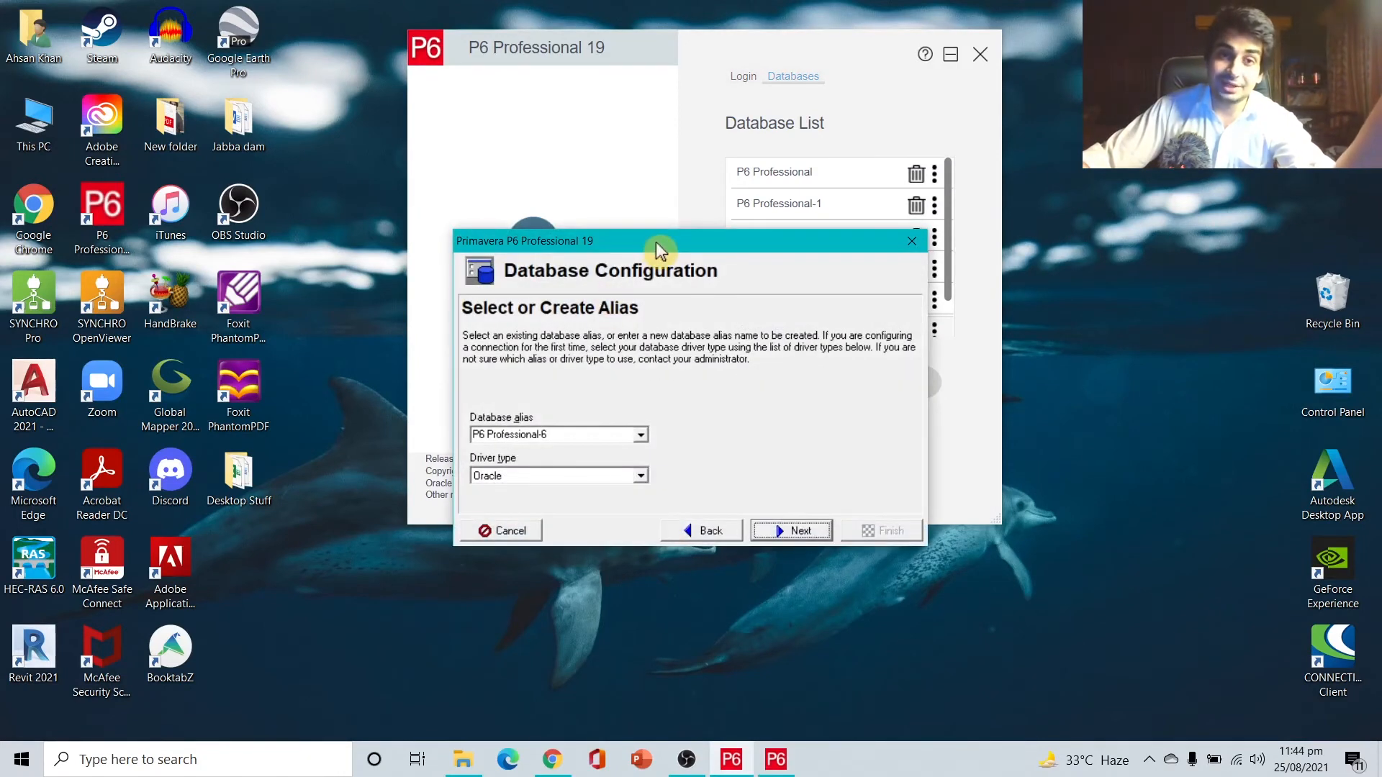
left_click_drag(661, 240, 631, 107)
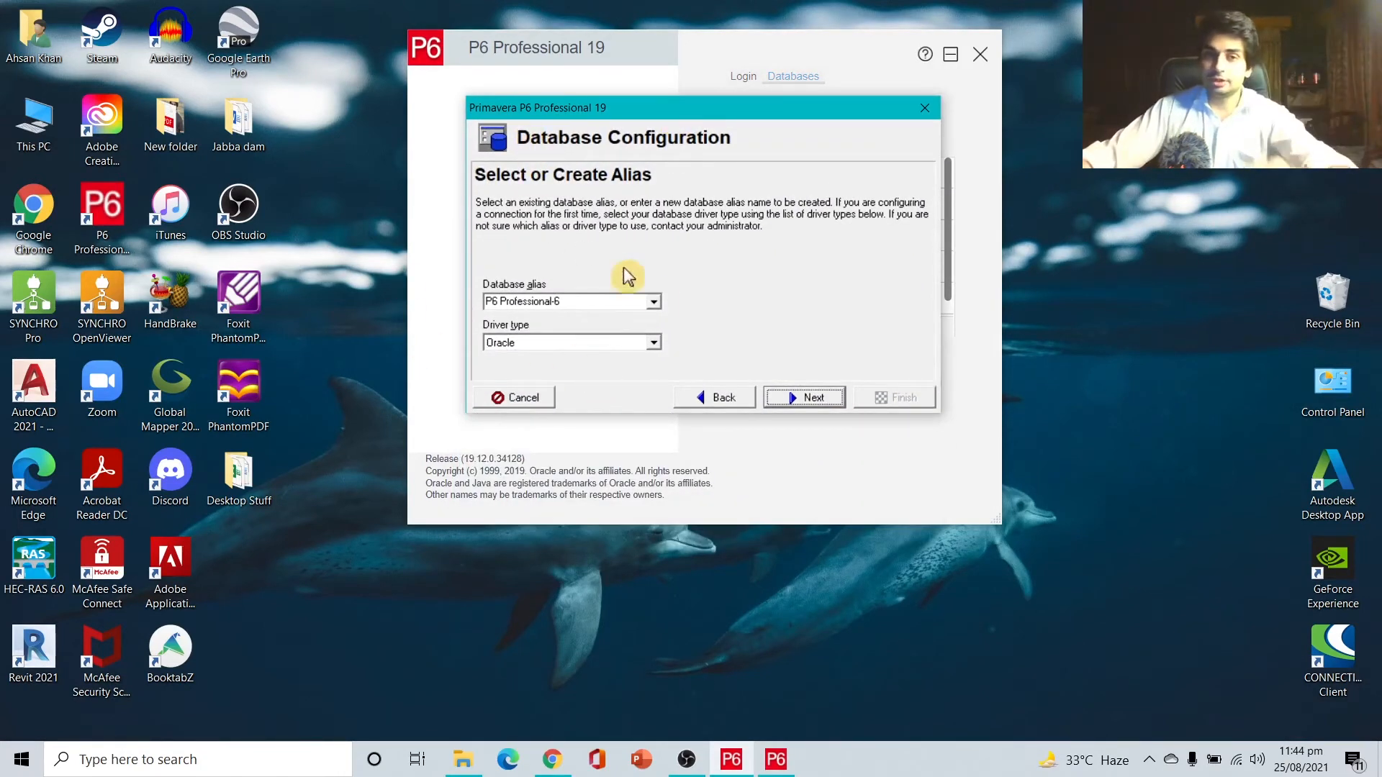
left_click(655, 300)
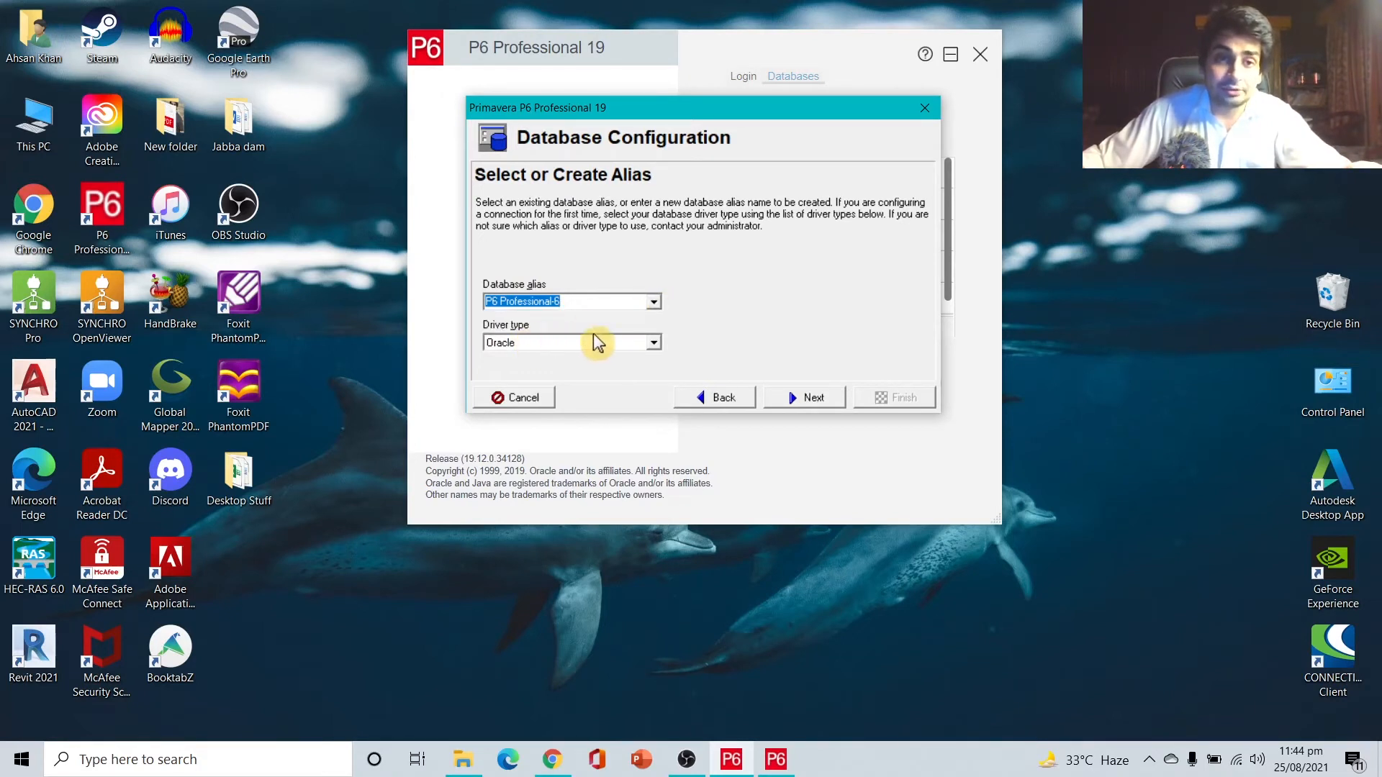
left_click(652, 342)
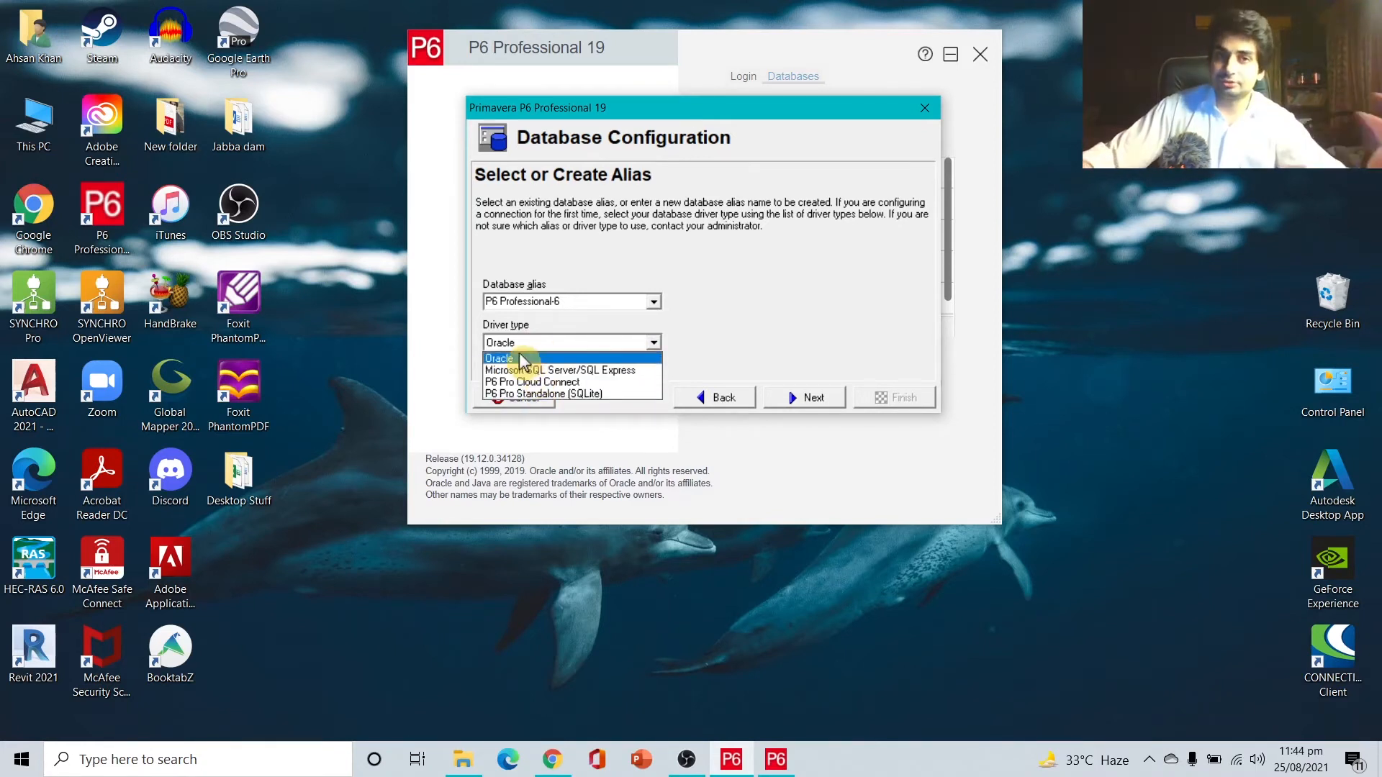
mouse_move(529, 381)
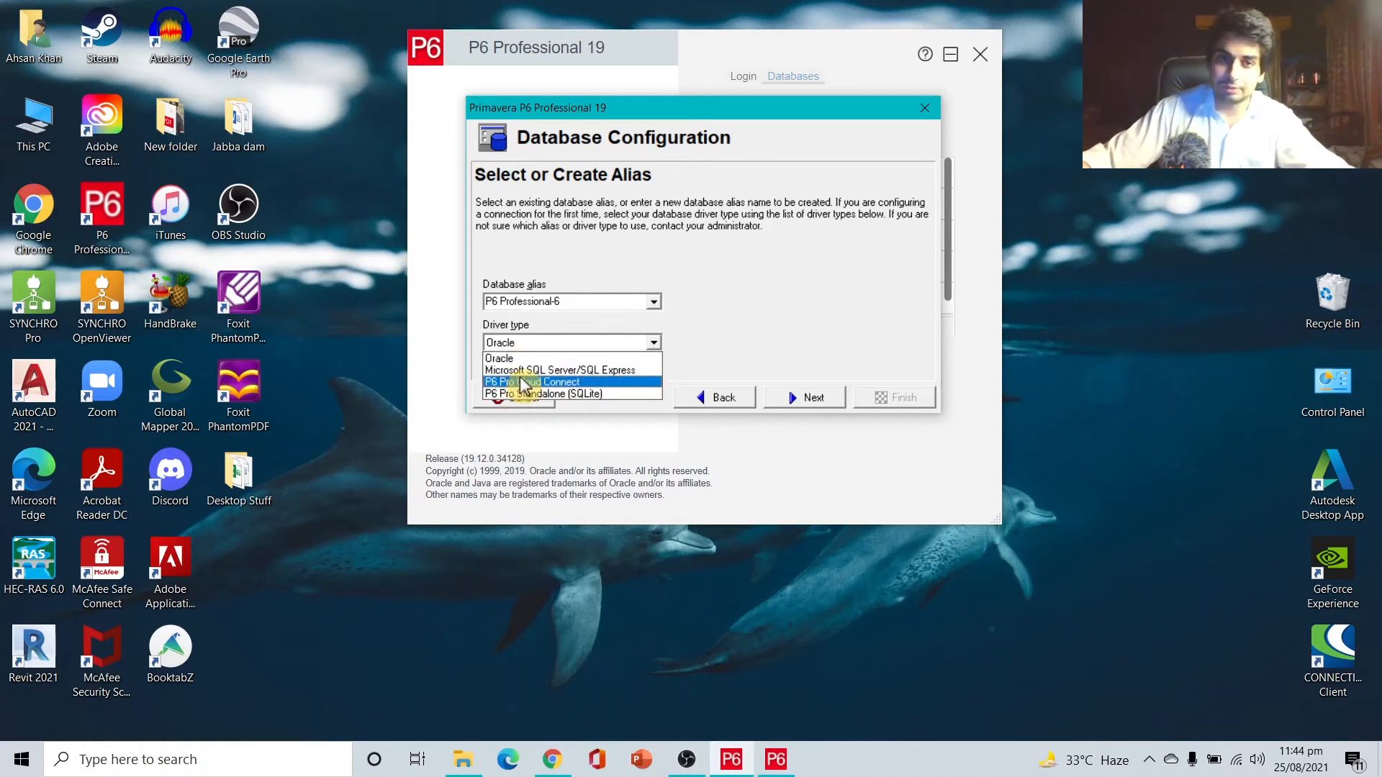
mouse_move(621, 357)
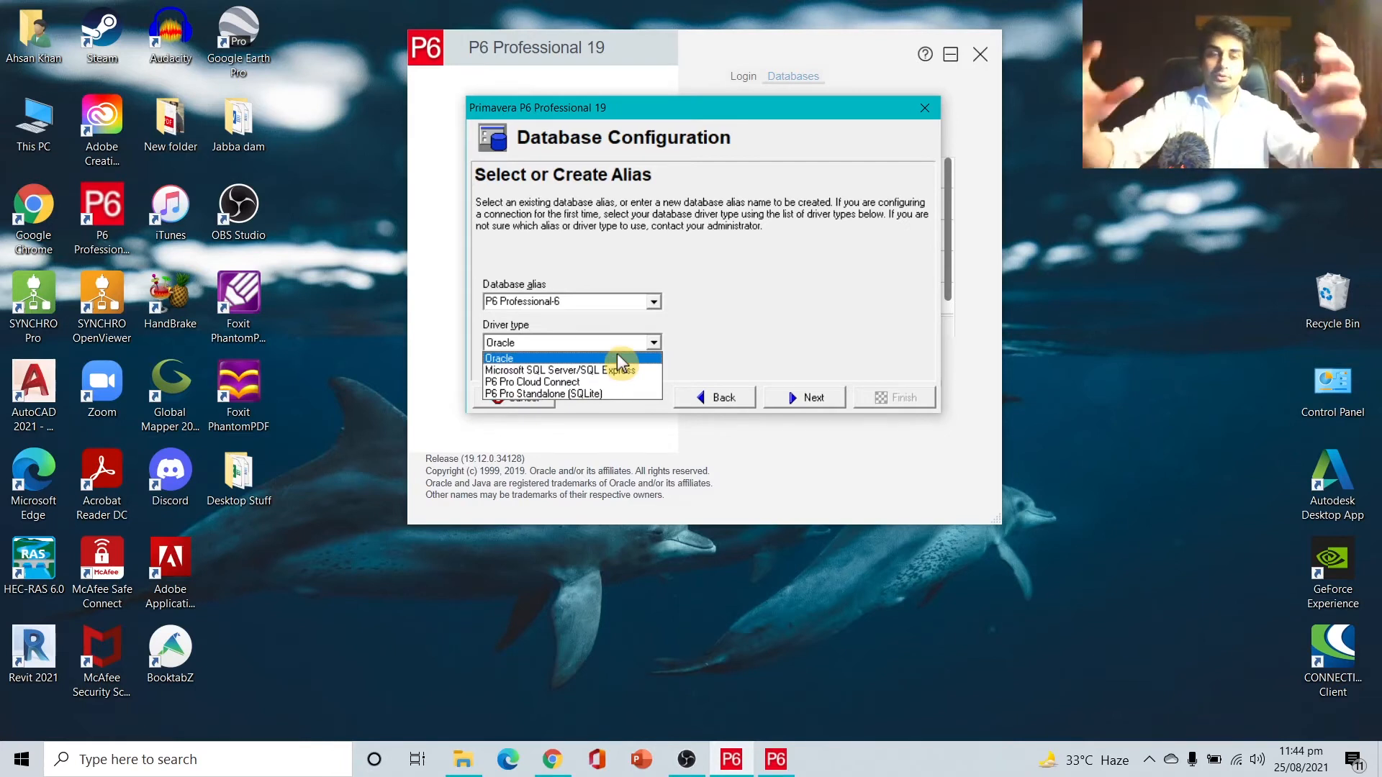
mouse_move(529, 369)
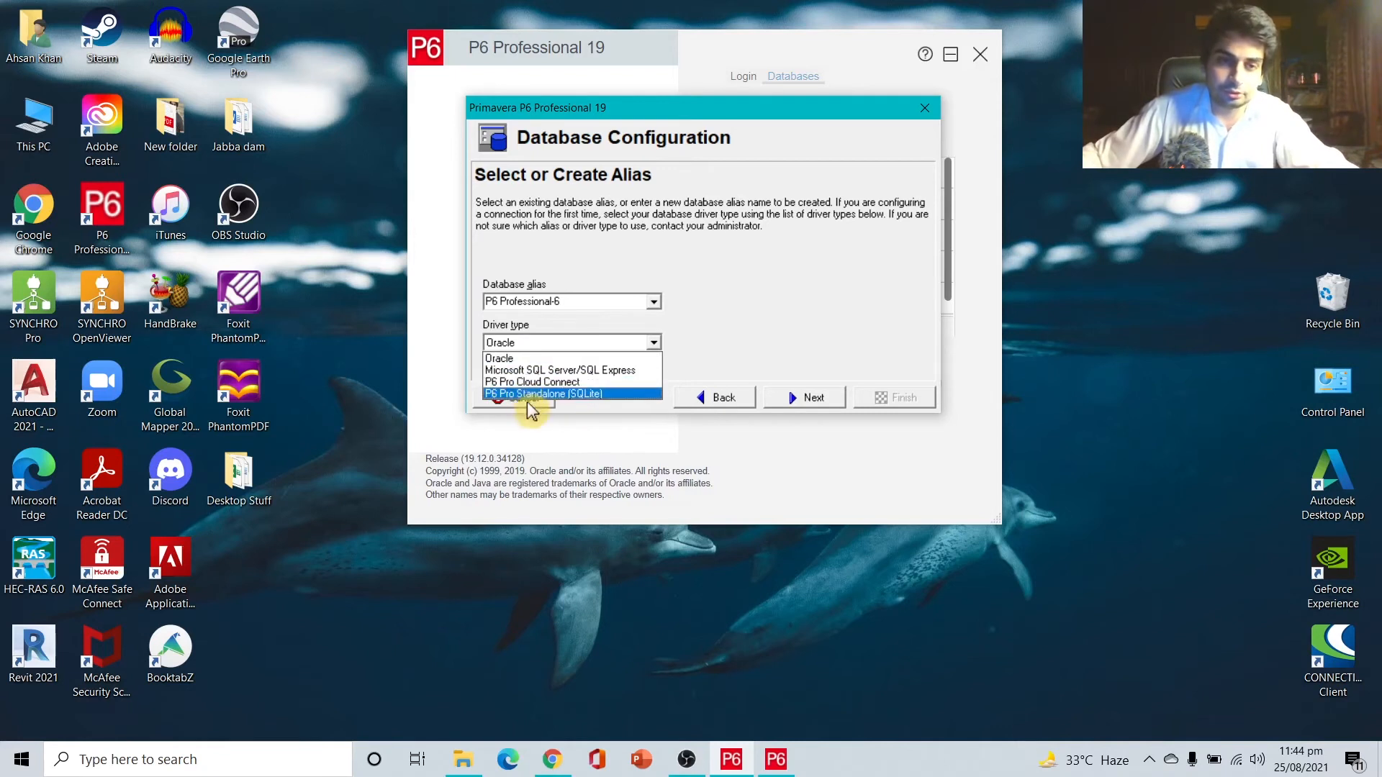
mouse_move(597, 409)
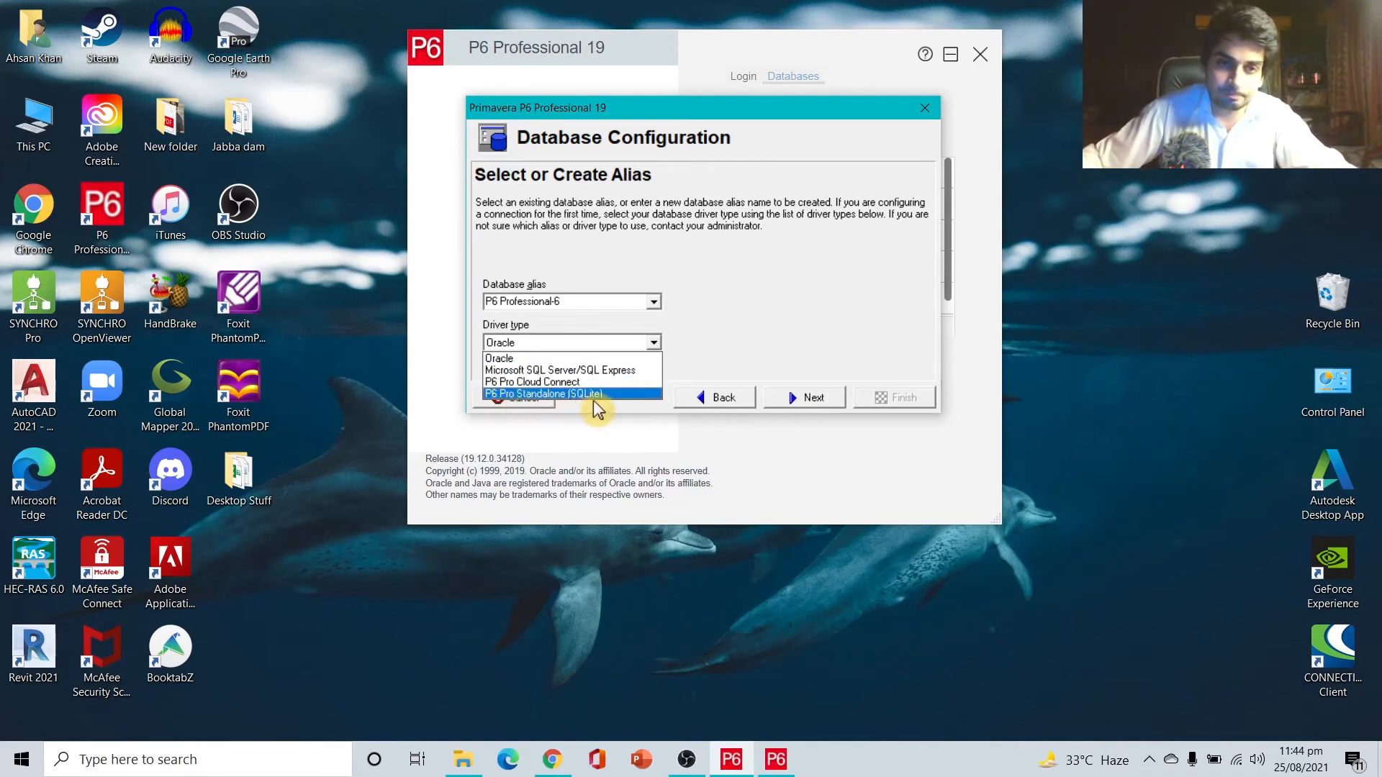
left_click(544, 393)
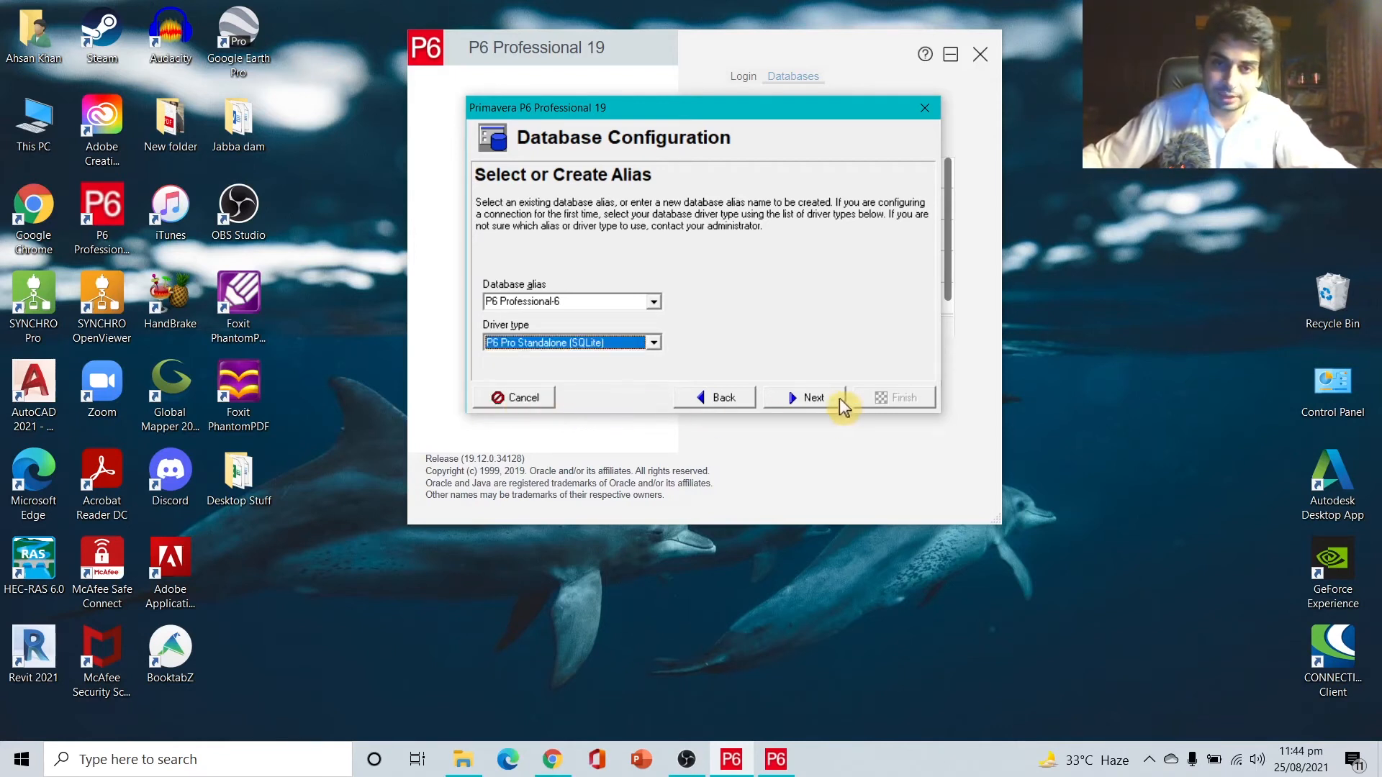
left_click(803, 397)
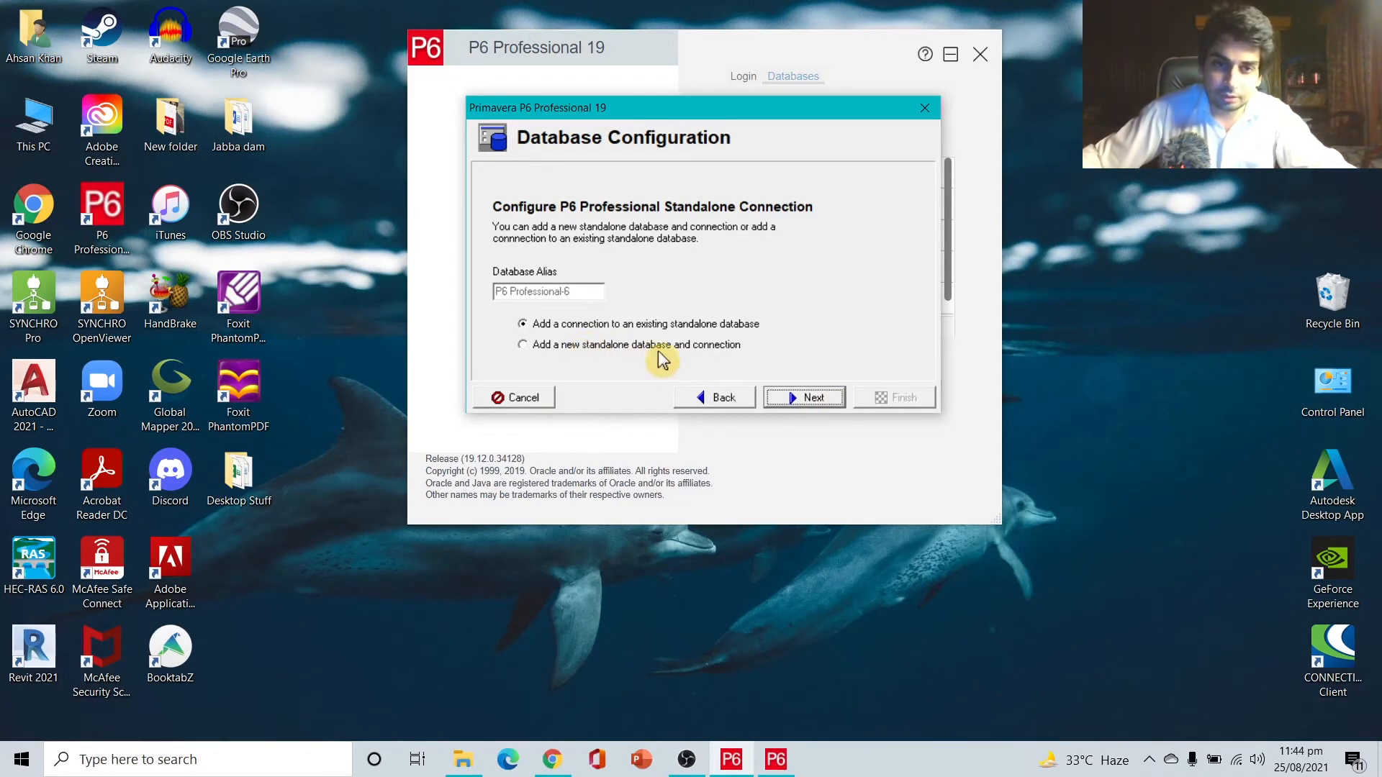
Create a new standalone database with login admin and a confirmed password
left_click(522, 345)
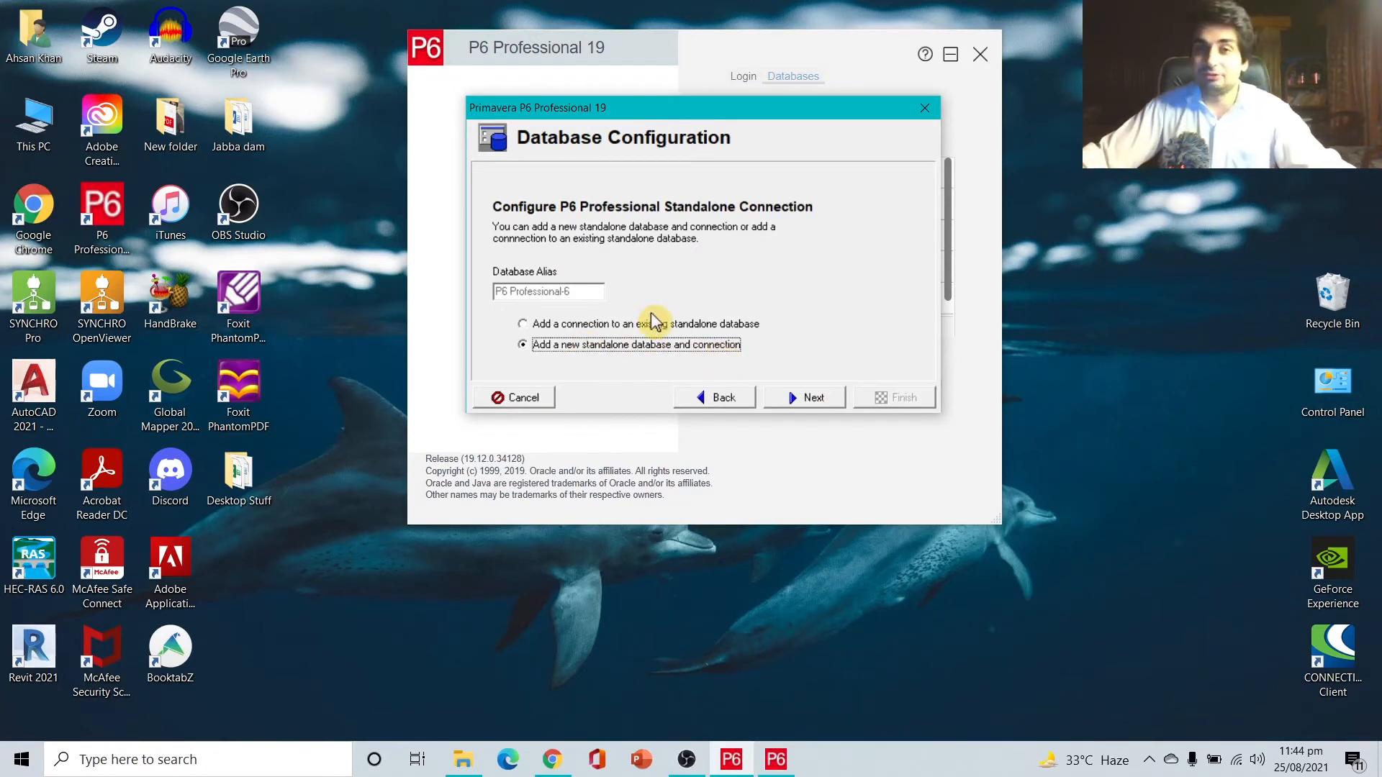
left_click(802, 397)
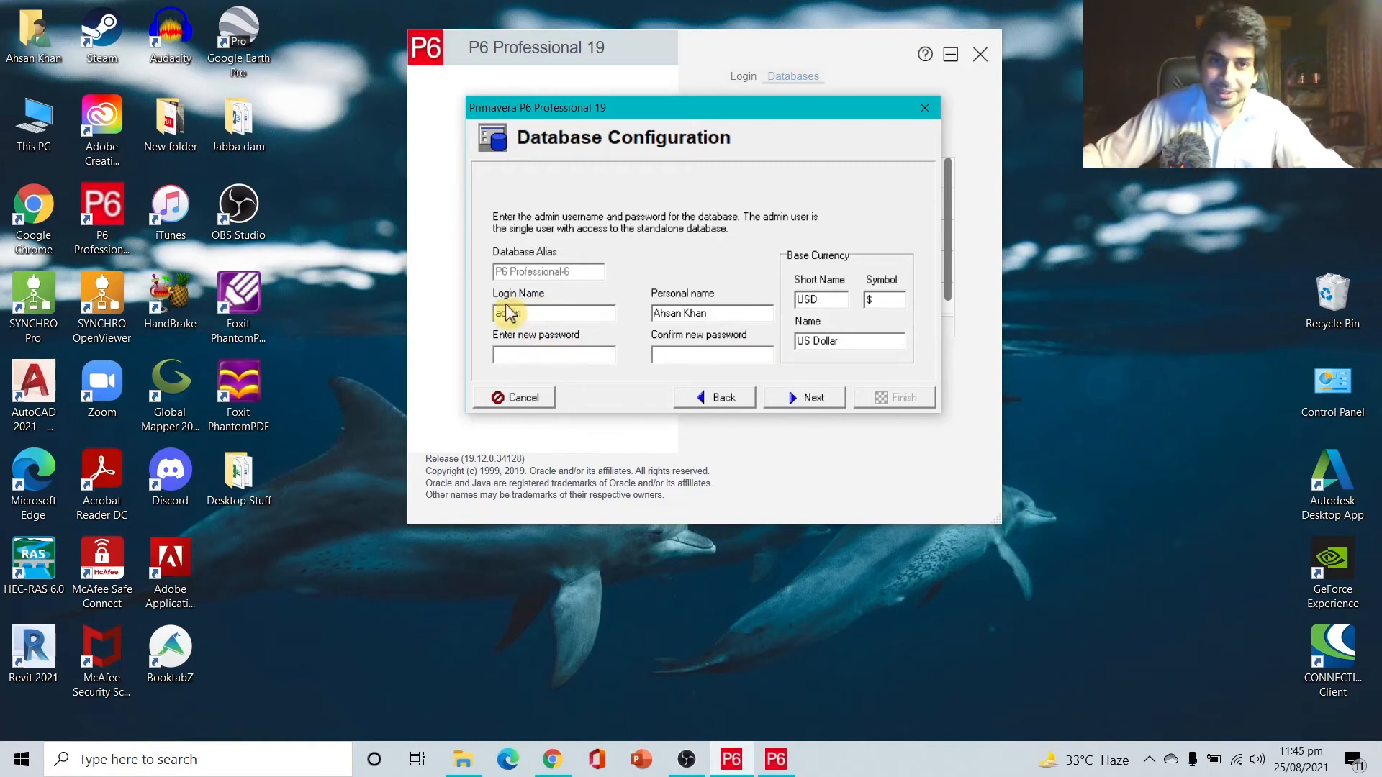
left_click(553, 353)
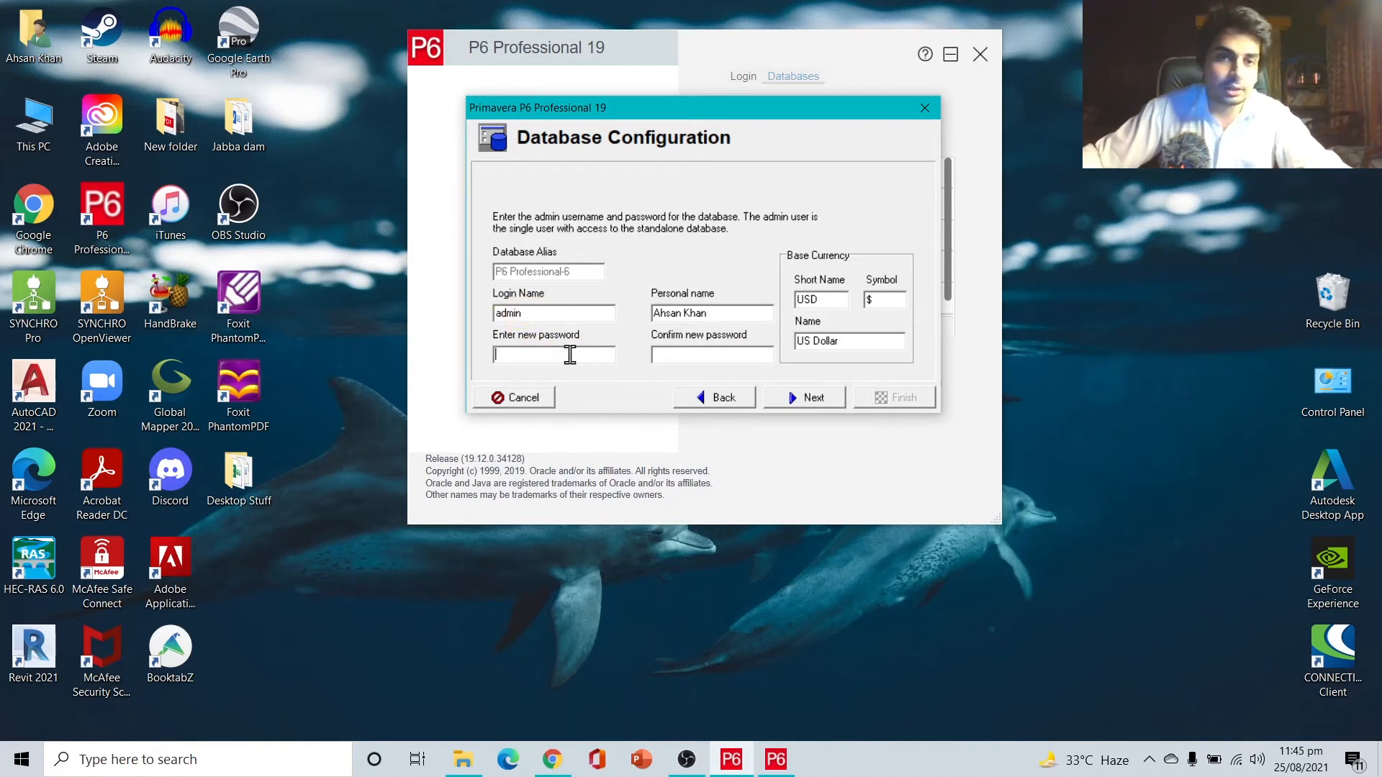
type("****")
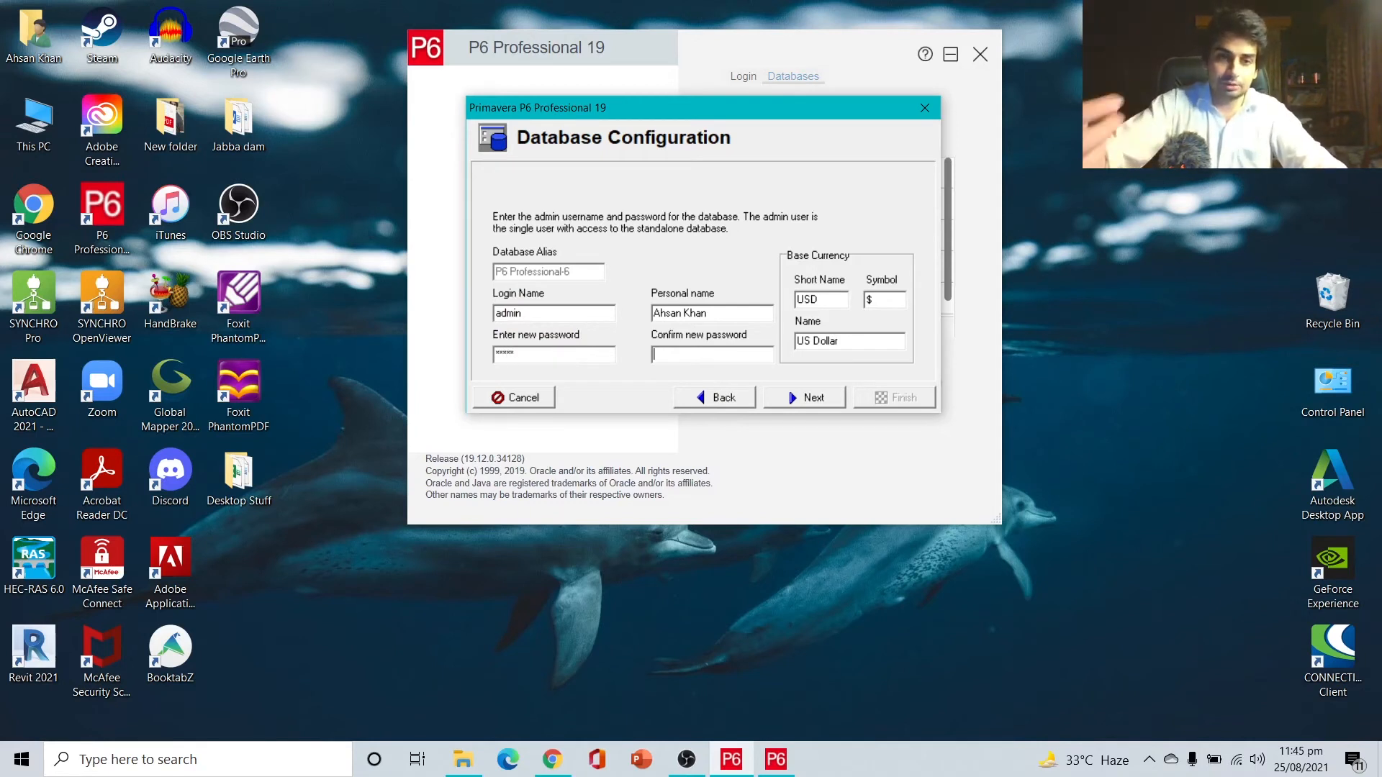
type("****")
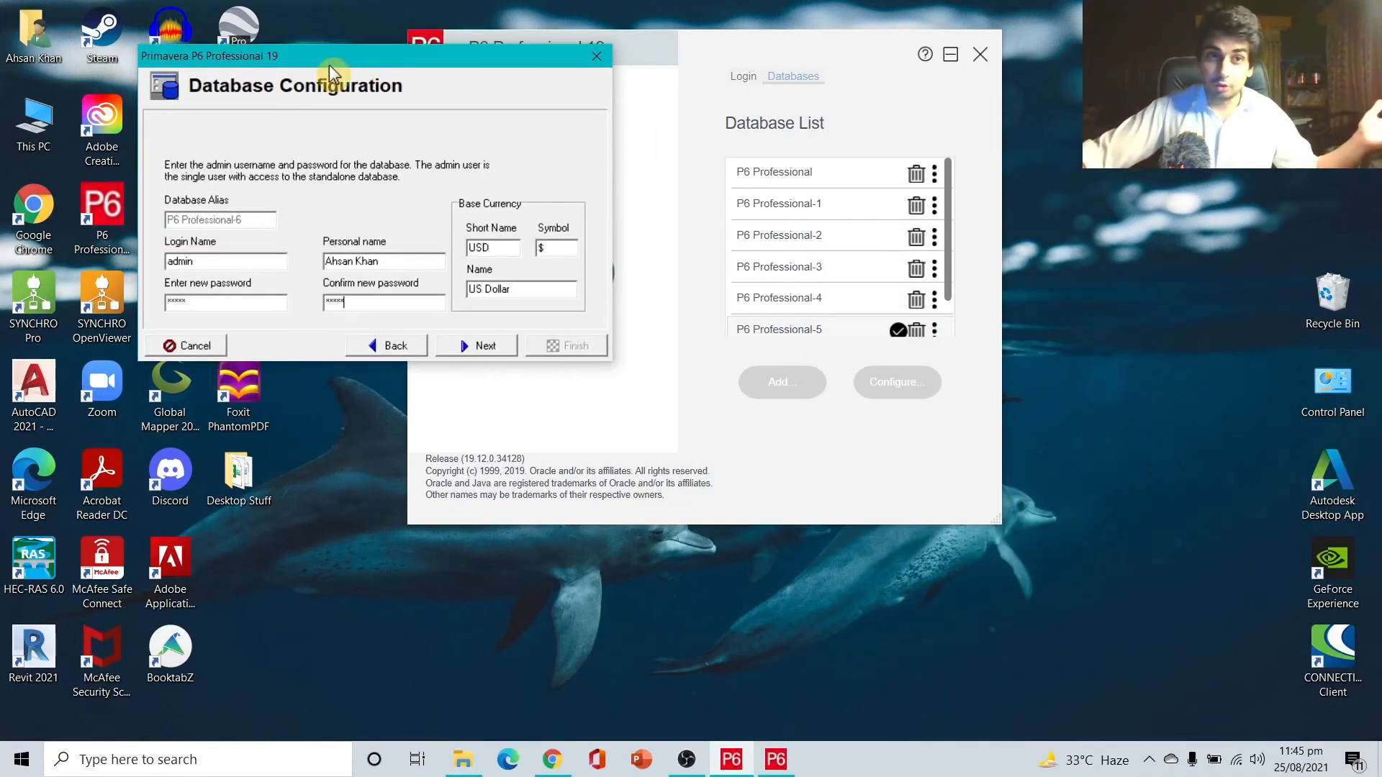
left_click_drag(333, 71, 744, 64)
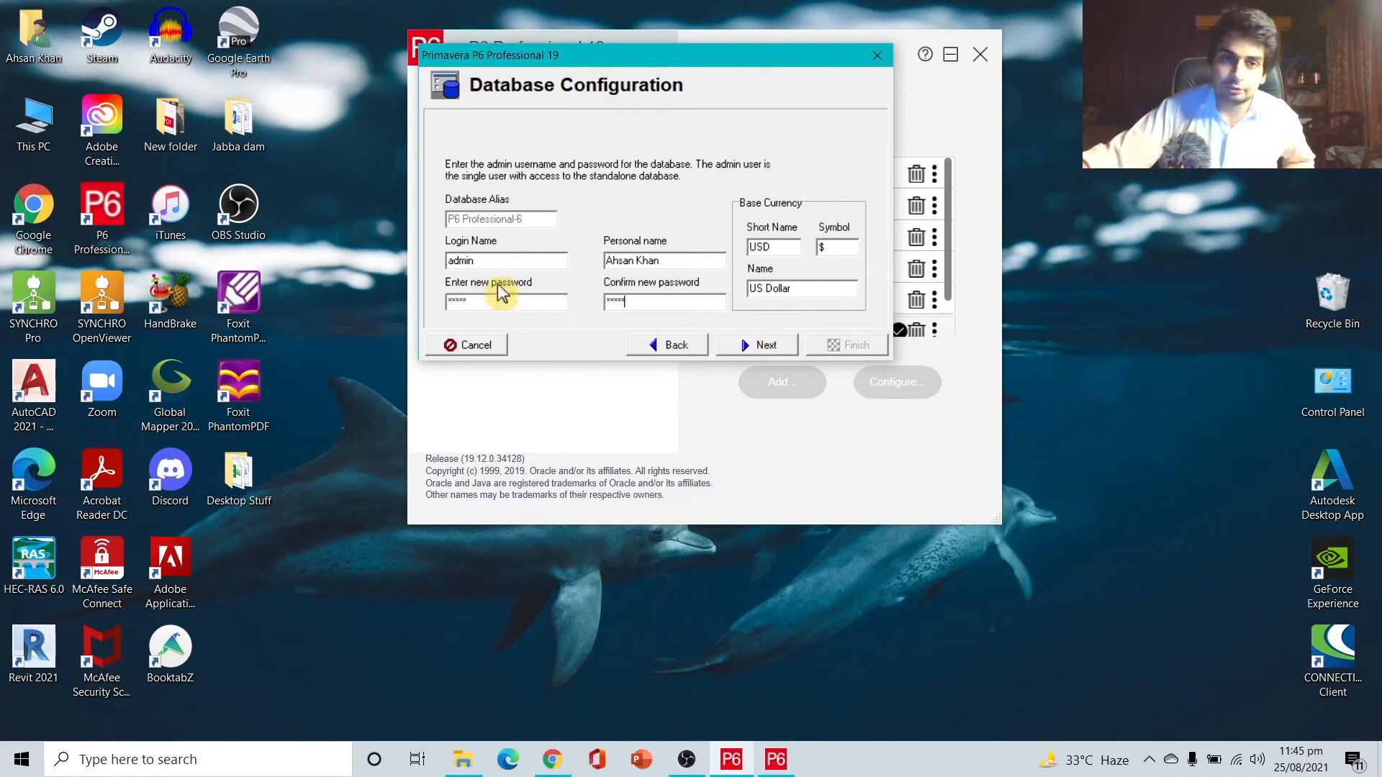
mouse_move(476, 397)
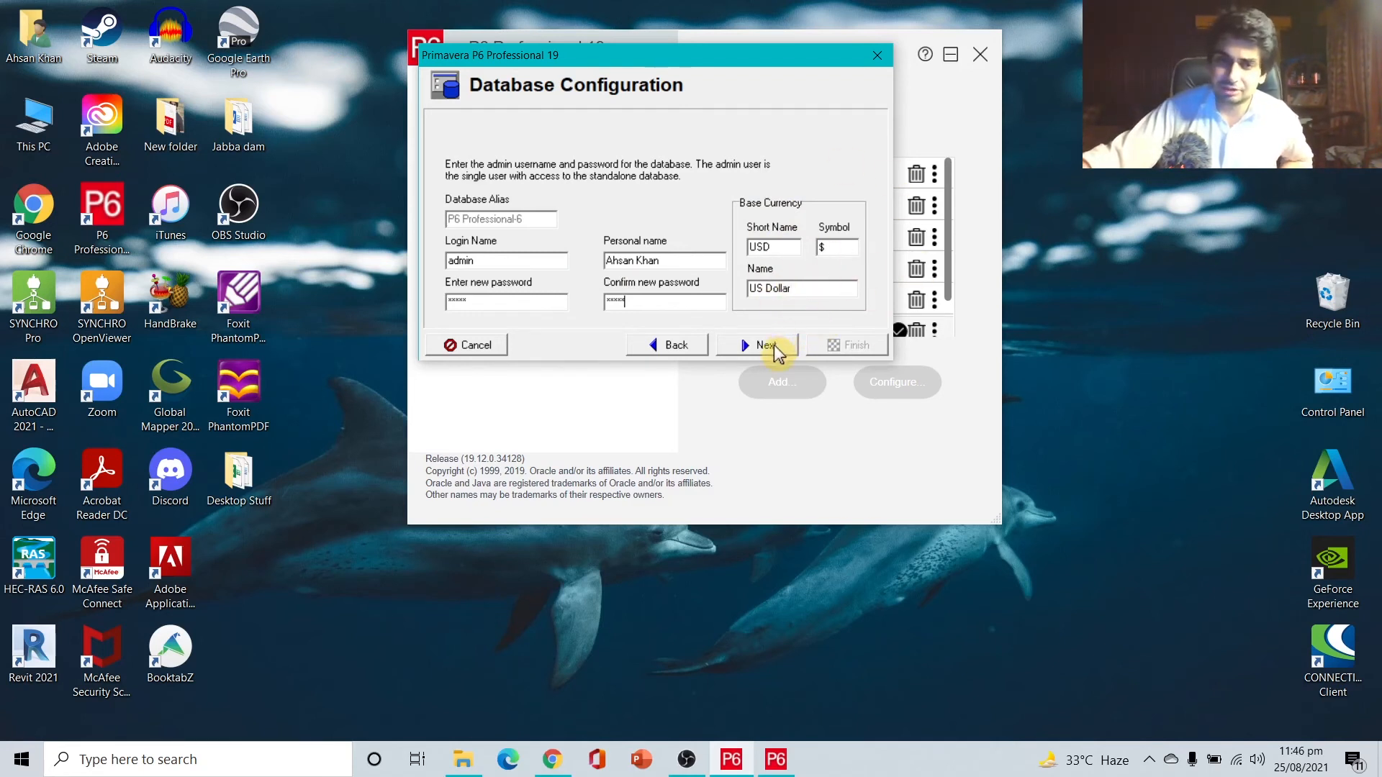
left_click(754, 344)
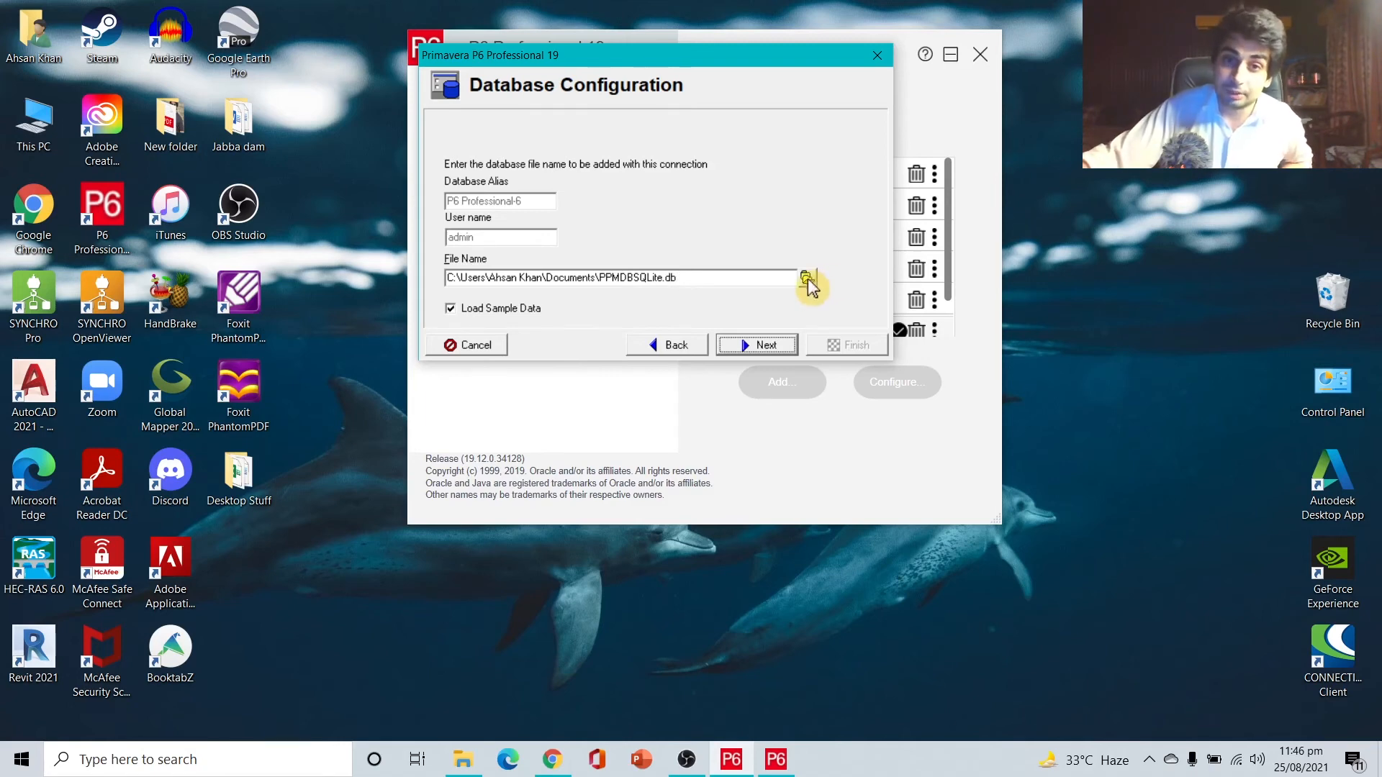
Save the SQLite database file in the Primavera P6 work folder
left_click(806, 277)
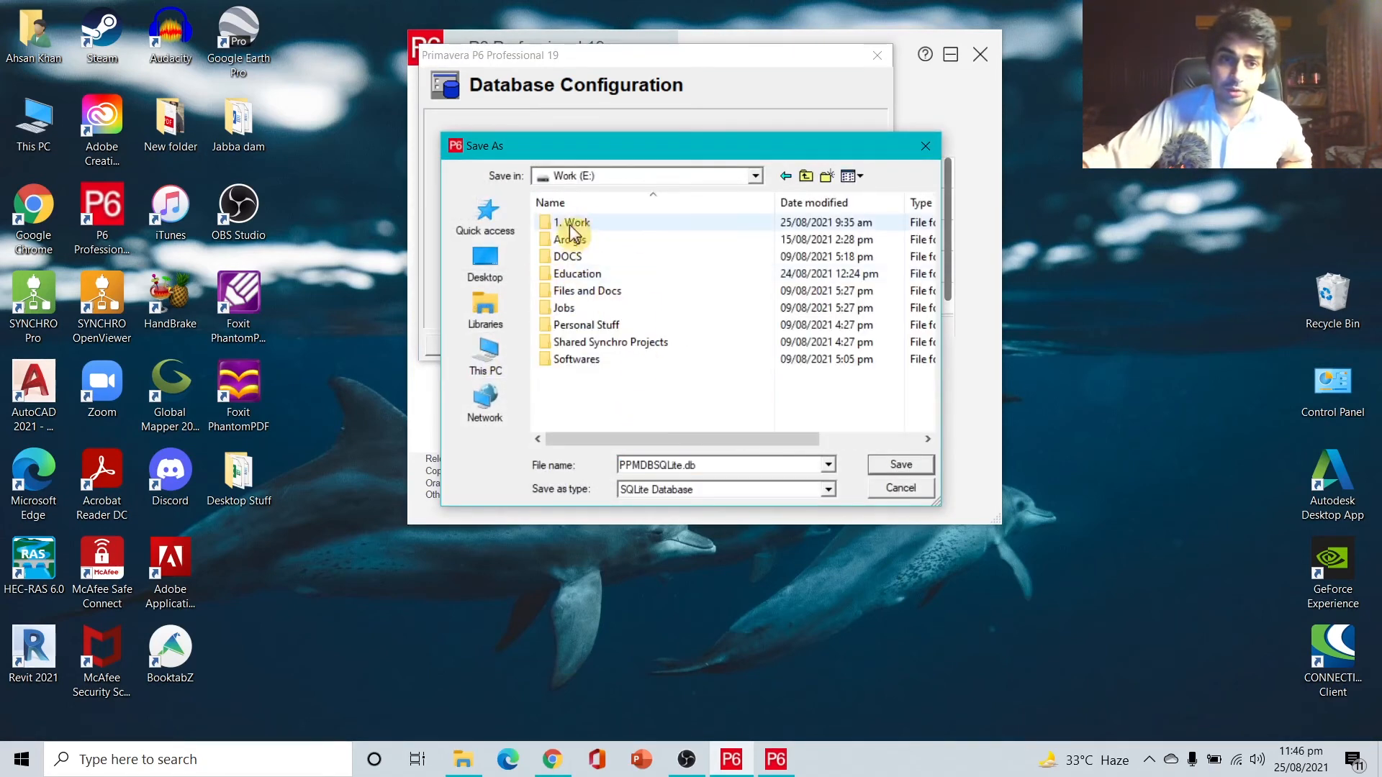
double_click(574, 223)
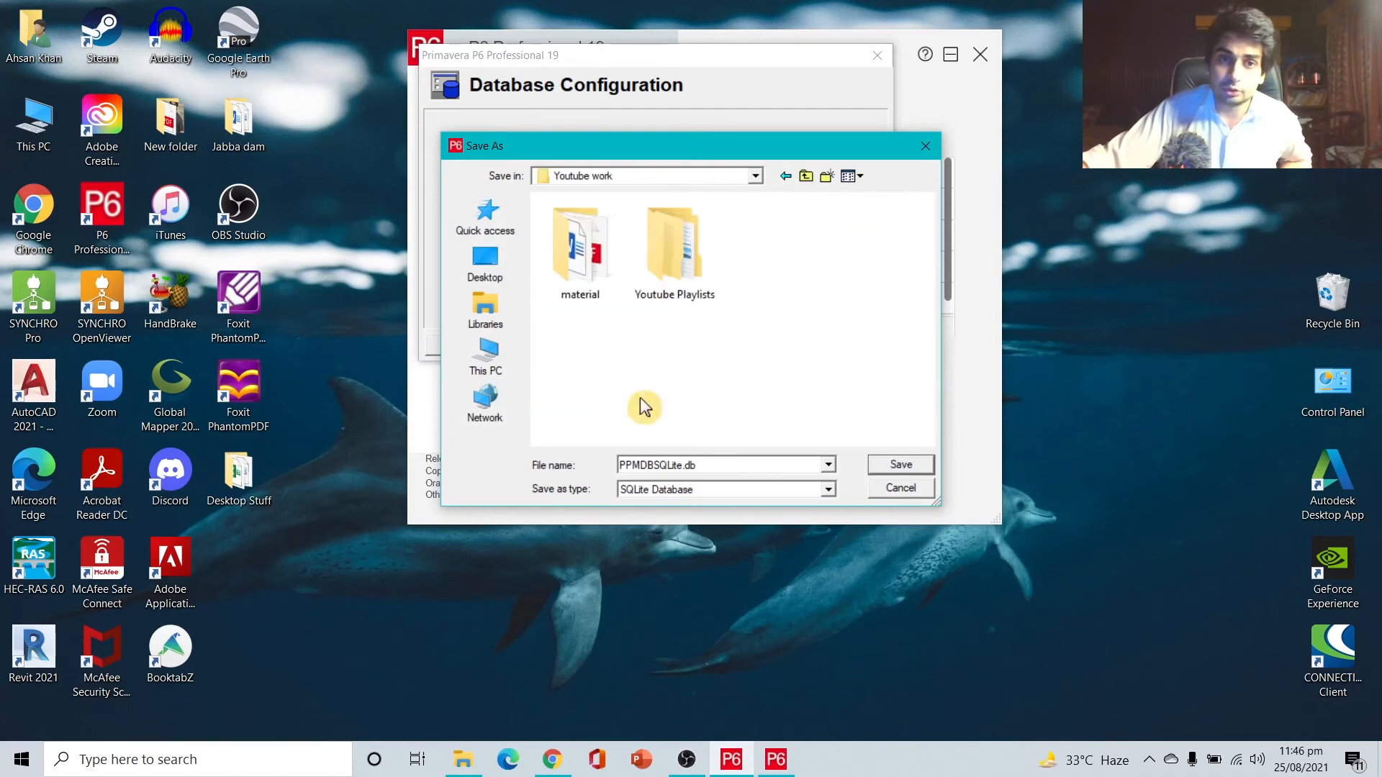
double_click(674, 251)
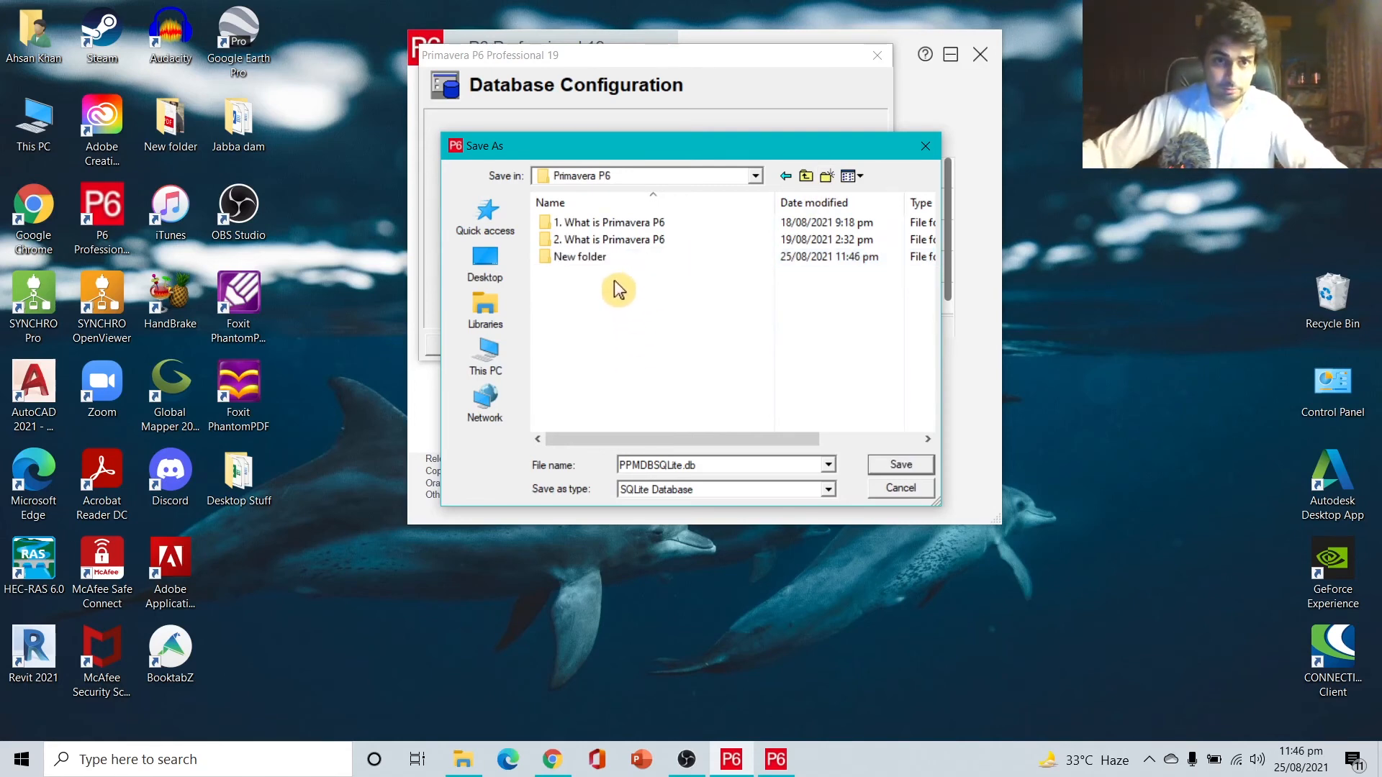
left_click(899, 464)
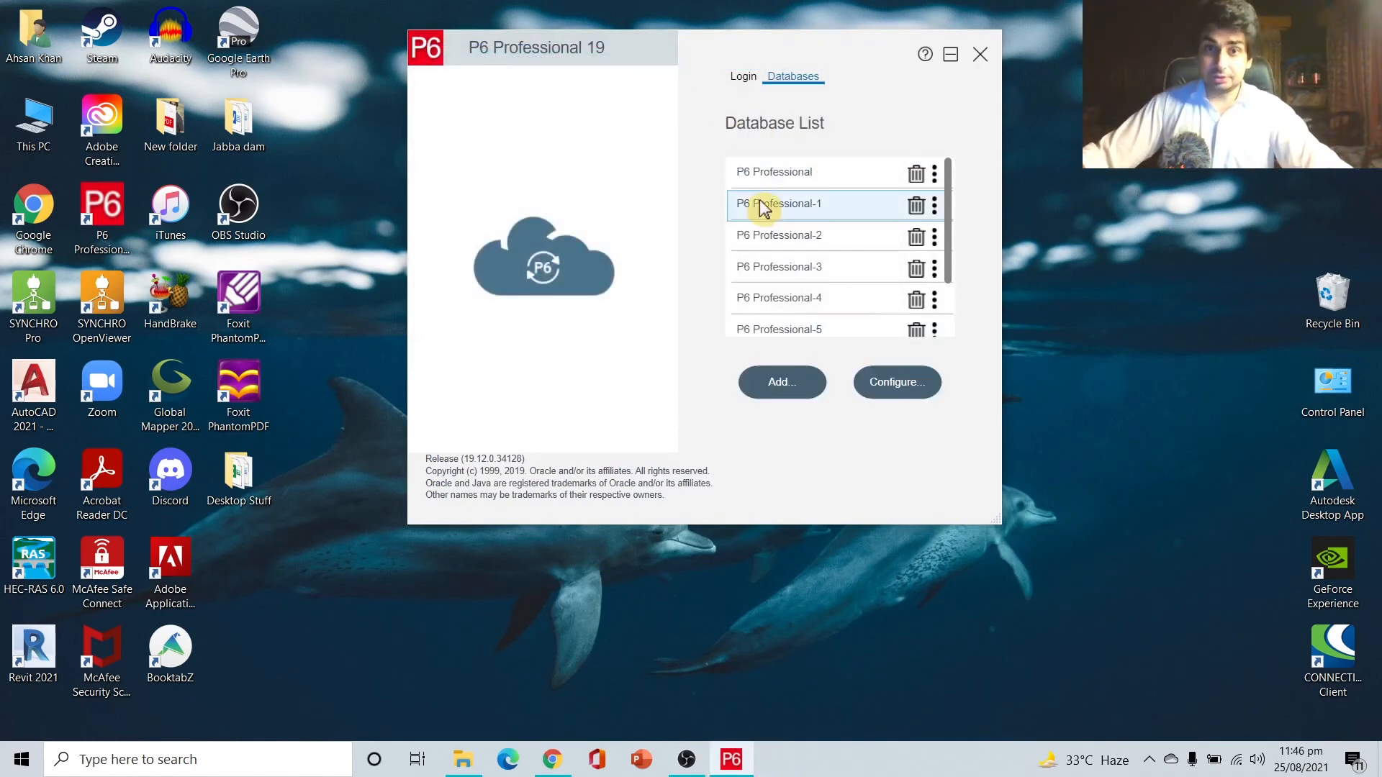
Log in as admin to P6 Professional-6 and dismiss the no-industry warning
left_click(742, 77)
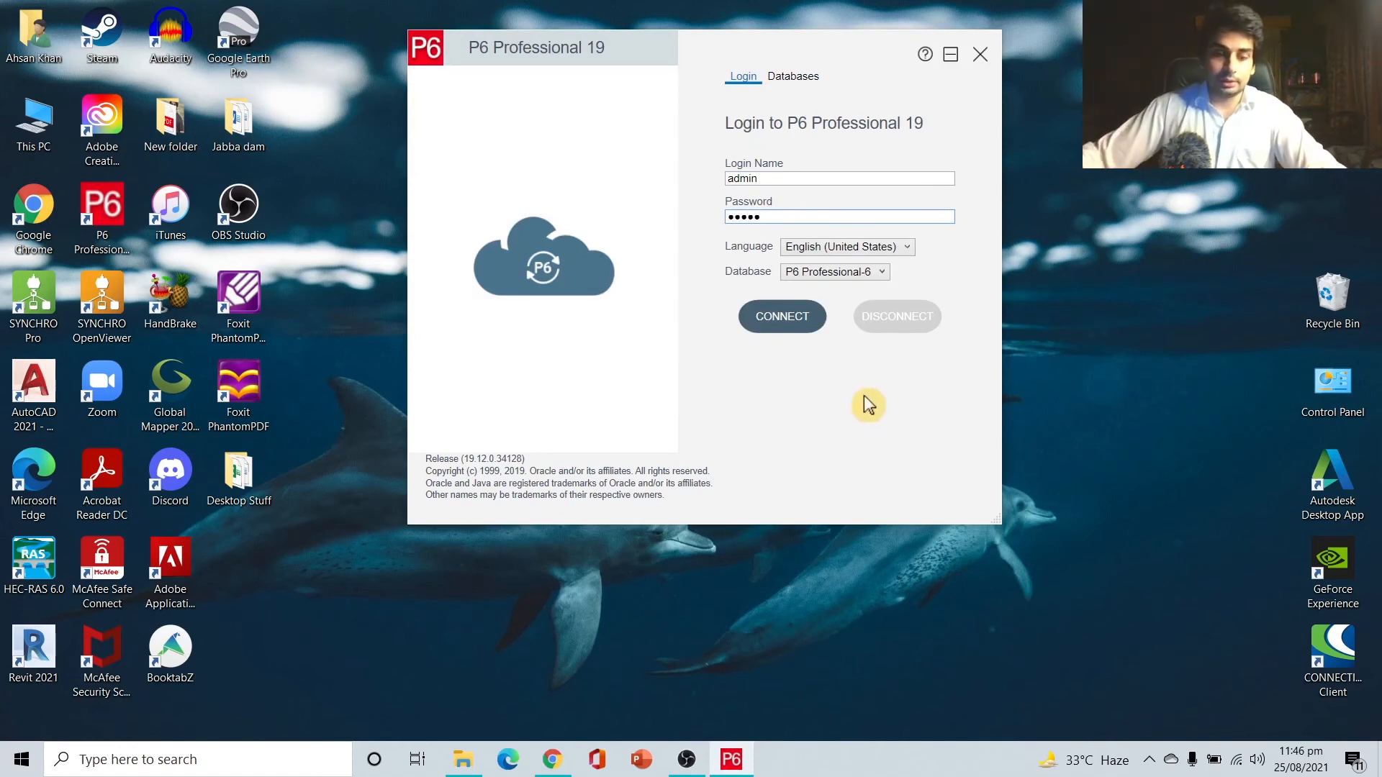
left_click(781, 317)
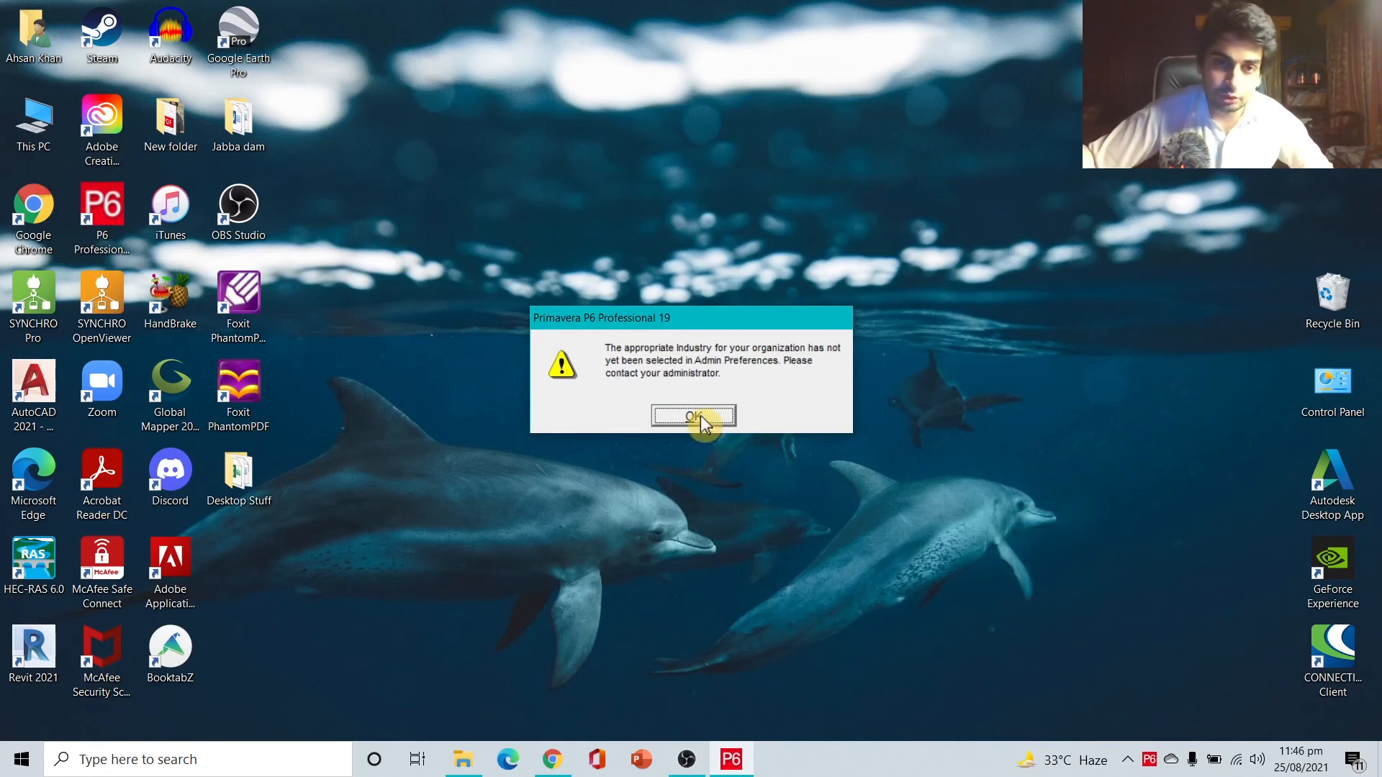
left_click(693, 416)
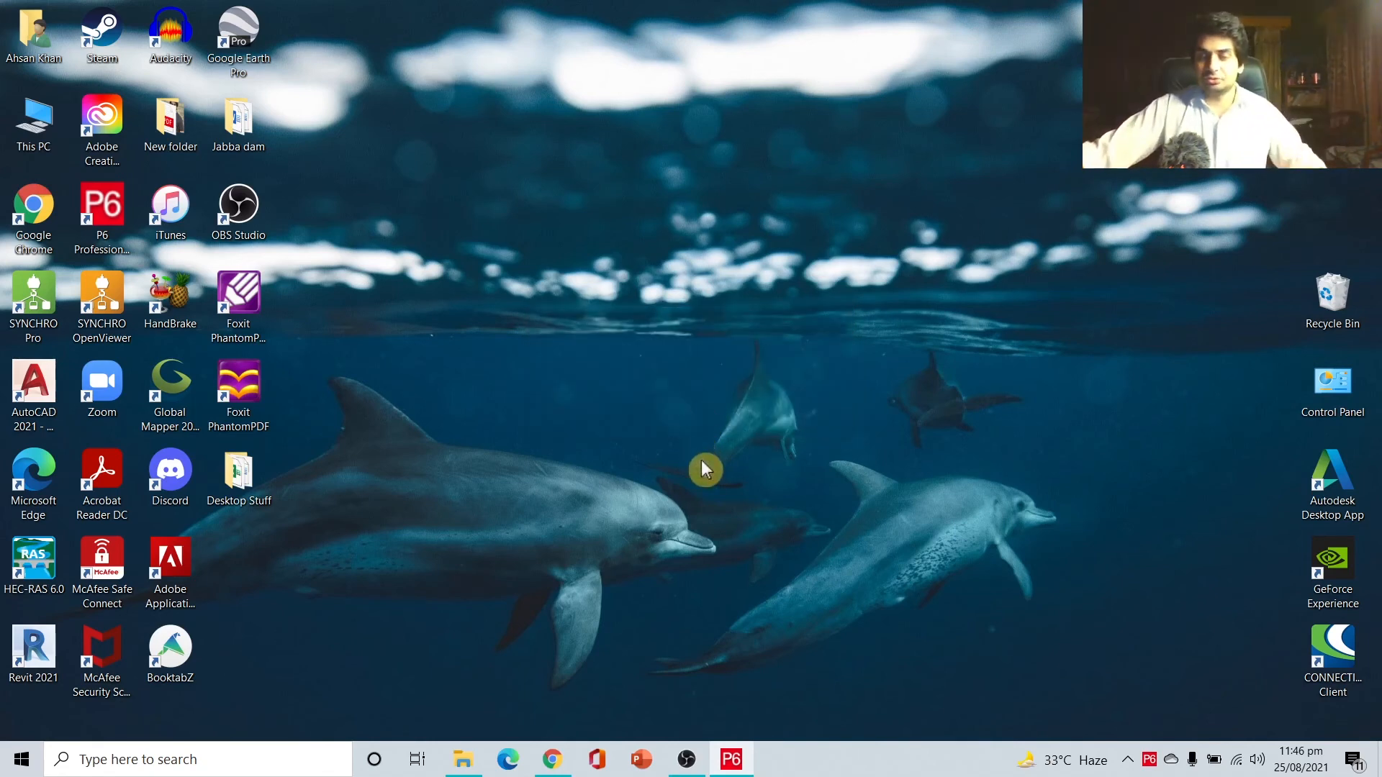
left_click(729, 758)
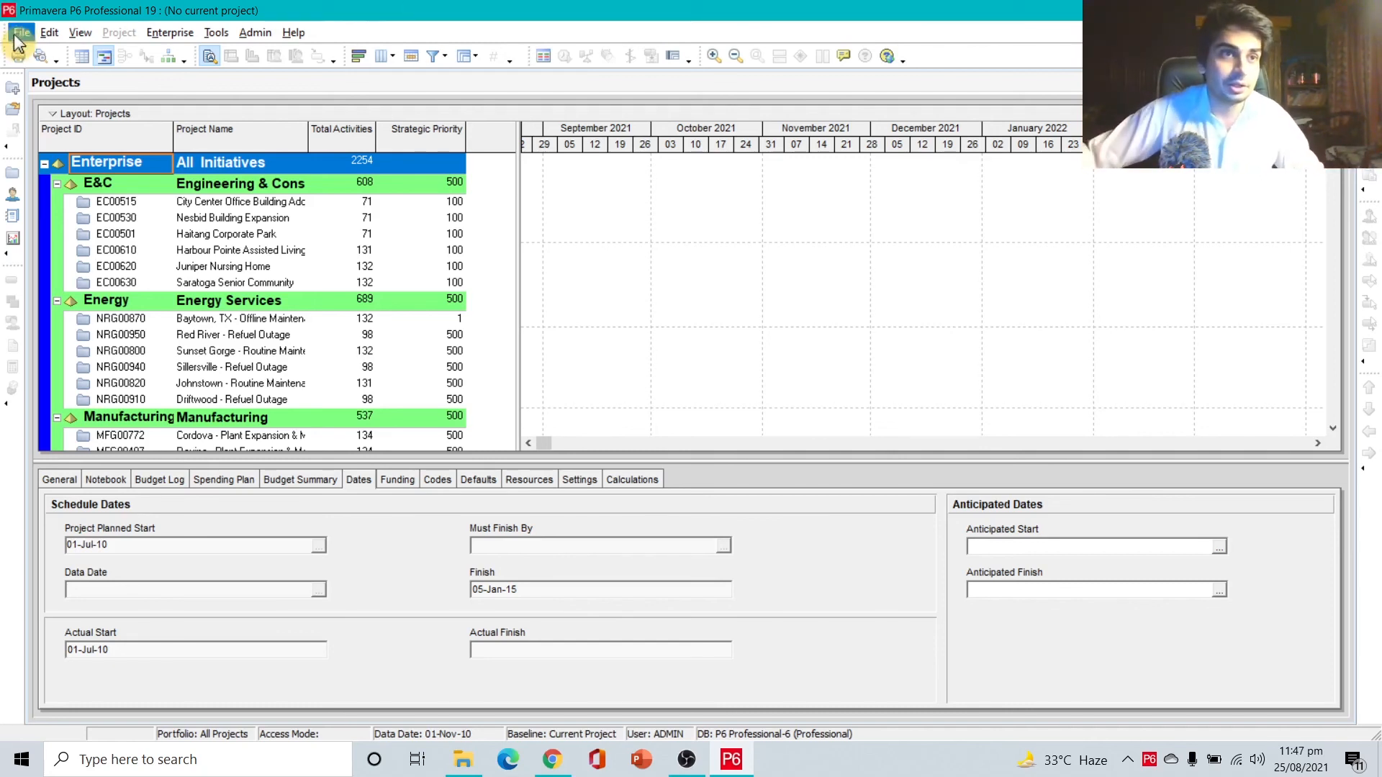
Quit Primavera P6 via File > Exit and confirm with Yes
left_click(20, 32)
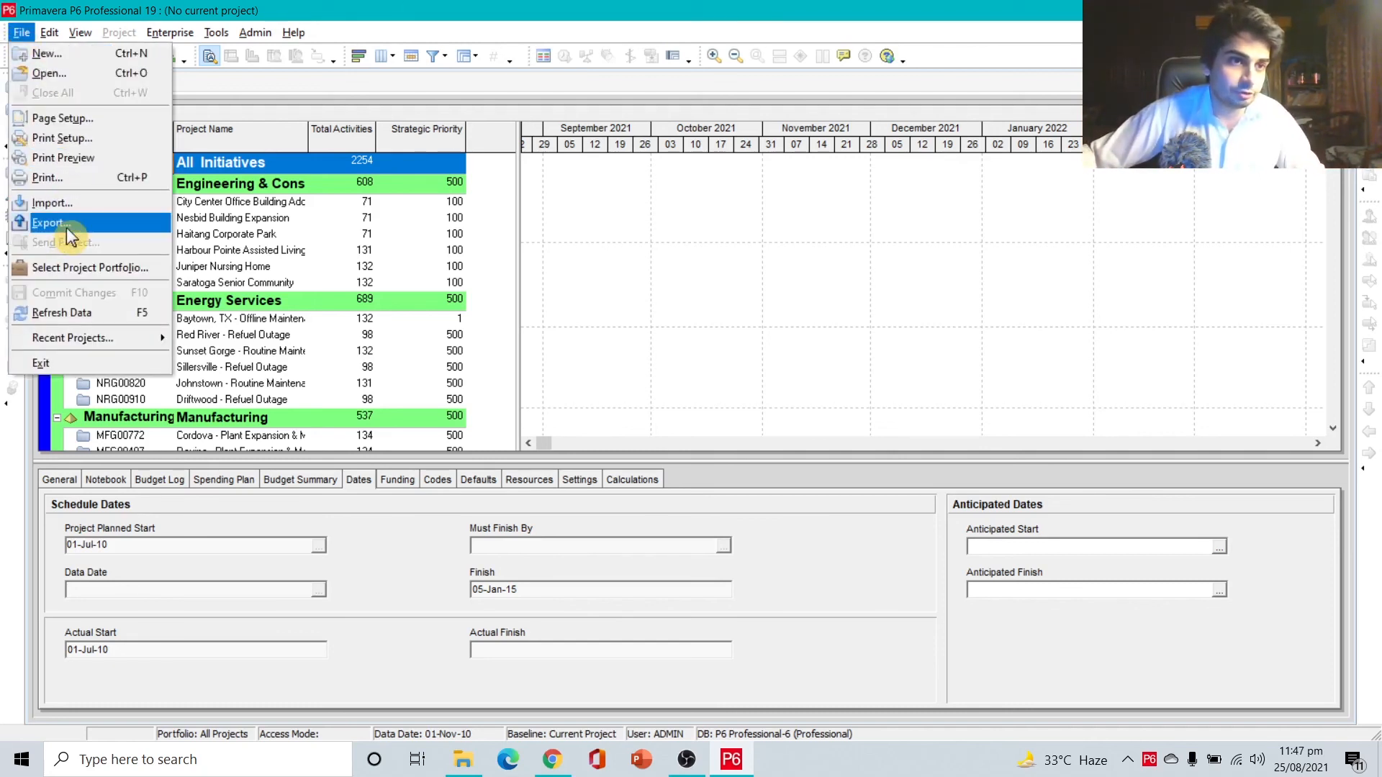
mouse_move(49, 53)
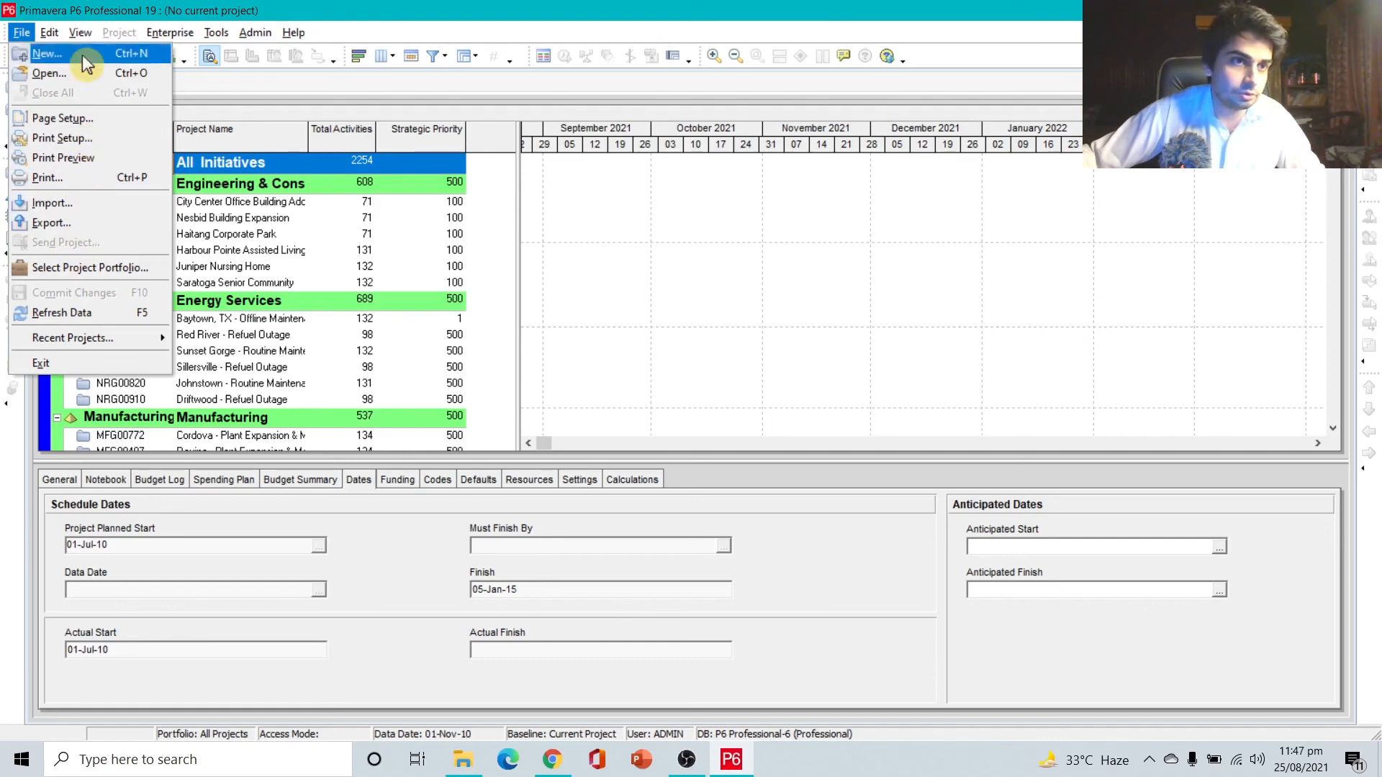
mouse_move(83, 193)
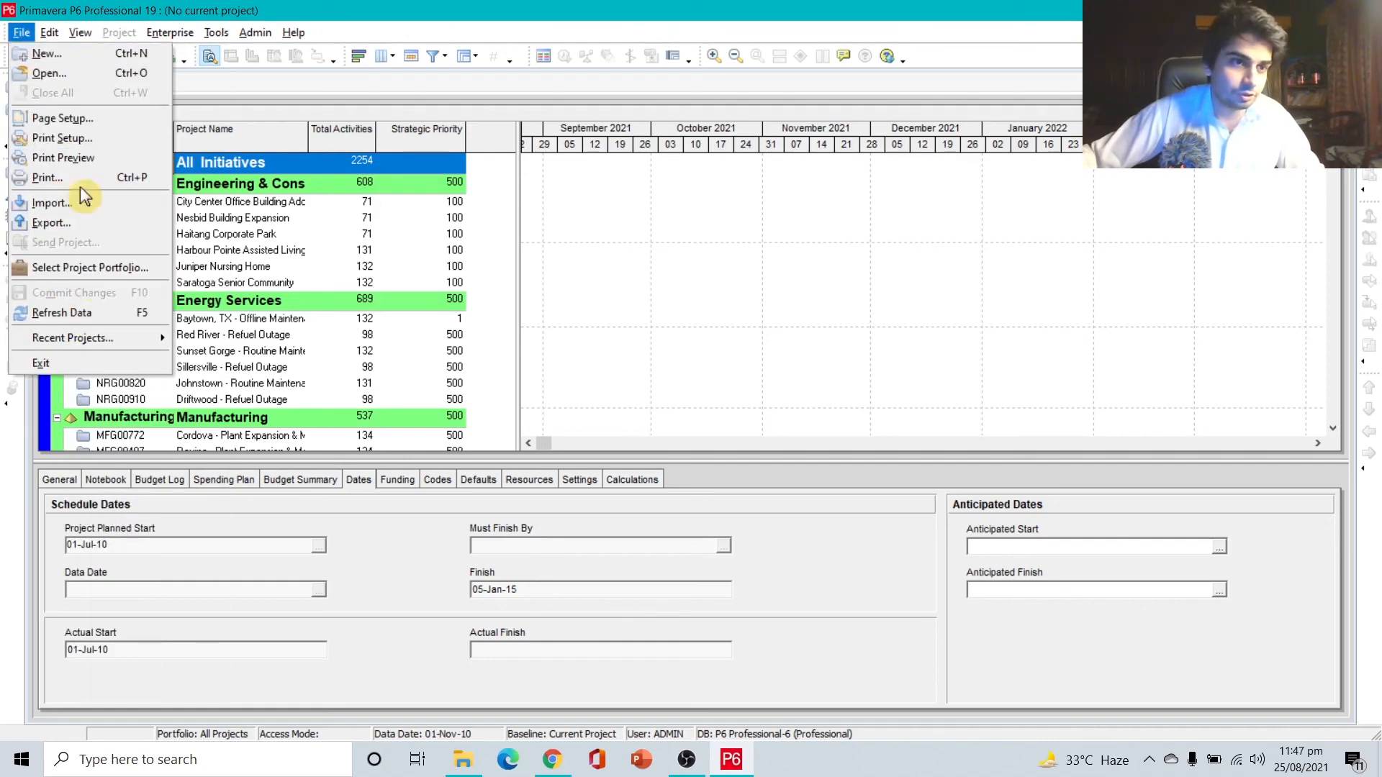
left_click(50, 32)
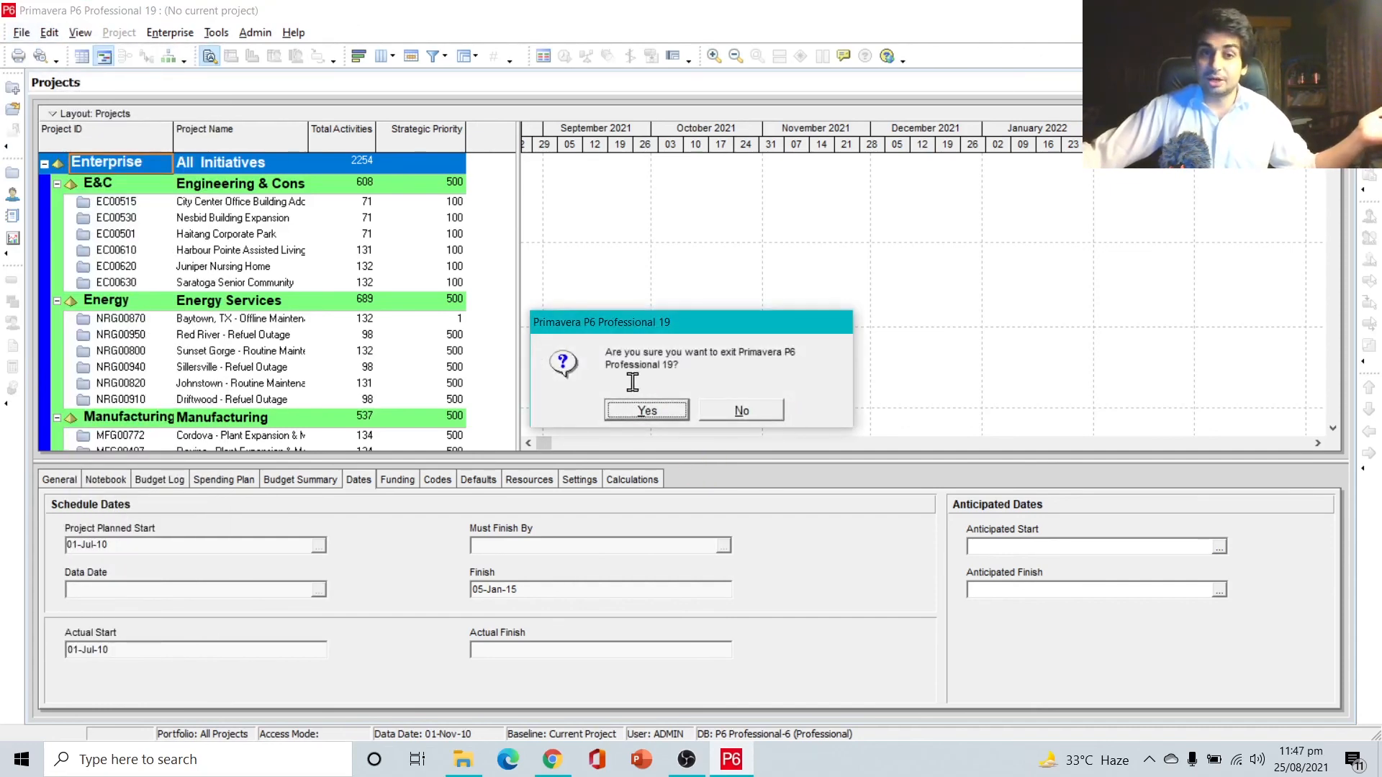
left_click(646, 410)
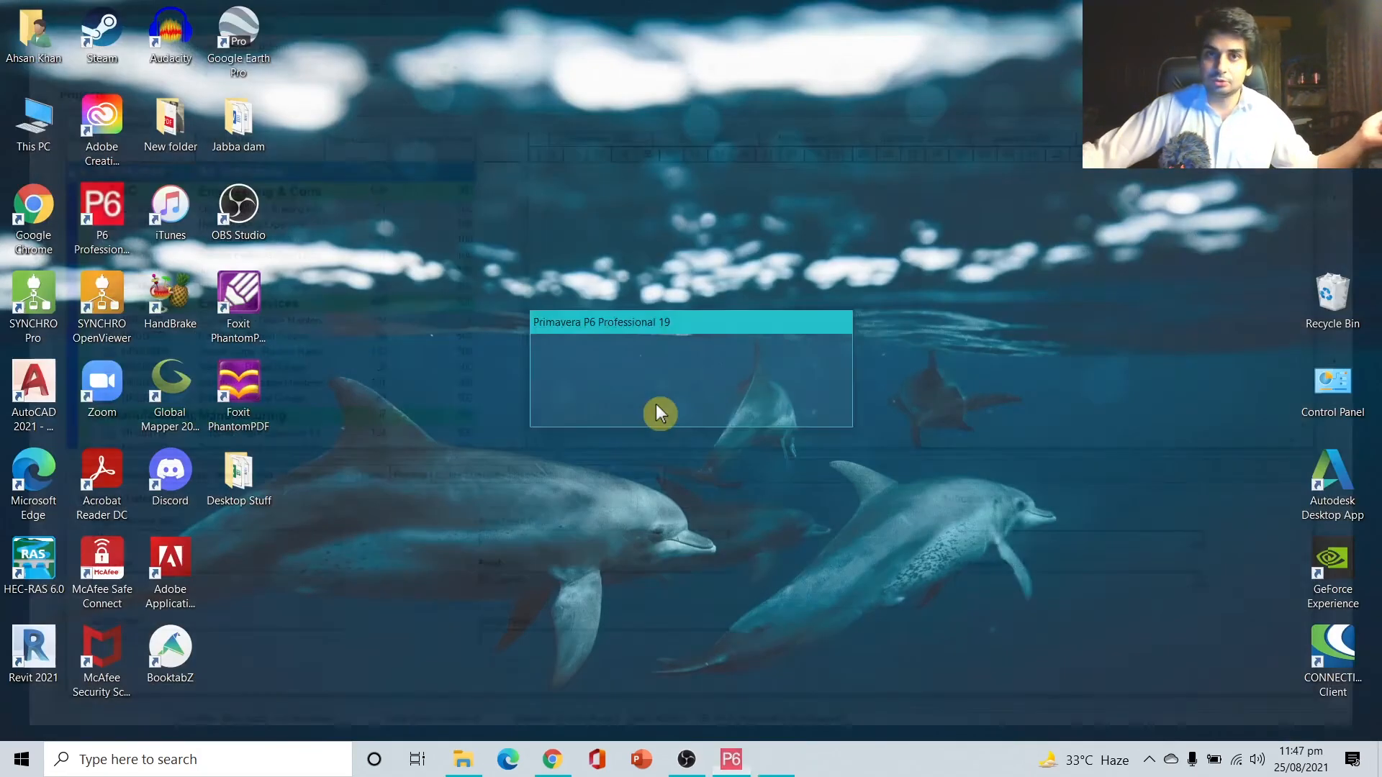